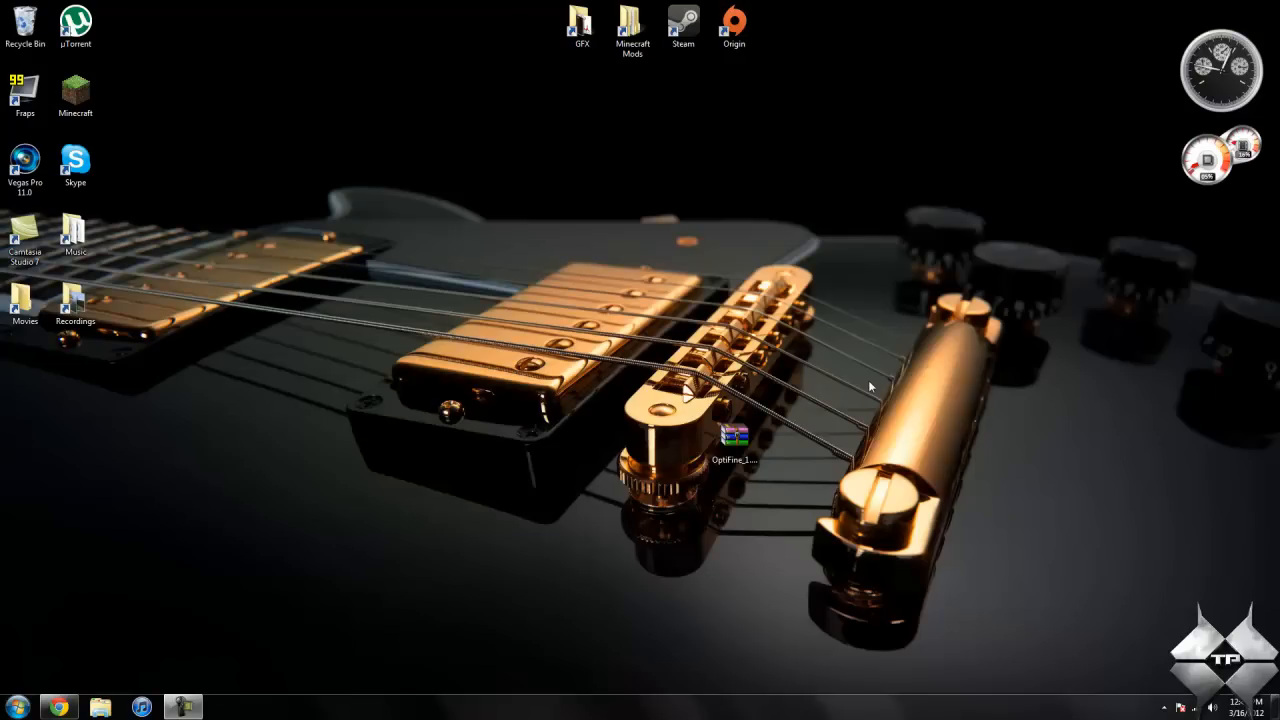
Launch Minecraft from the desktop shortcut, log in, and open the Singleplayer world list.
click(75, 90)
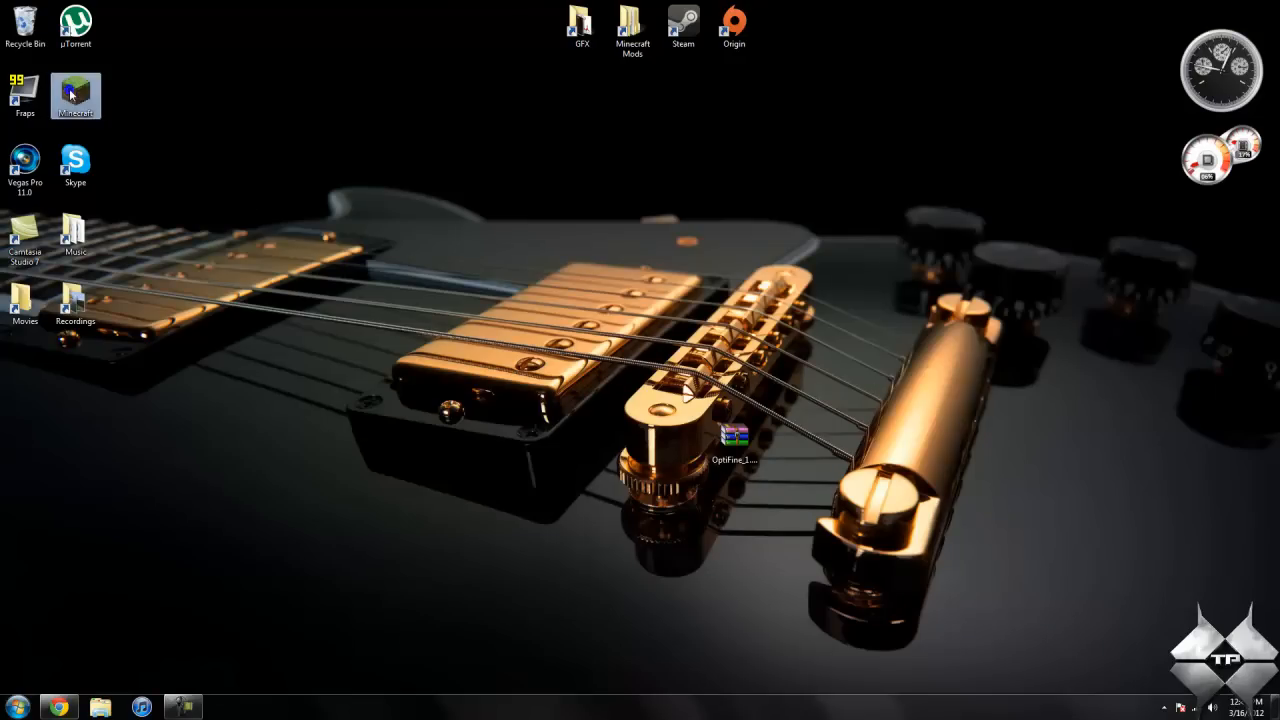
double_click(75, 88)
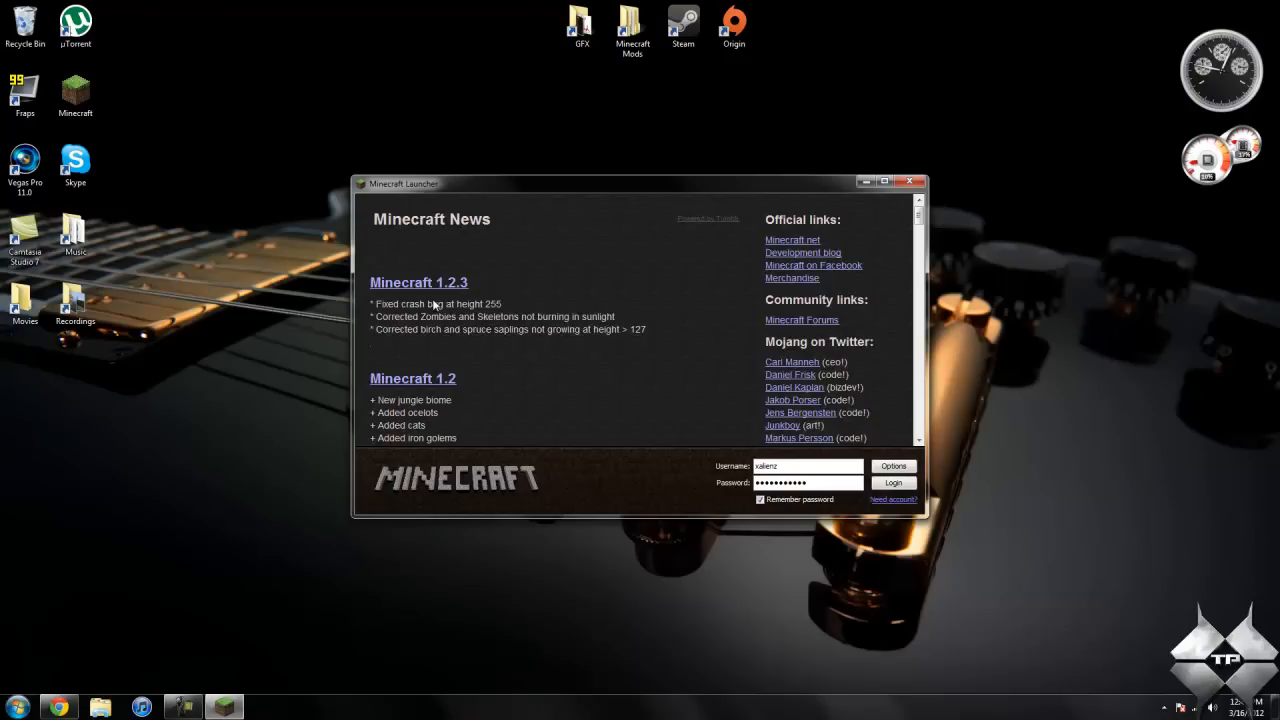
click(892, 482)
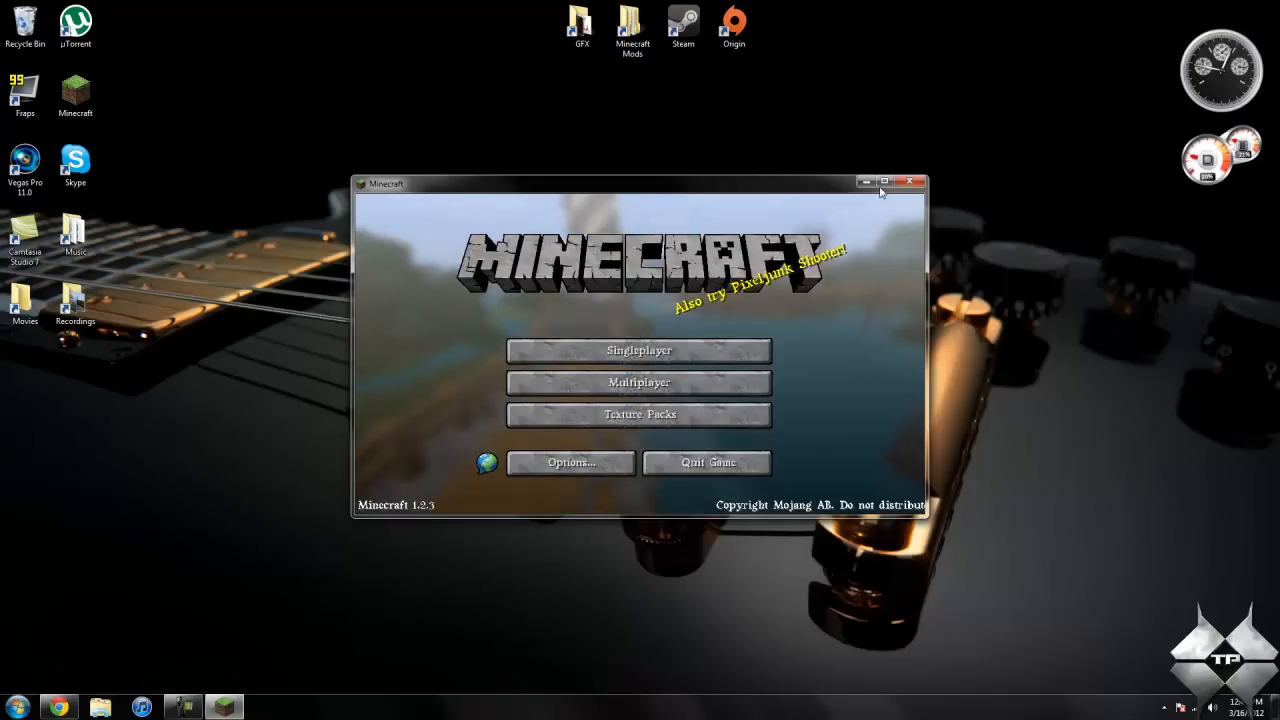
click(639, 350)
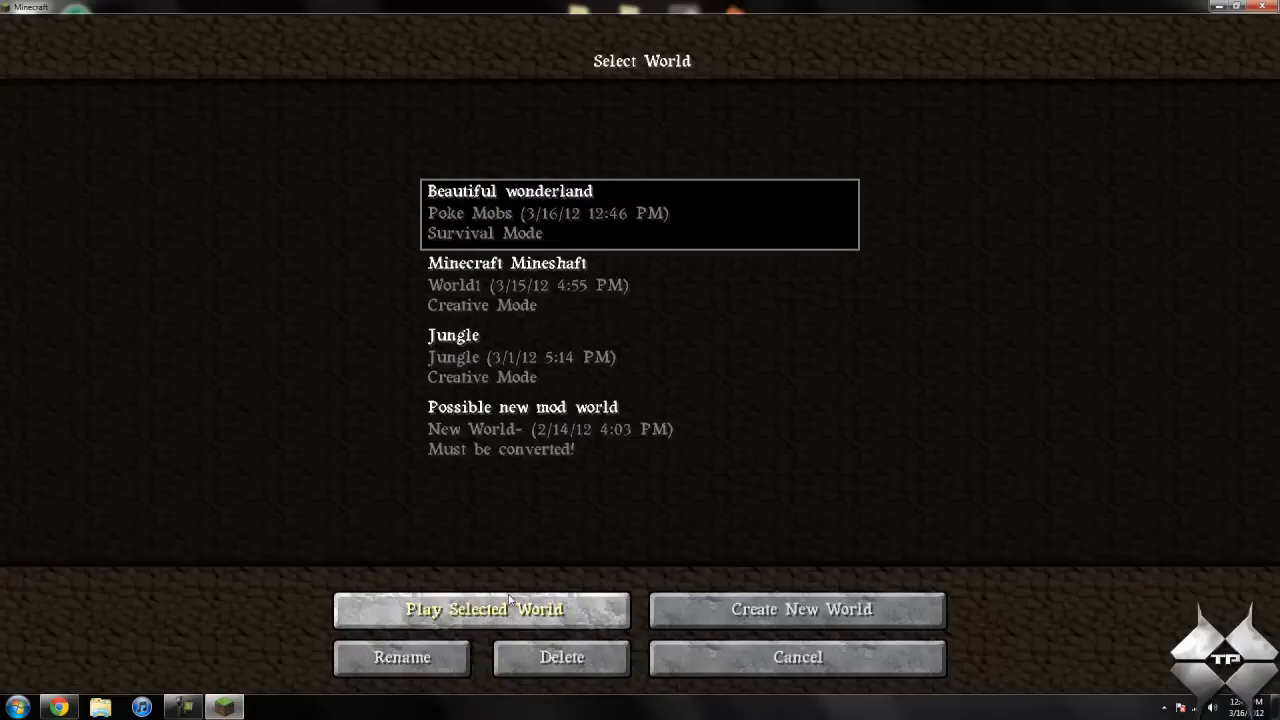
Play the Beautiful wonderland world, pause, and cycle Fog to OFF in Video Settings.
click(483, 609)
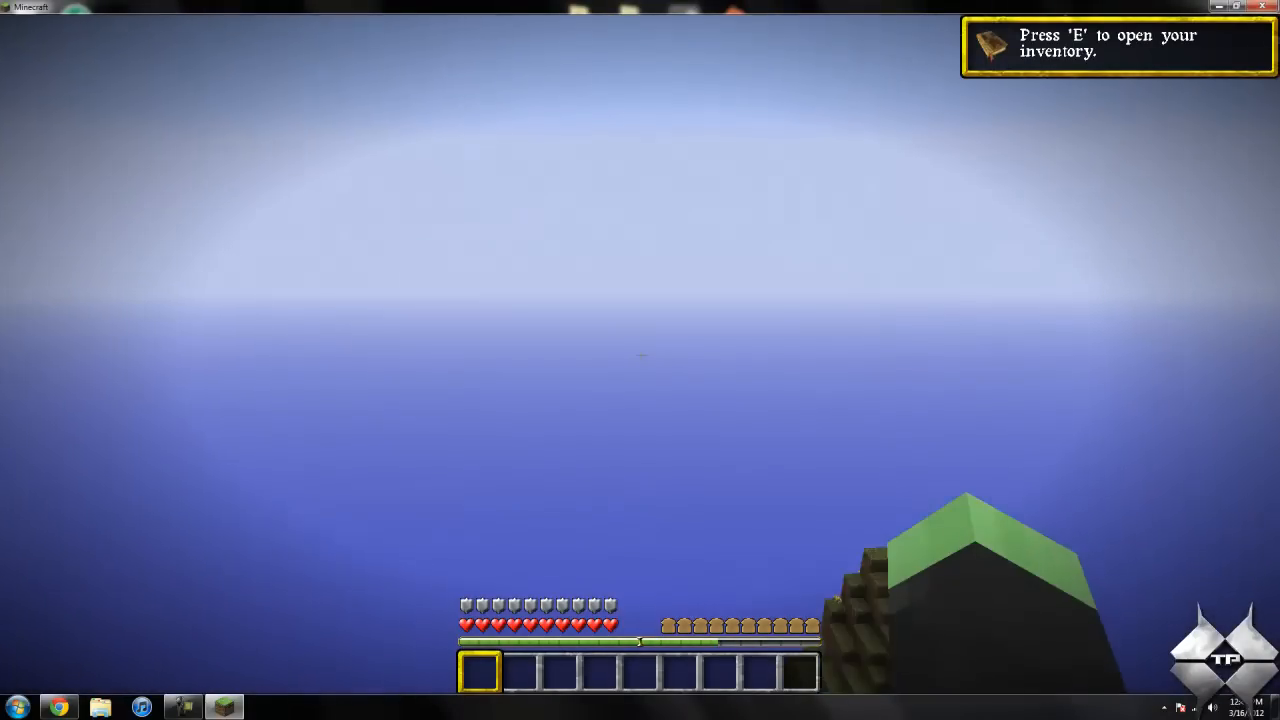
mouse_move(640, 360)
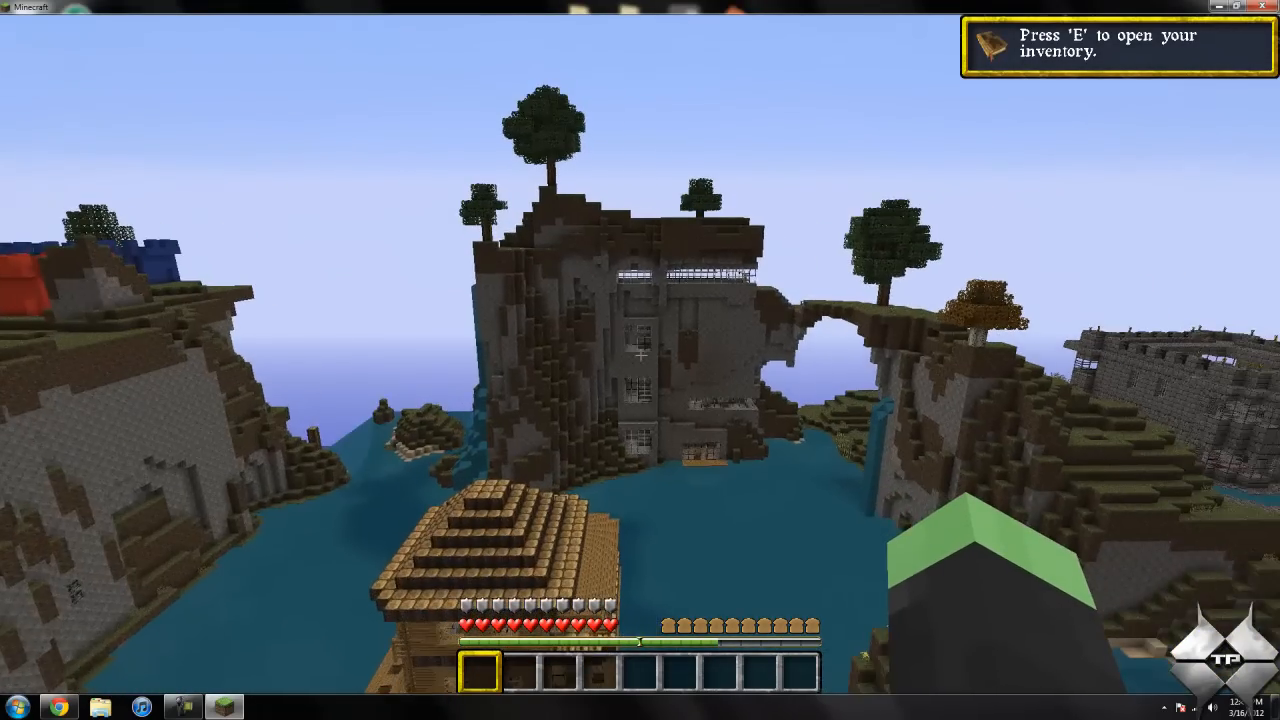
key(Escape)
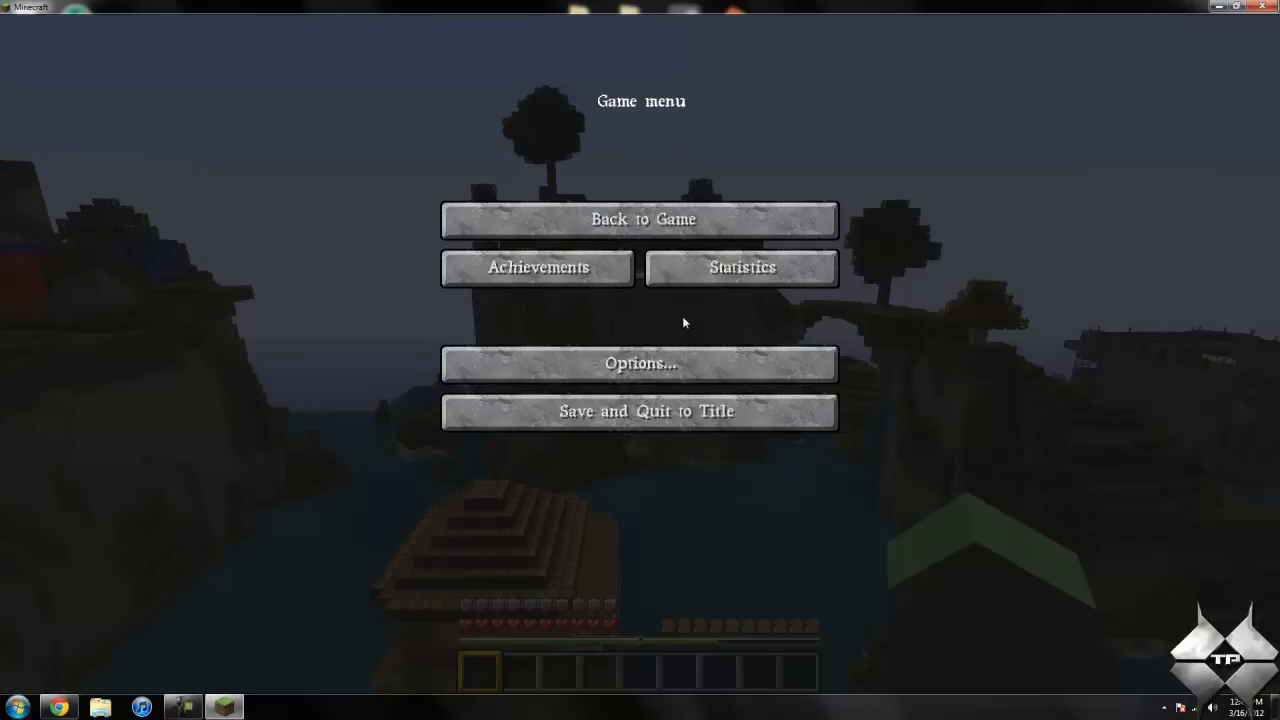
click(640, 363)
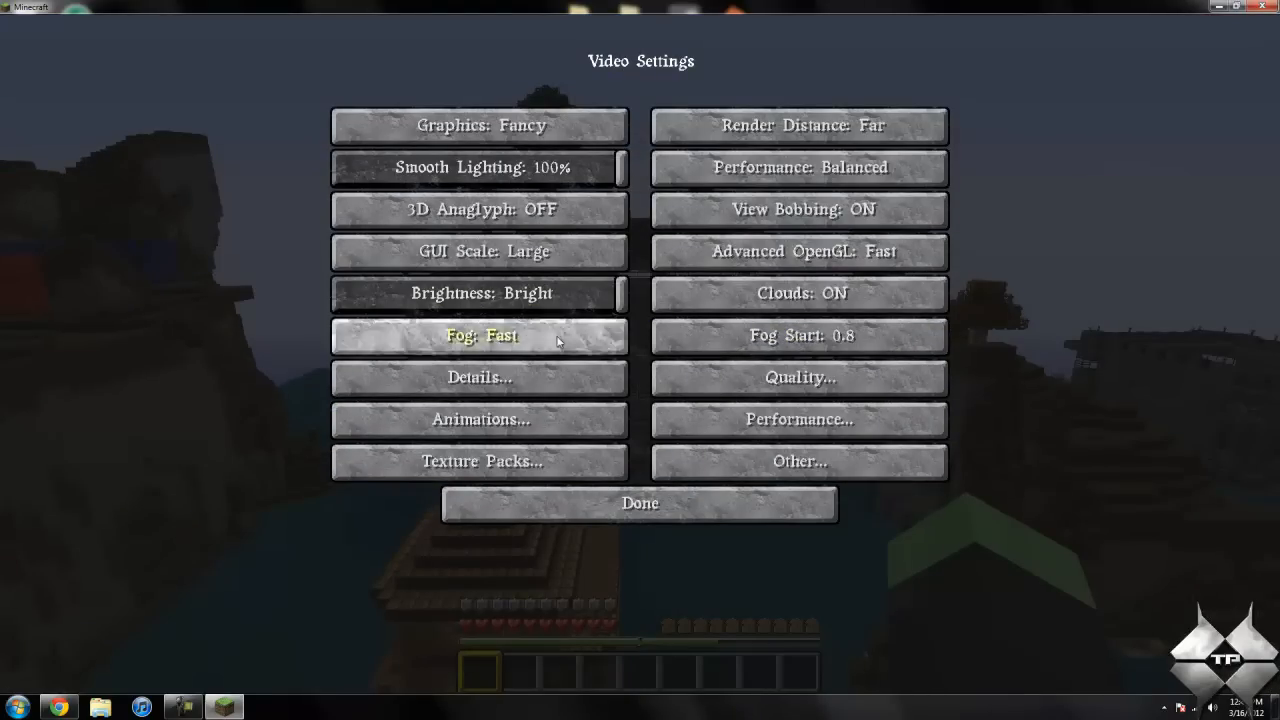
mouse_move(546, 349)
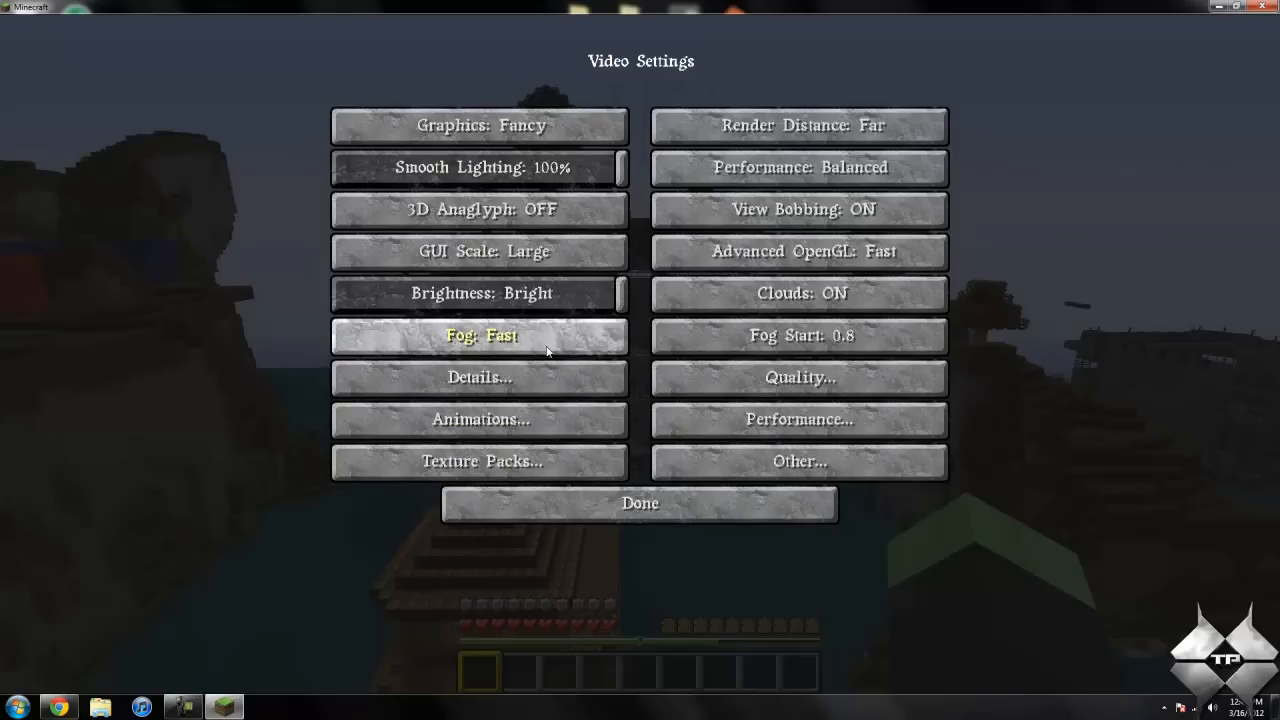
click(478, 335)
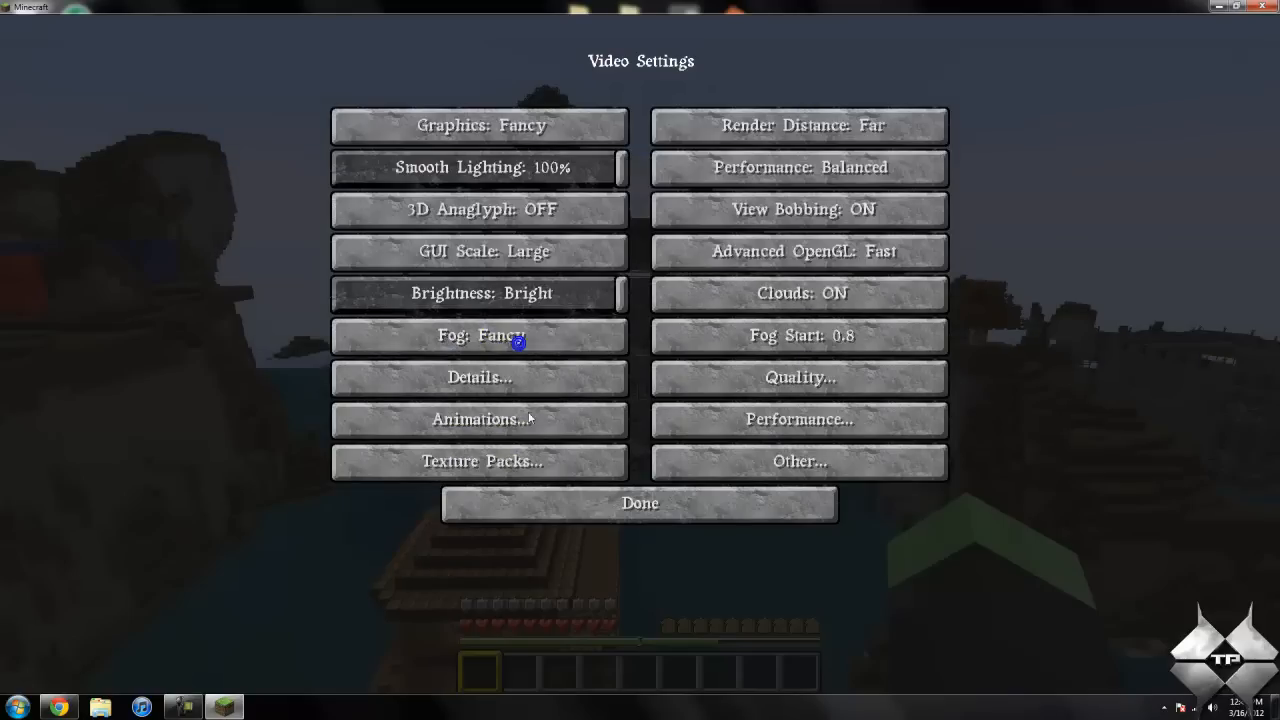
click(478, 335)
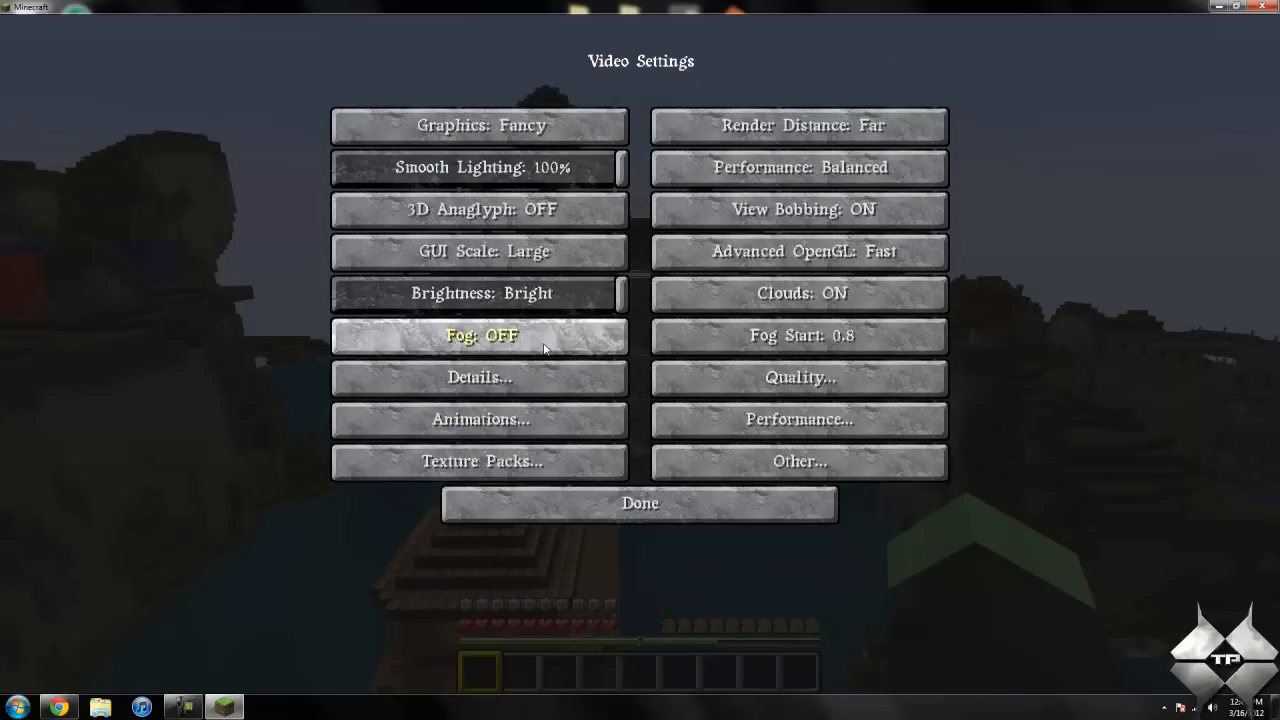
Set Clouds to Fast in Detail Settings.
click(479, 377)
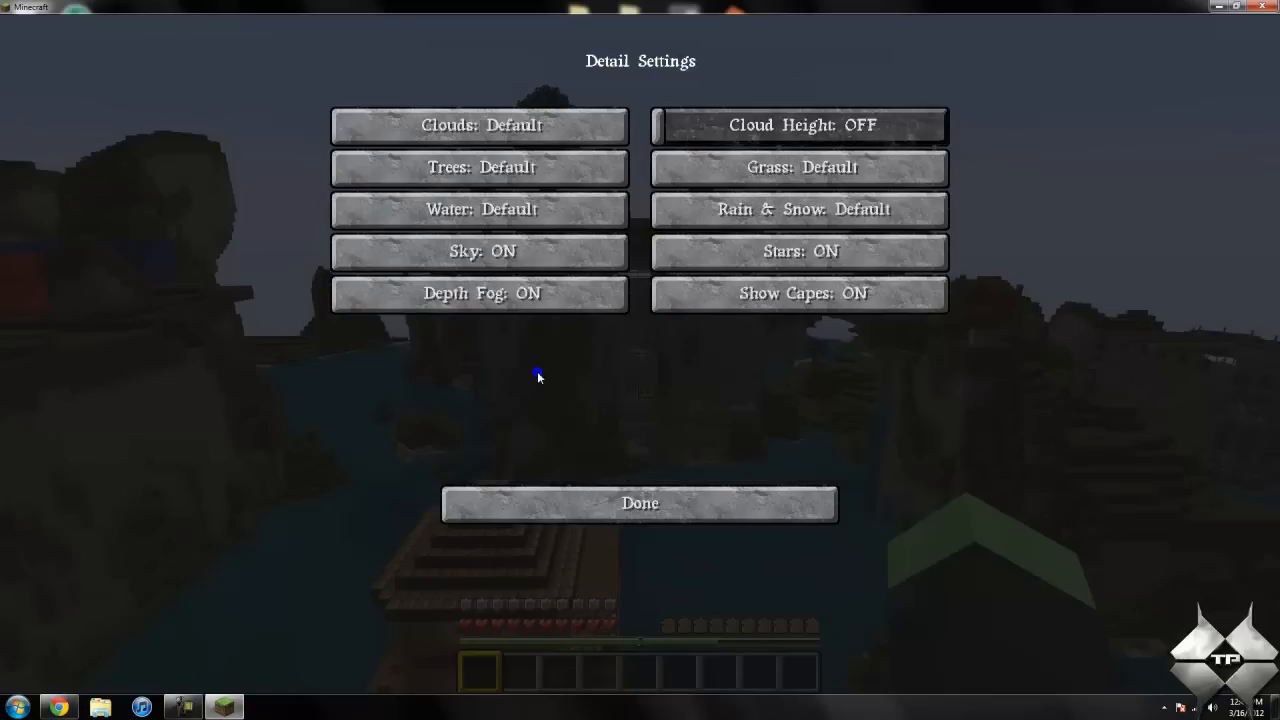
click(478, 125)
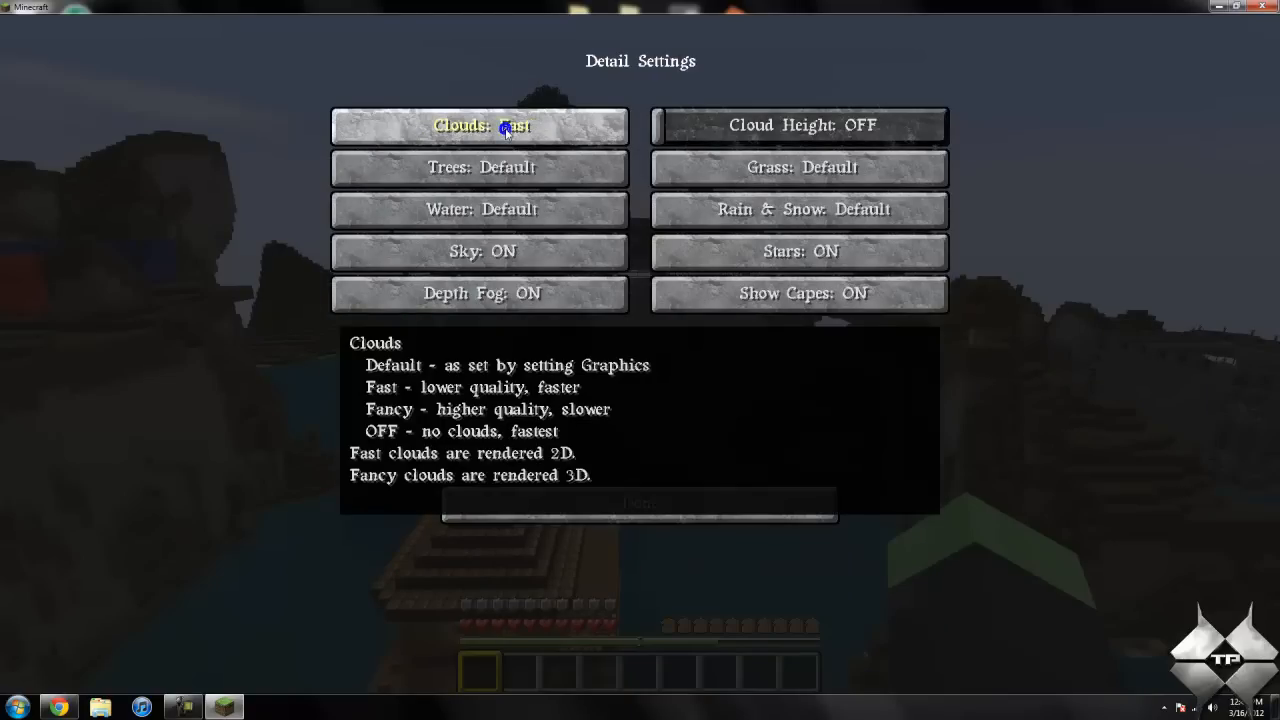
click(478, 125)
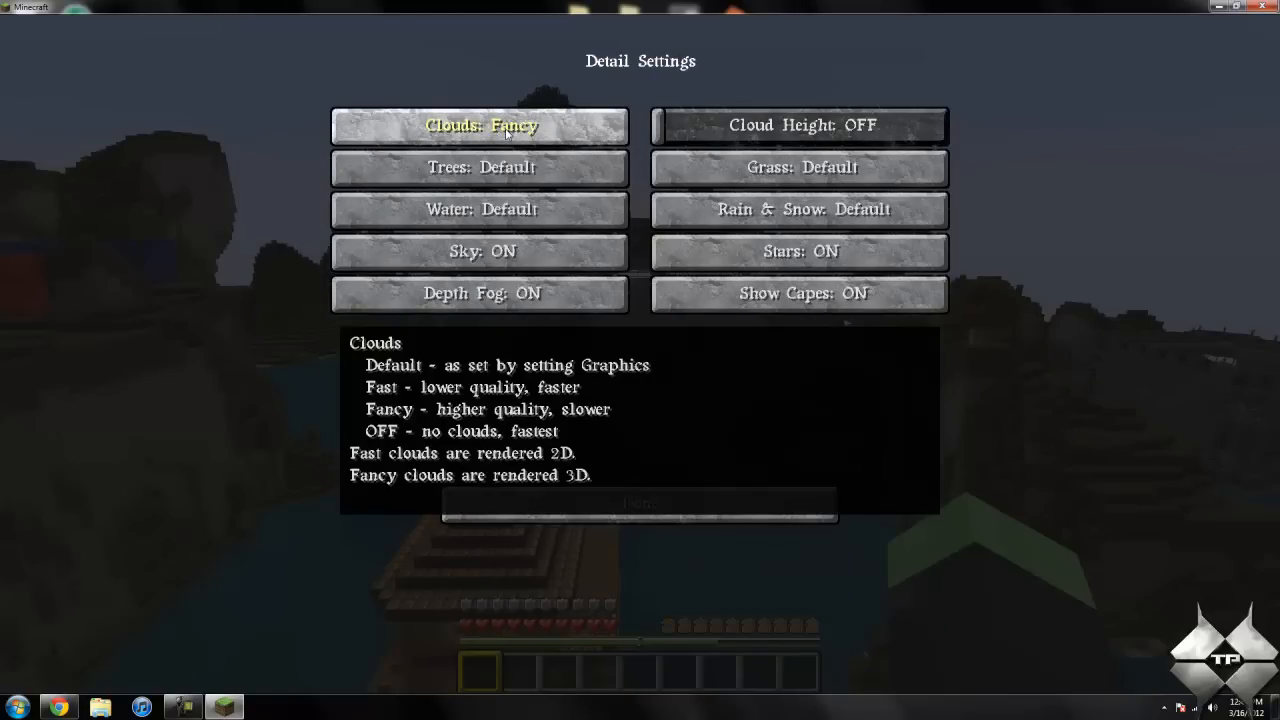
click(479, 125)
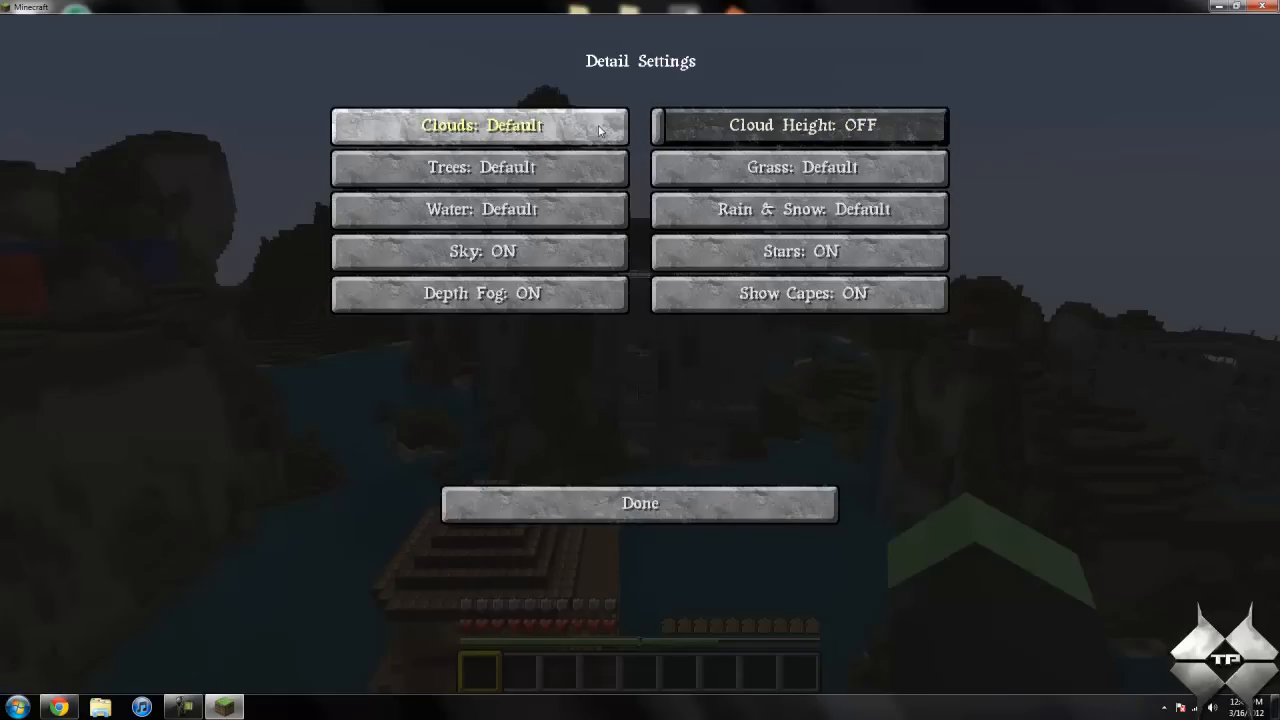
click(479, 125)
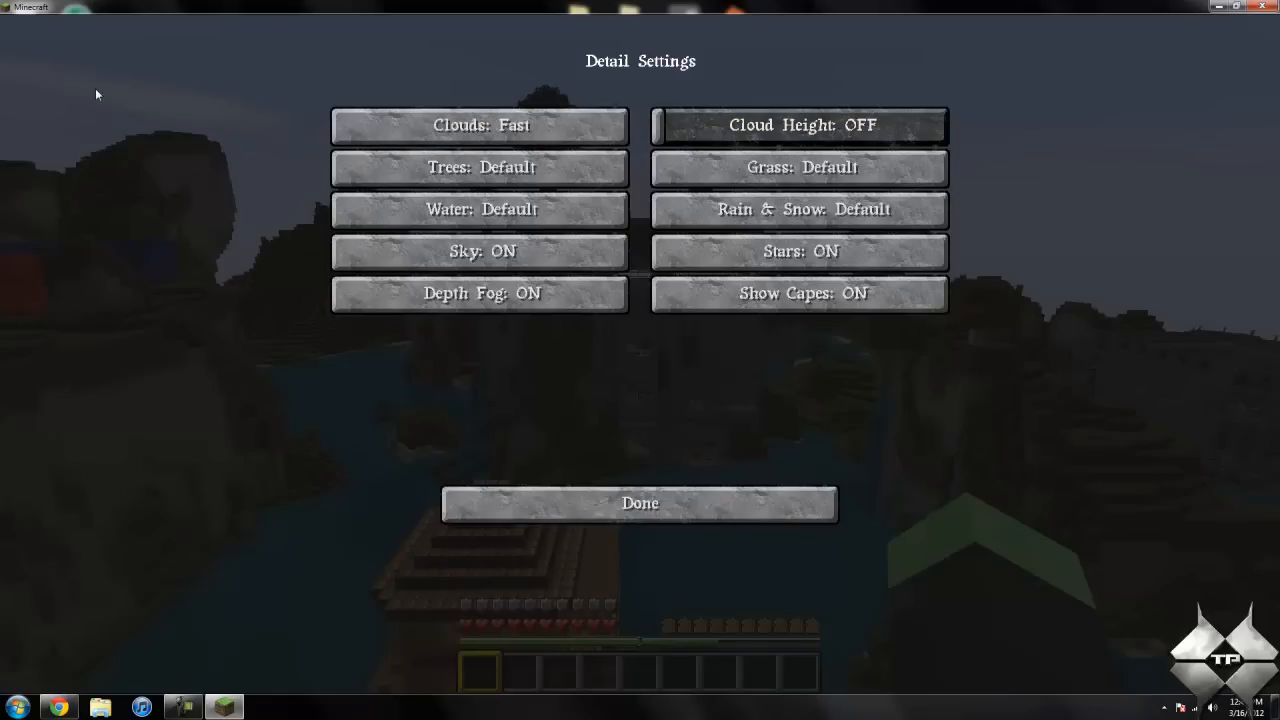
Raise Cloud Height to 47% and set Trees to Fancy.
click(665, 131)
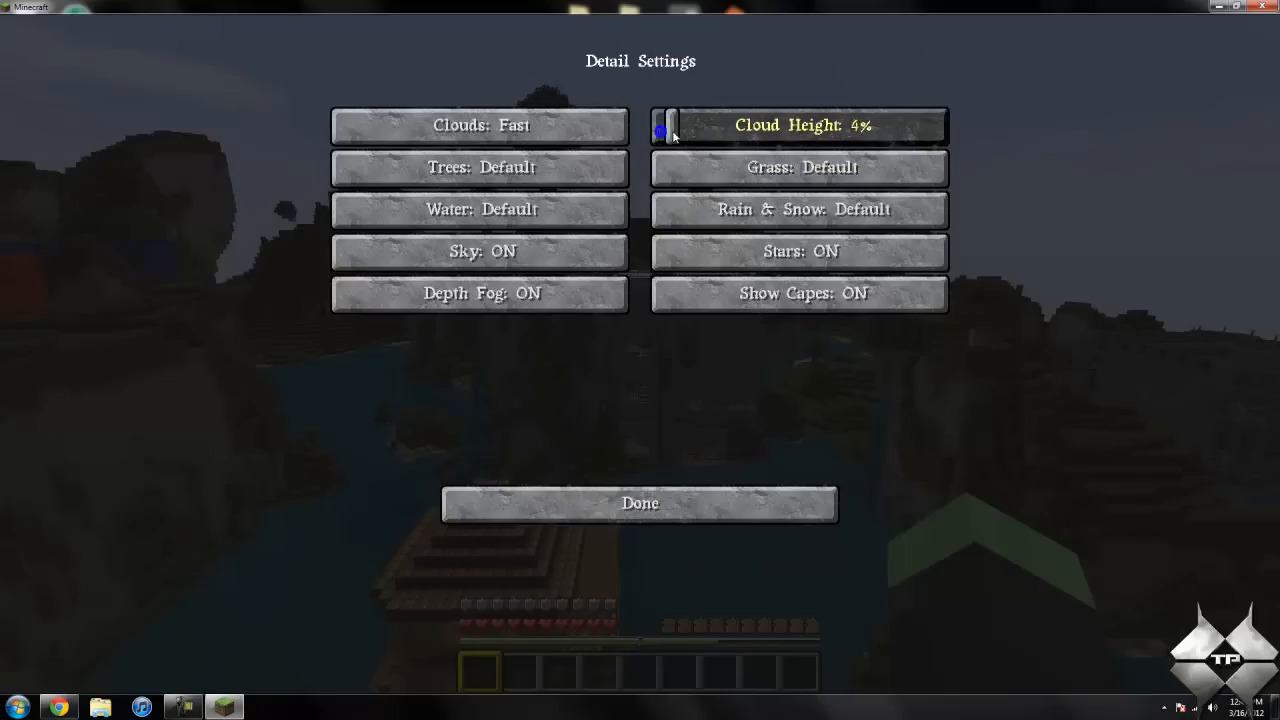
drag(663, 131, 685, 131)
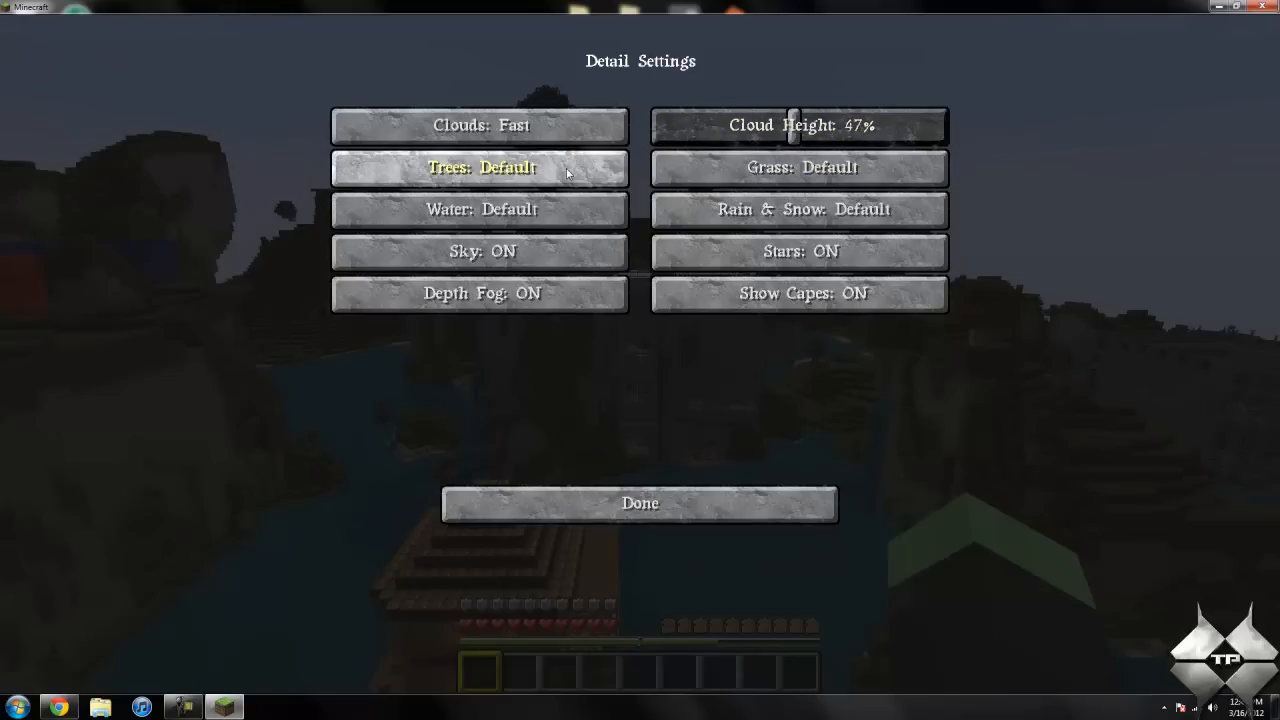
click(480, 167)
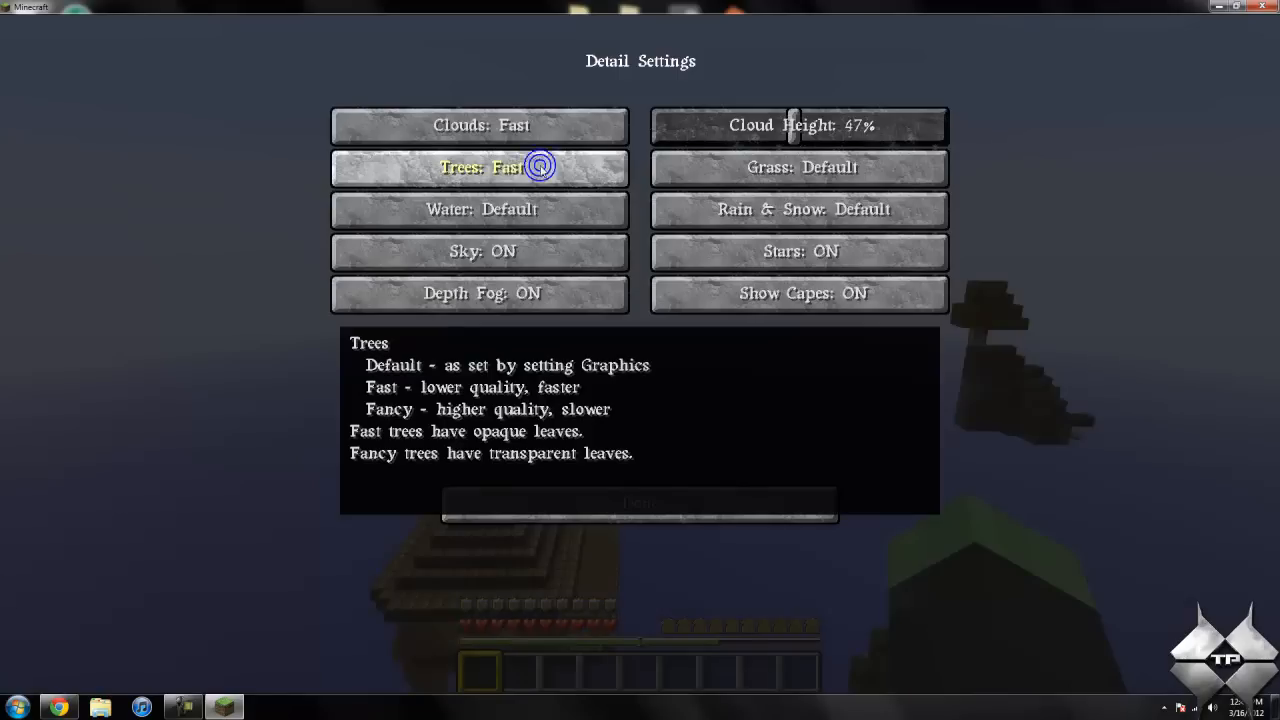
click(478, 167)
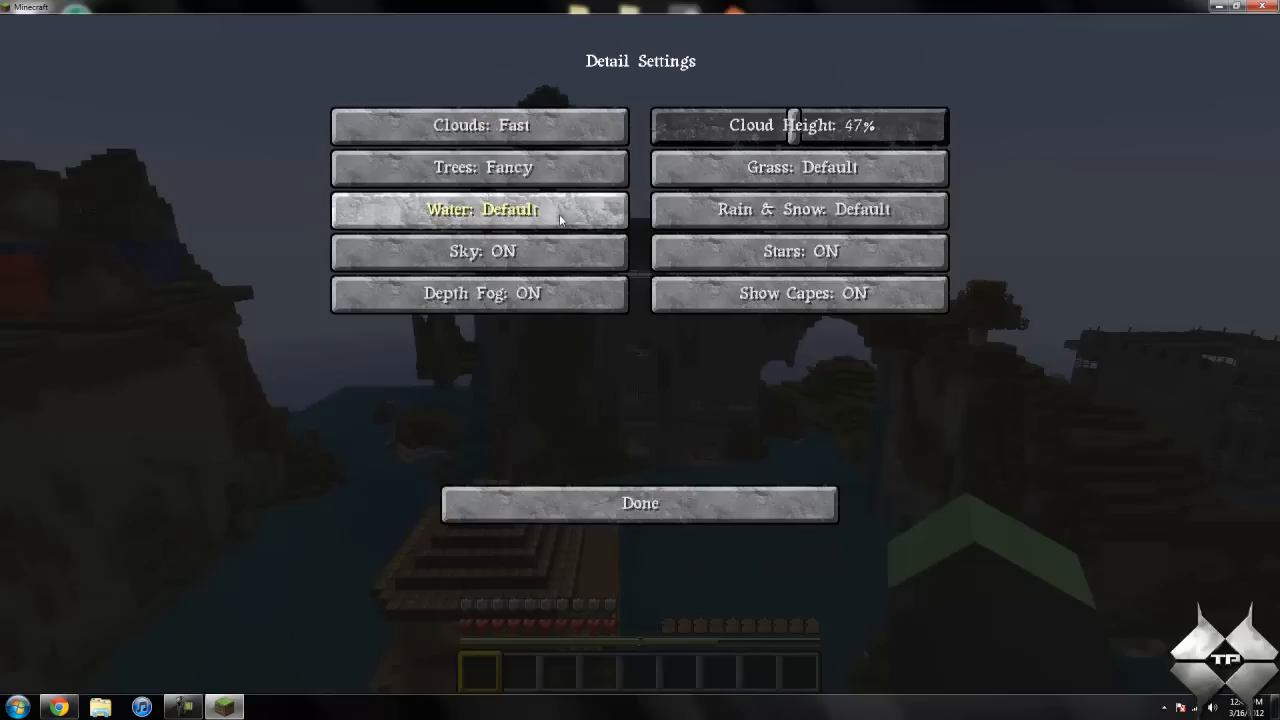
mouse_move(480, 293)
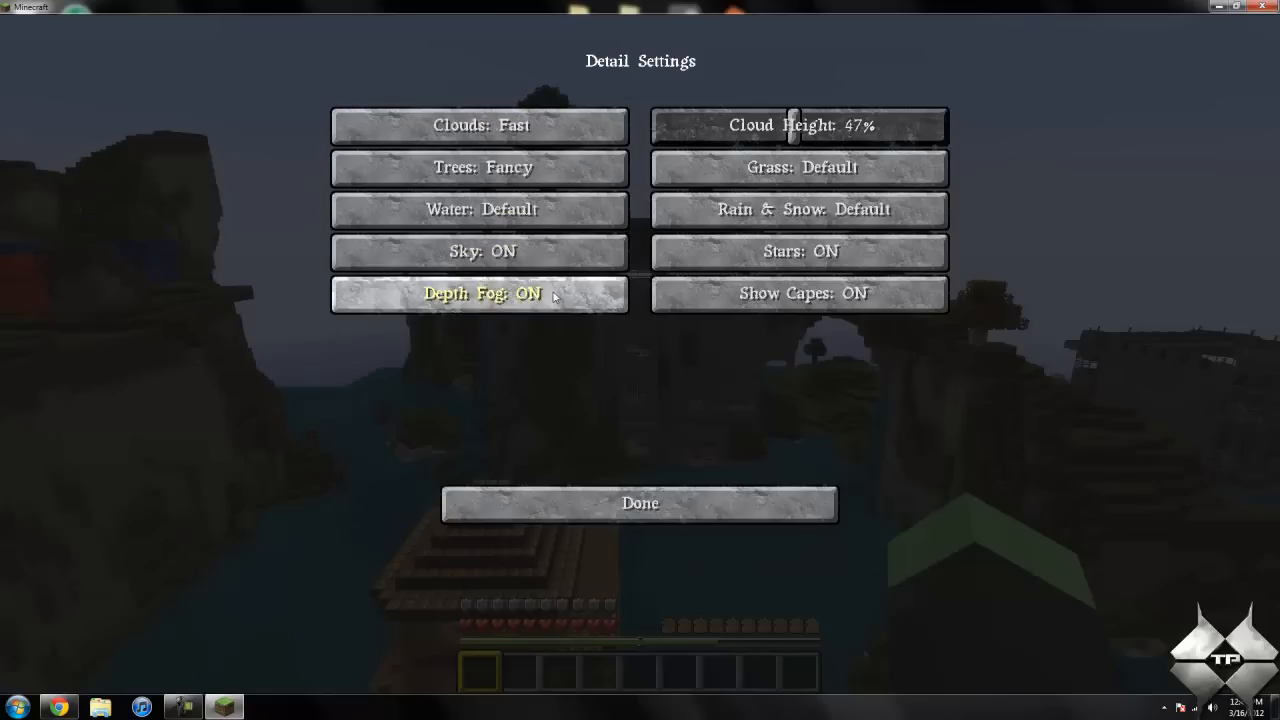
mouse_move(800, 209)
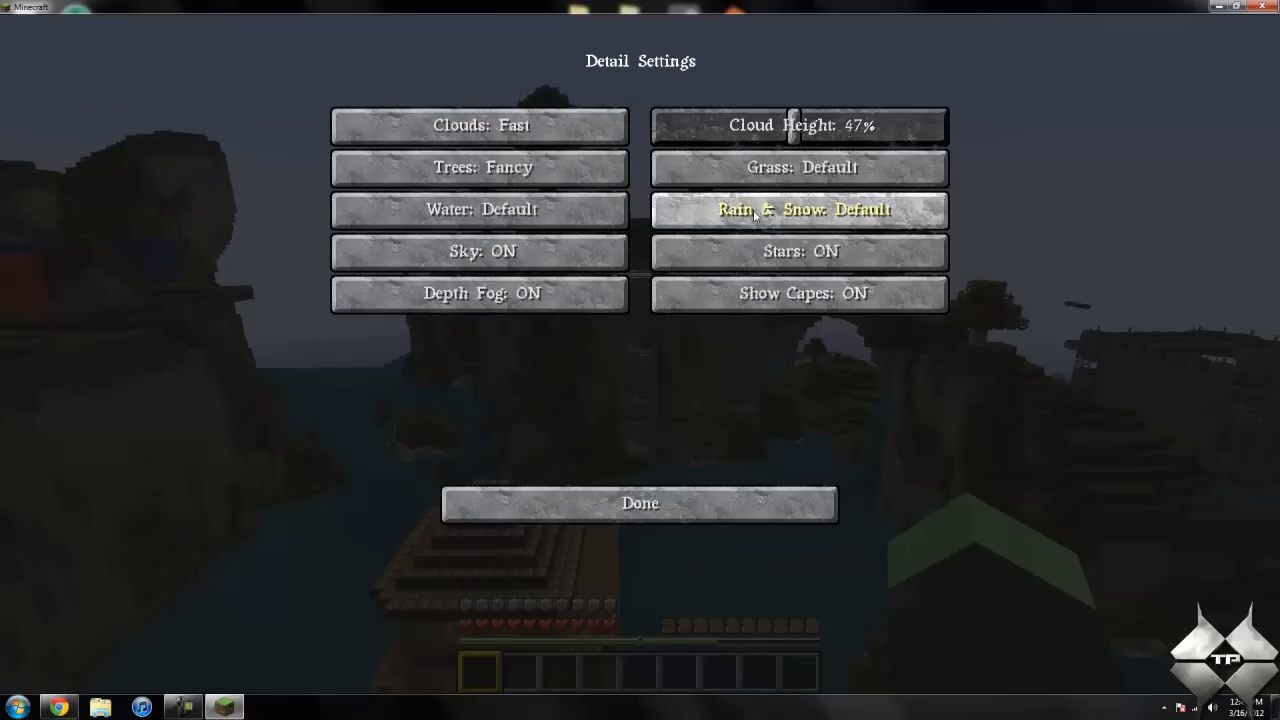
mouse_move(736, 387)
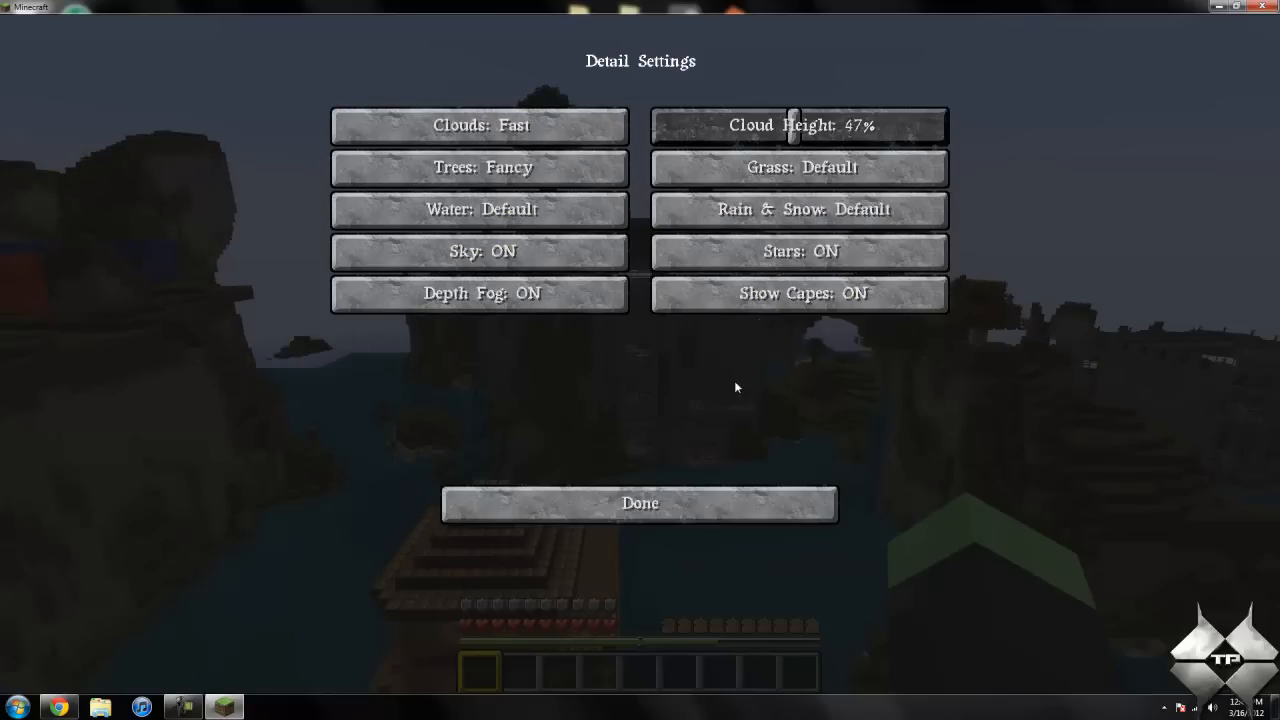
Set Water Animated to Dynamic in Animation Settings, then return to Video Settings.
click(639, 503)
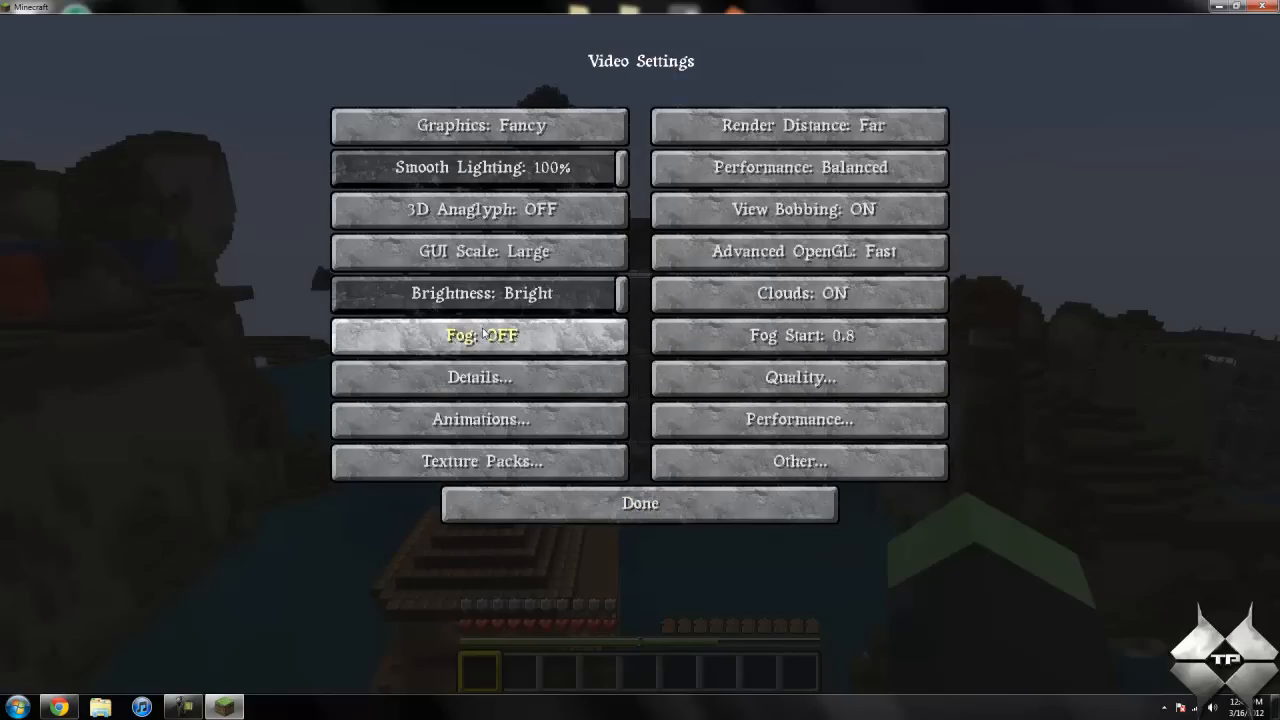
click(478, 419)
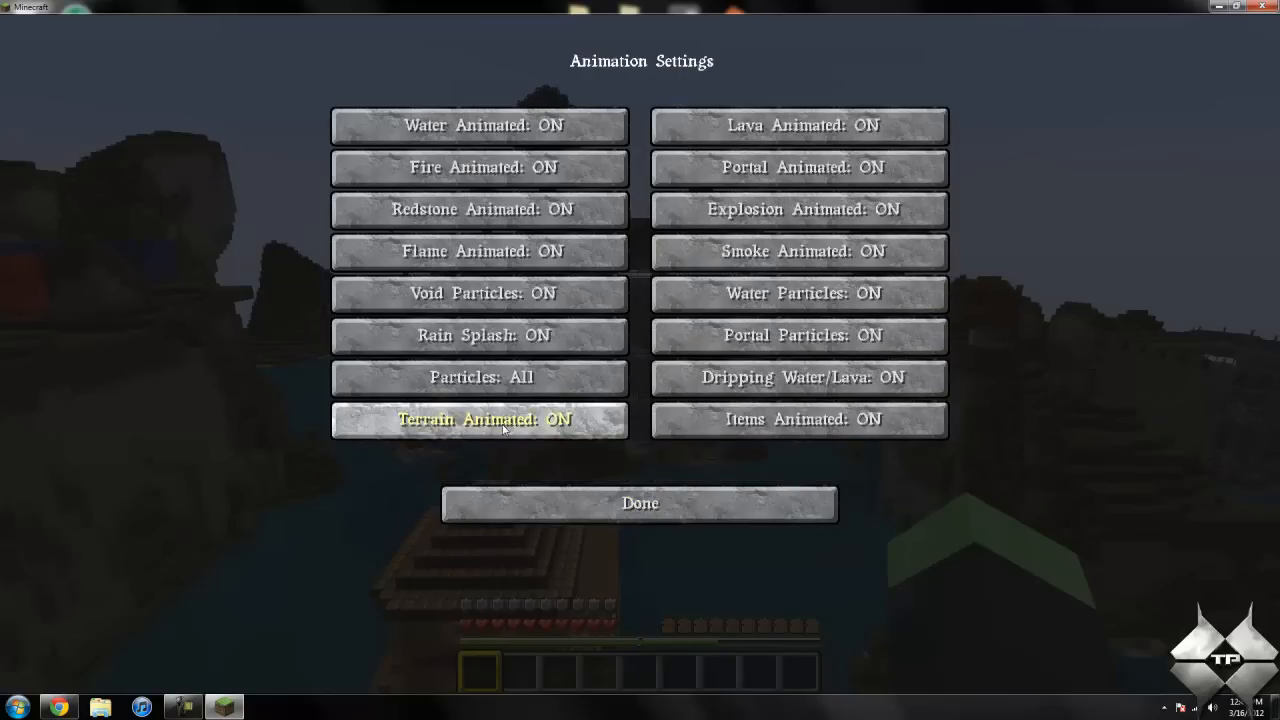
mouse_move(480, 167)
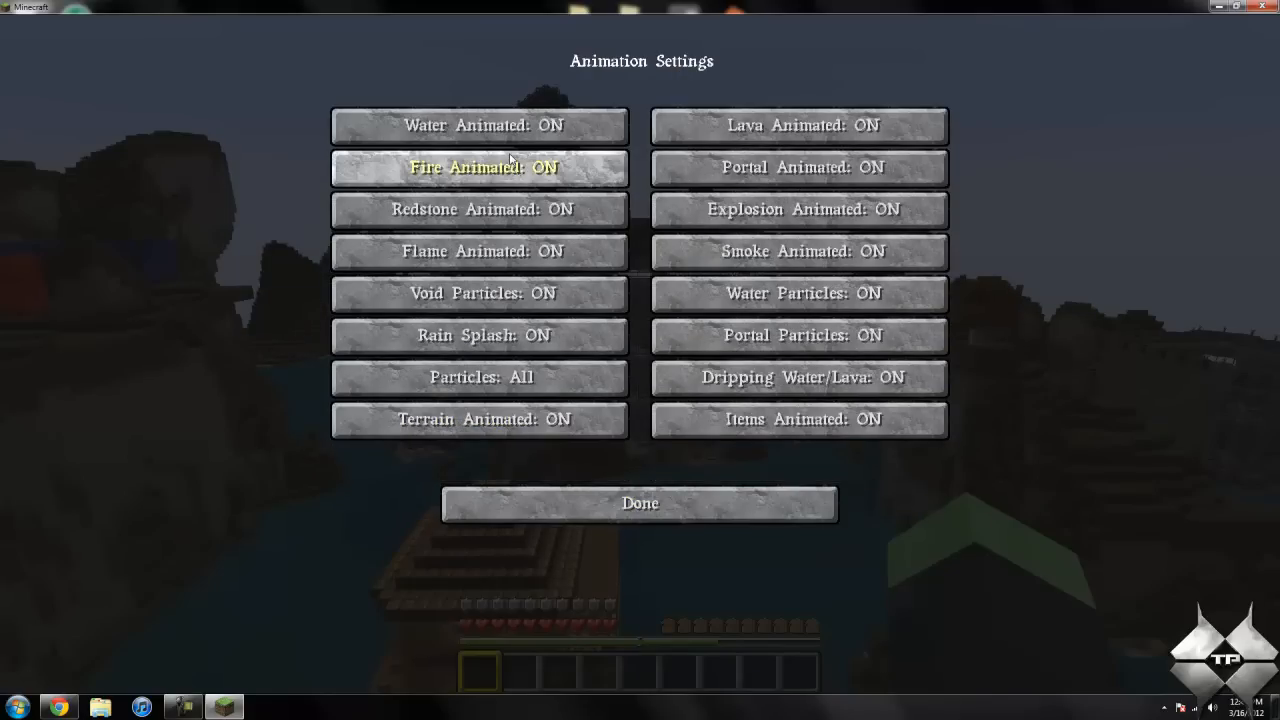
mouse_move(480, 125)
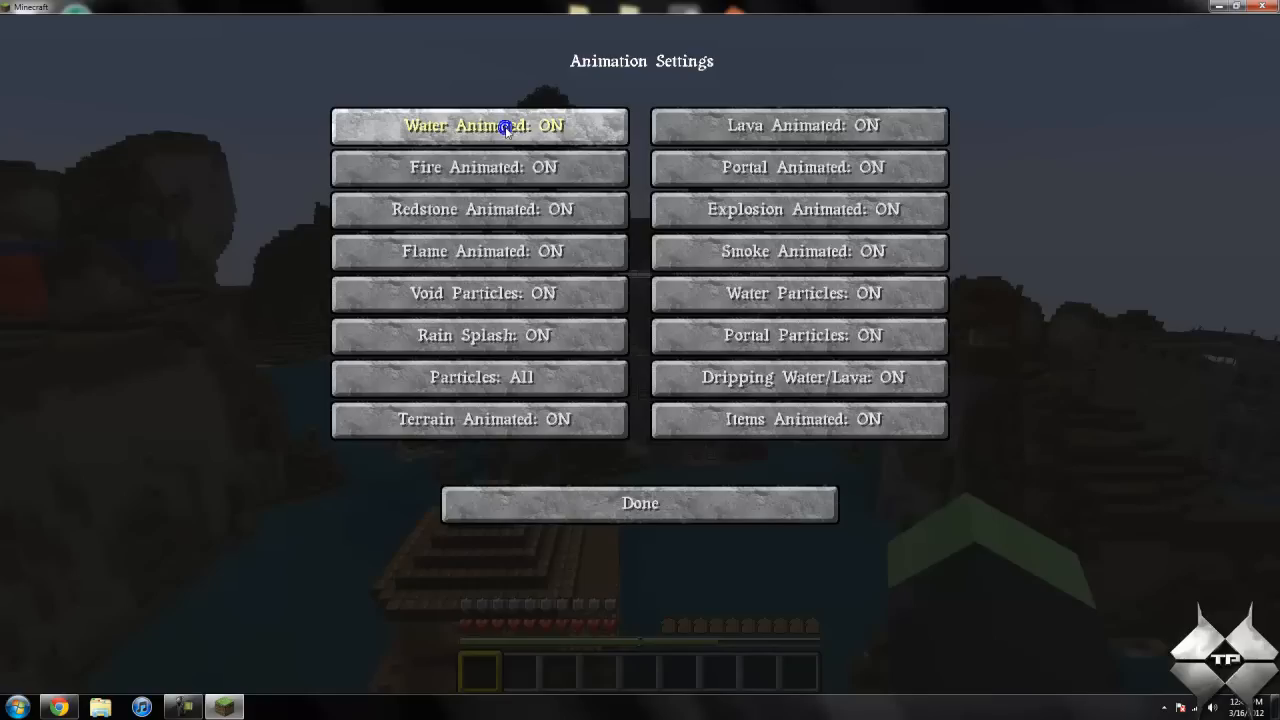
mouse_move(512, 143)
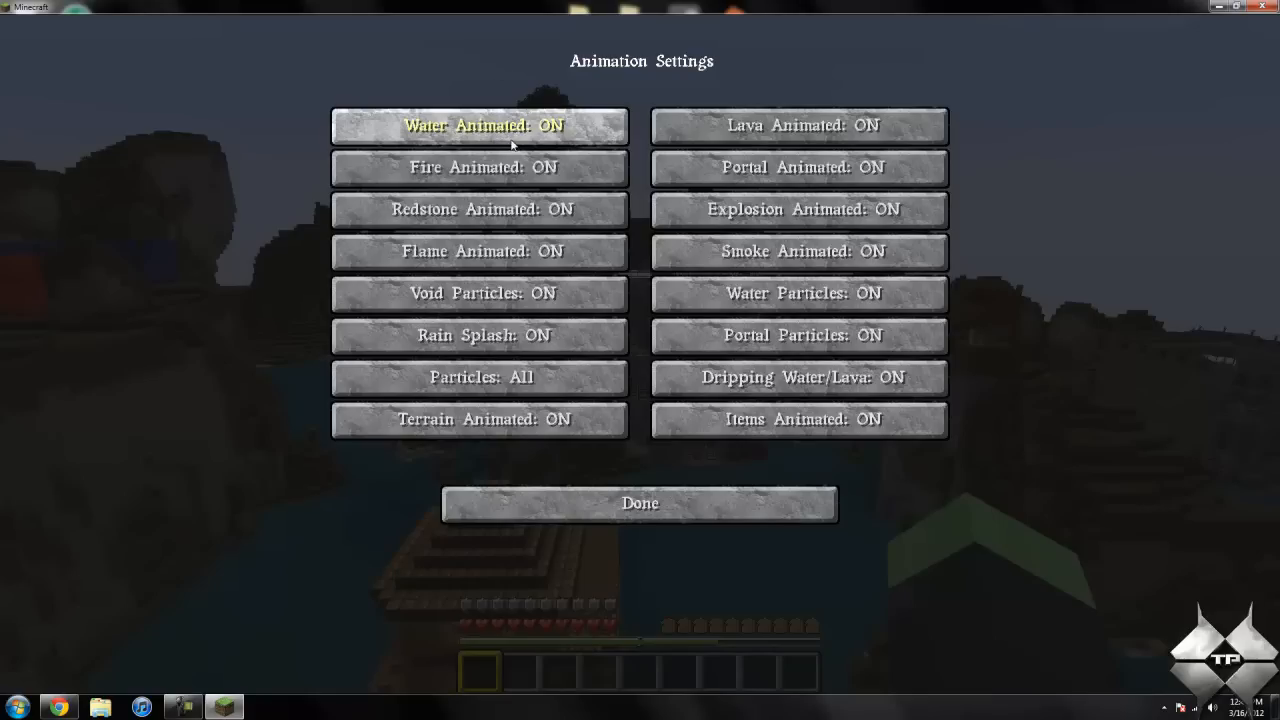
click(480, 125)
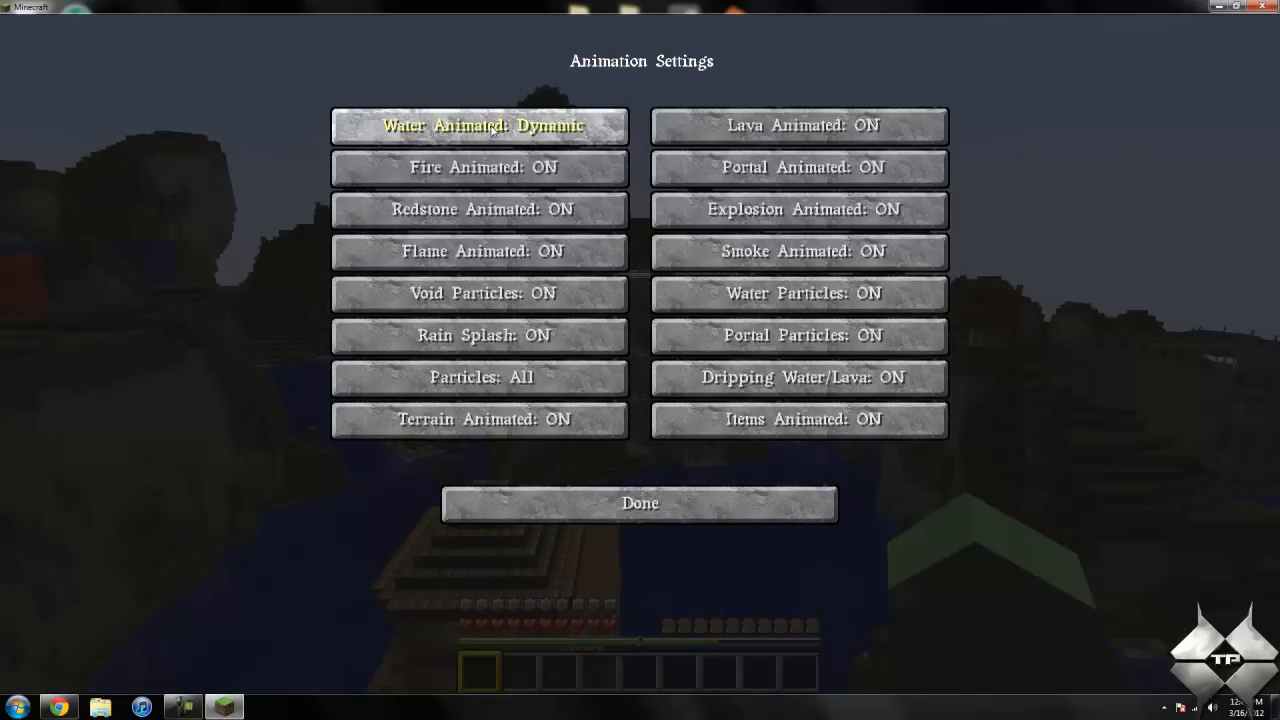
click(480, 125)
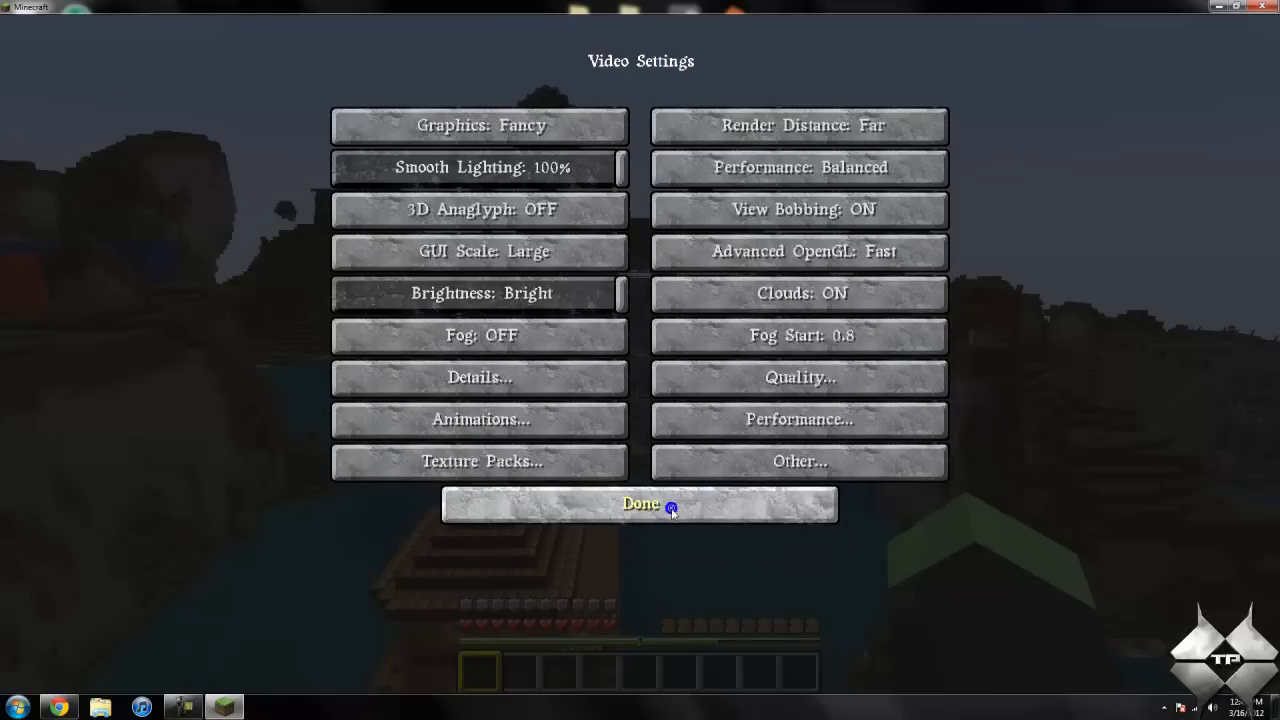
Select LB Photo Realism x256 7.6.1.zip as the texture pack.
click(480, 461)
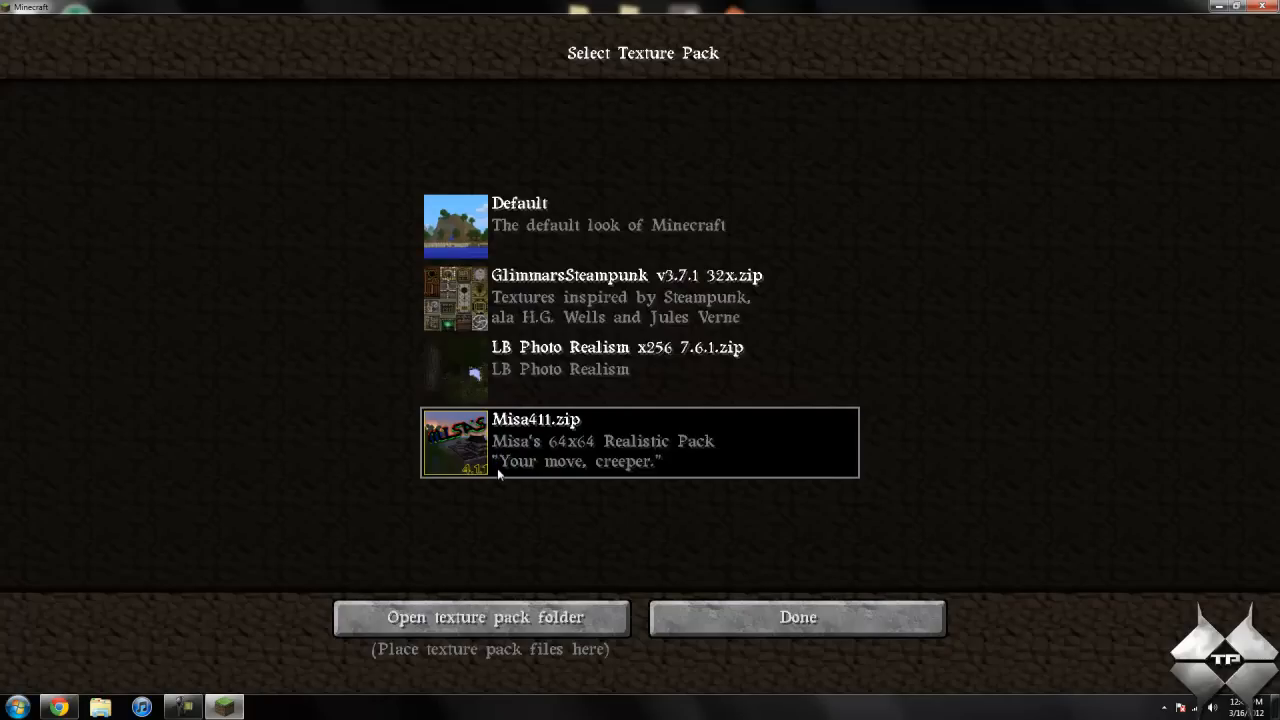
mouse_move(541, 383)
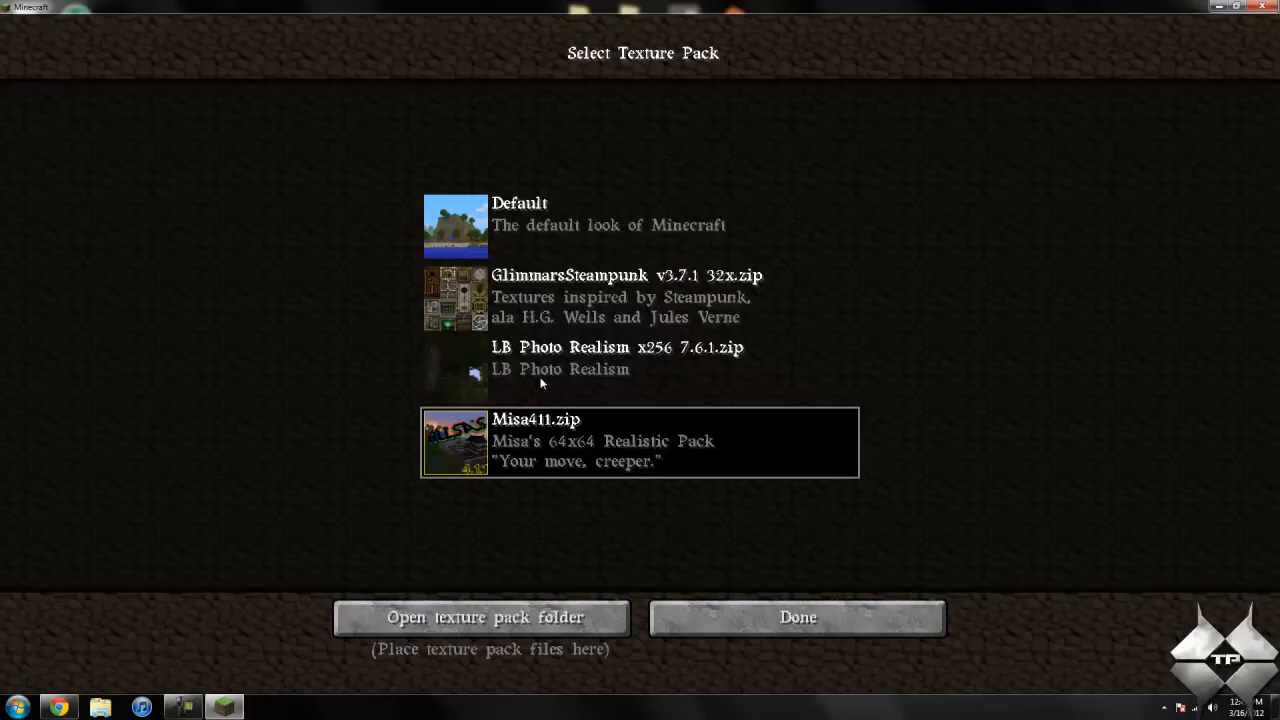
mouse_move(545, 360)
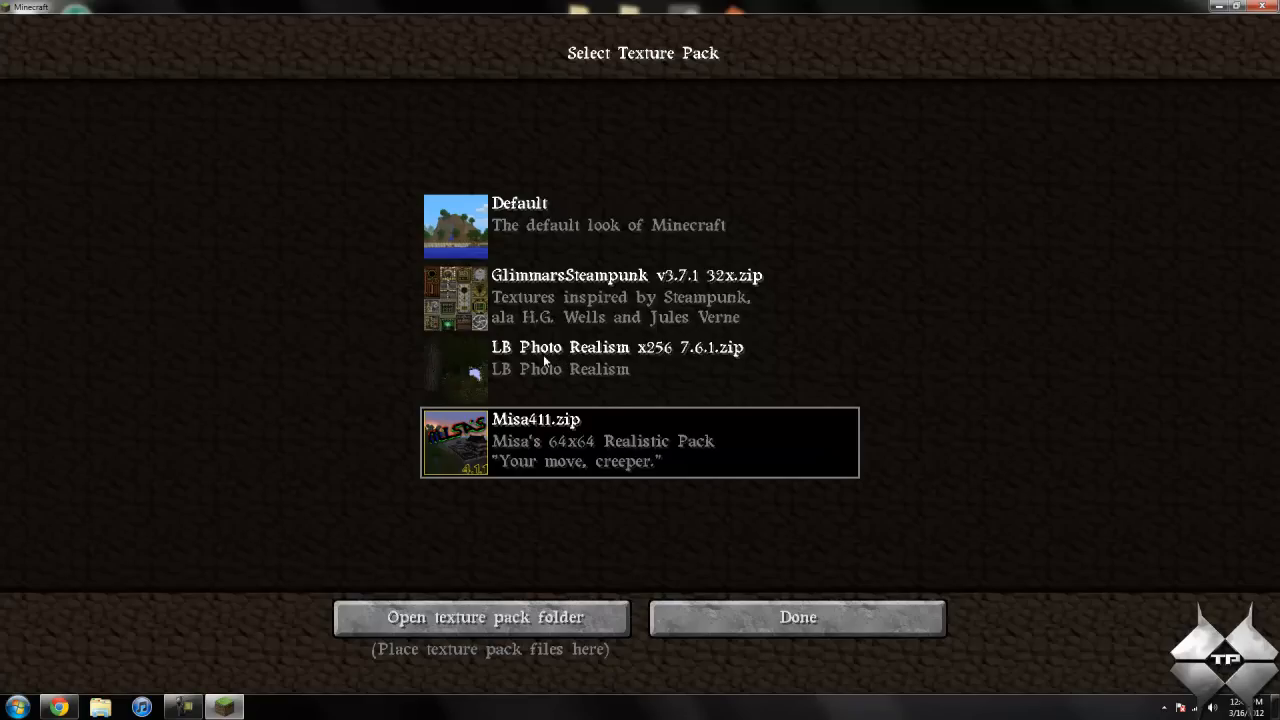
mouse_move(227, 395)
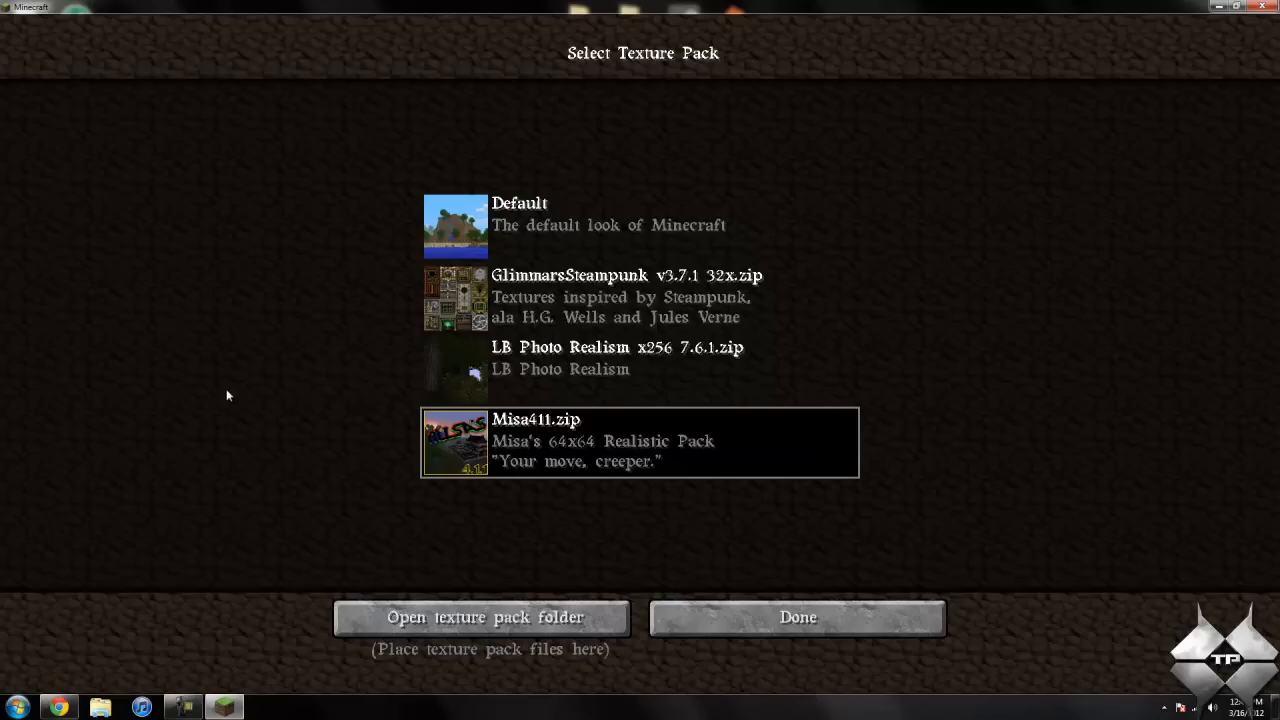
mouse_move(212, 360)
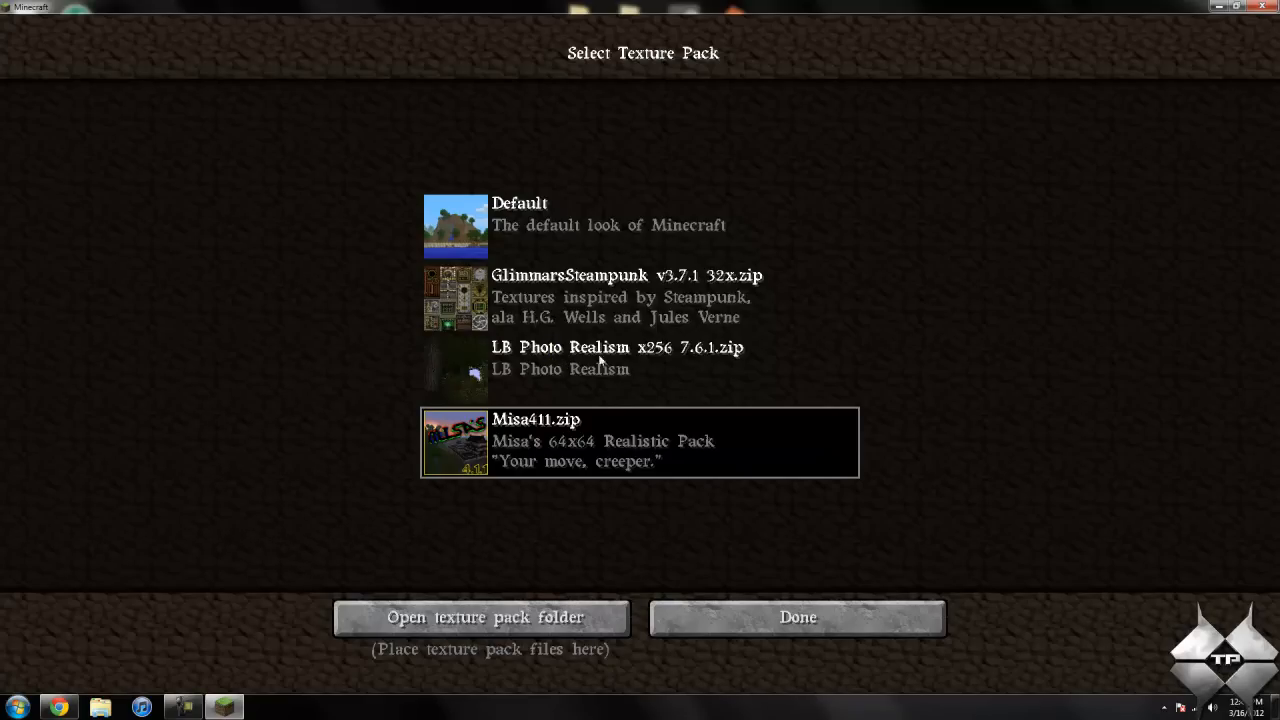
mouse_move(605, 360)
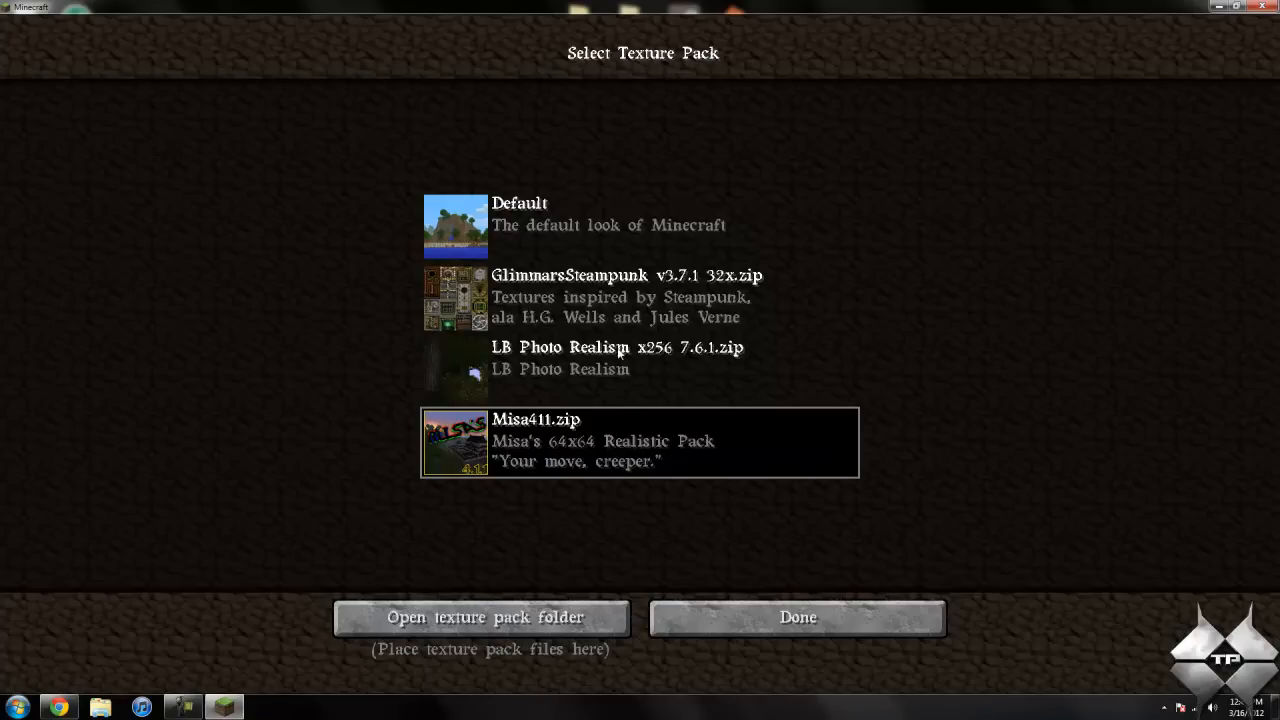
mouse_move(354, 37)
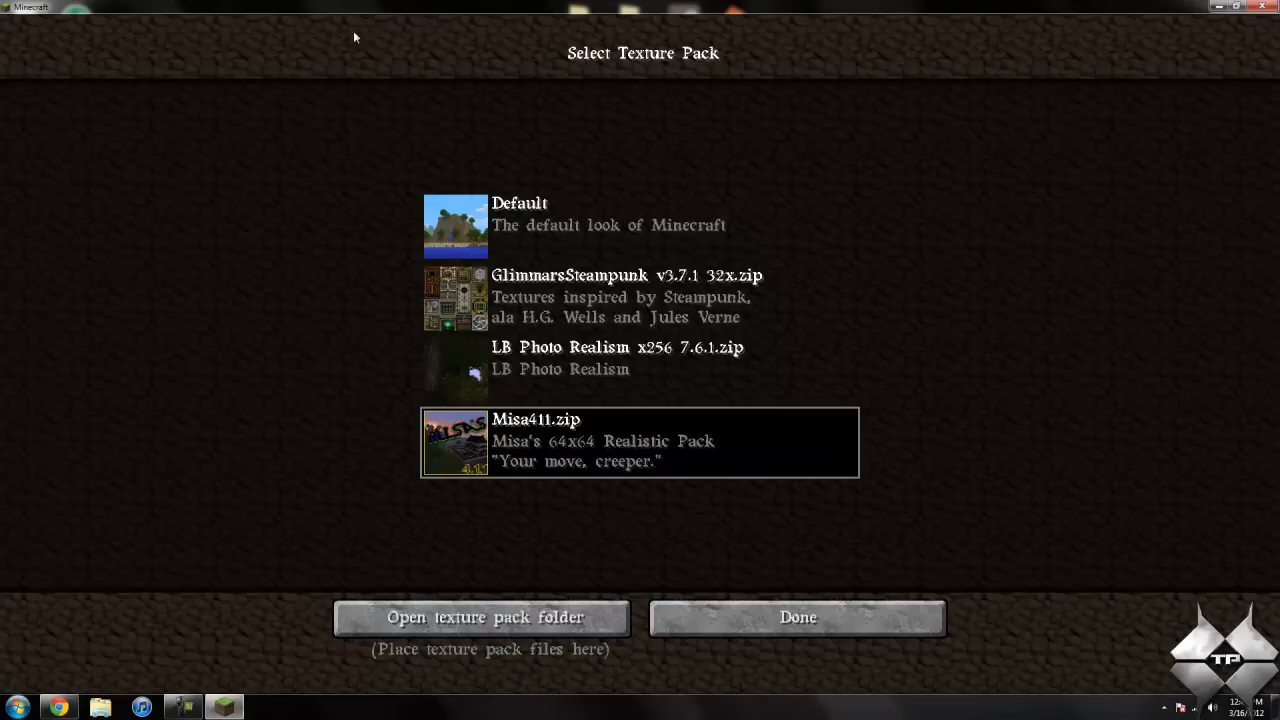
click(640, 370)
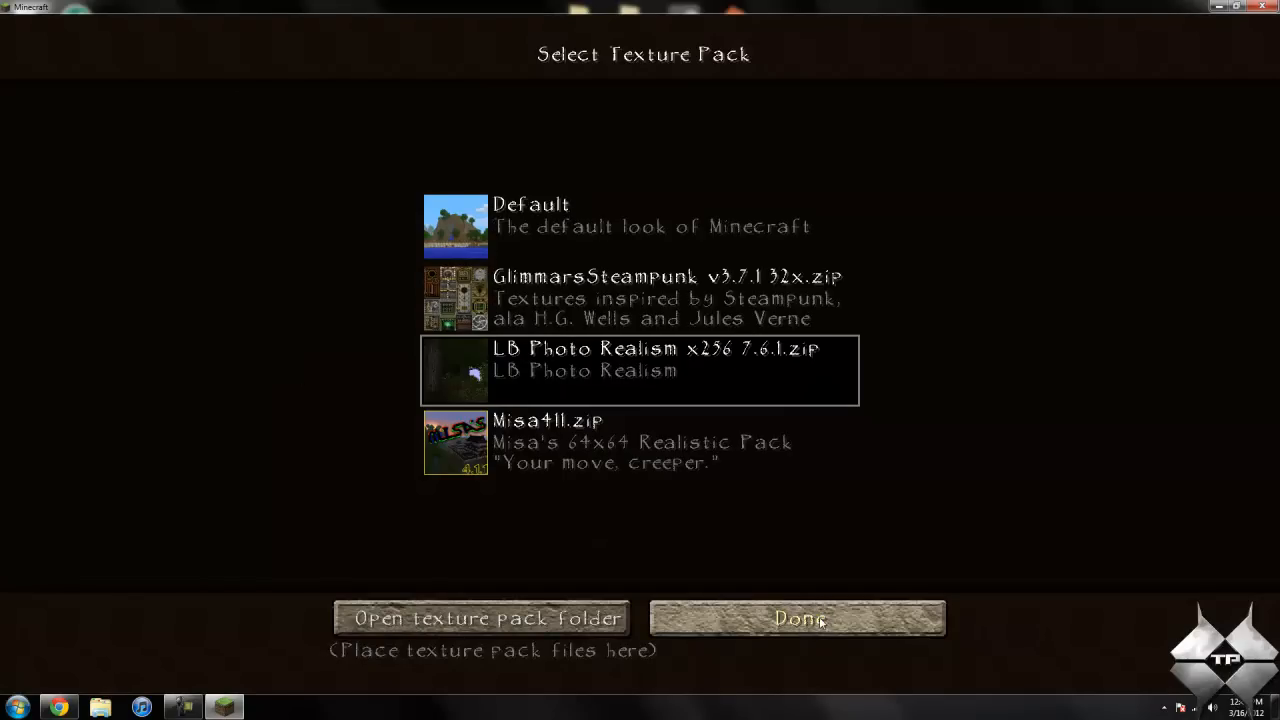
mouse_move(867, 429)
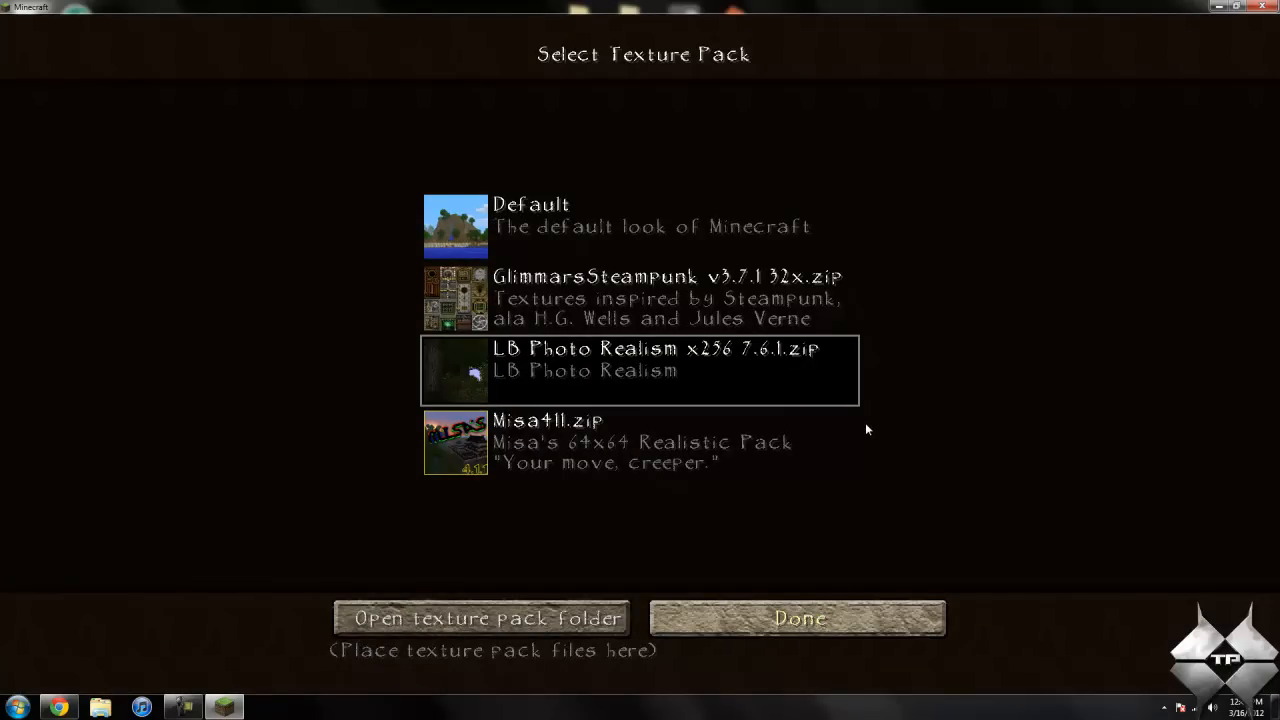
mouse_move(968, 666)
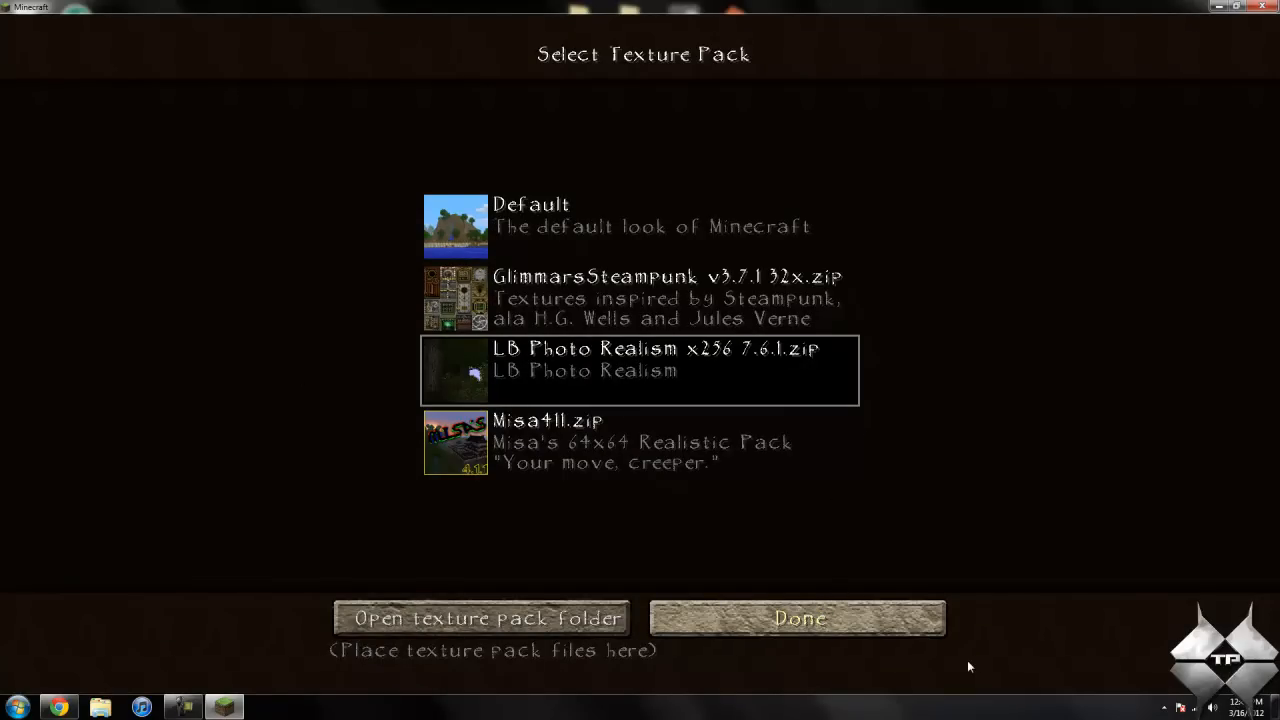
mouse_move(977, 660)
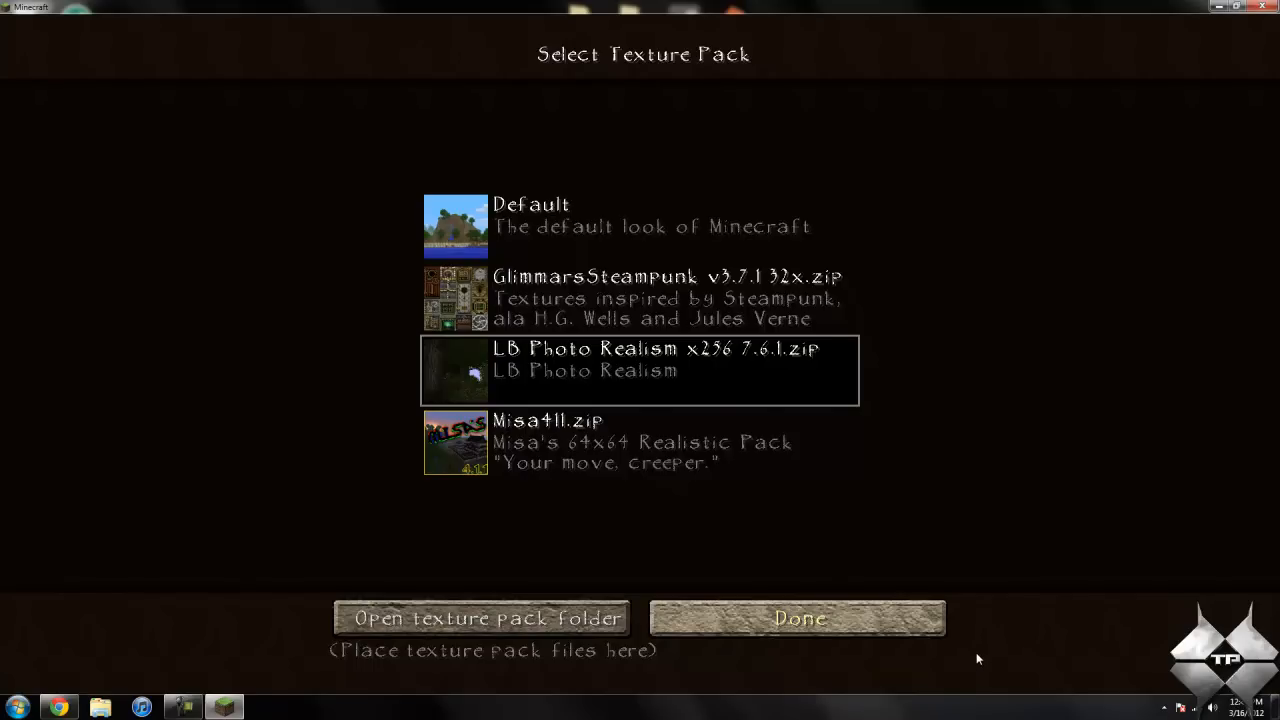
mouse_move(940, 522)
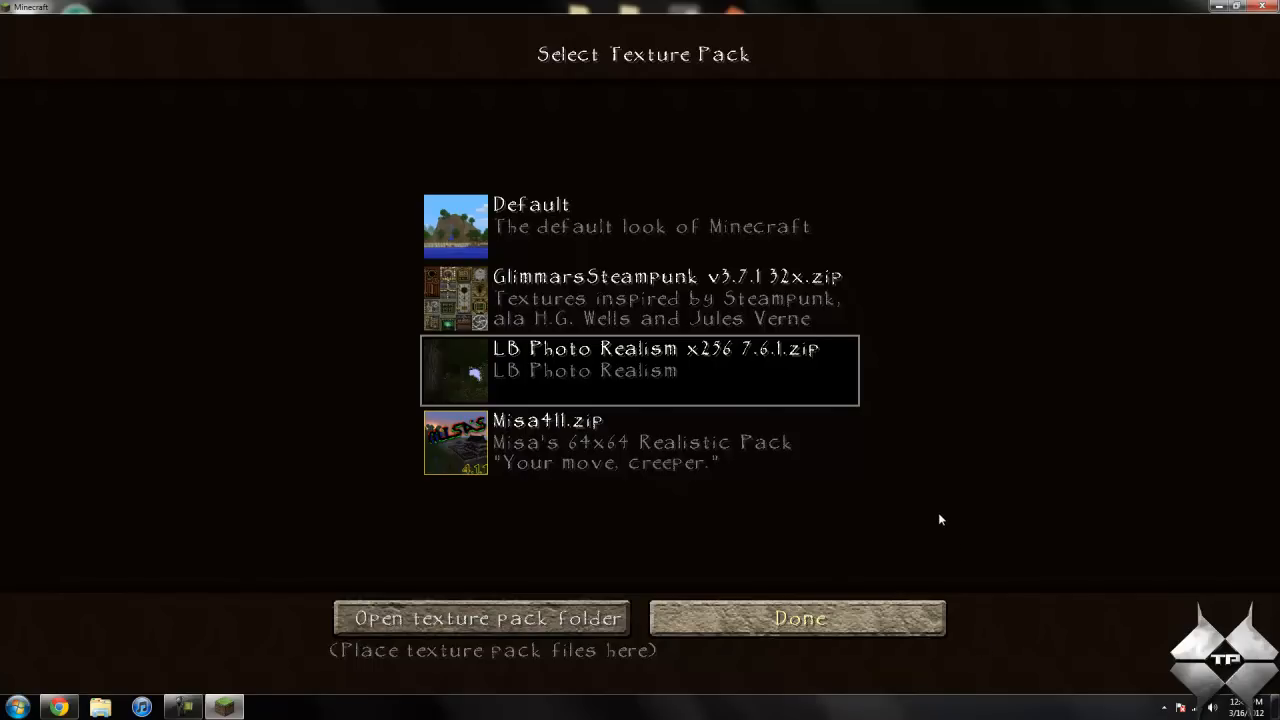
Apply the texture pack and toggle Clouds off then back ON.
click(797, 617)
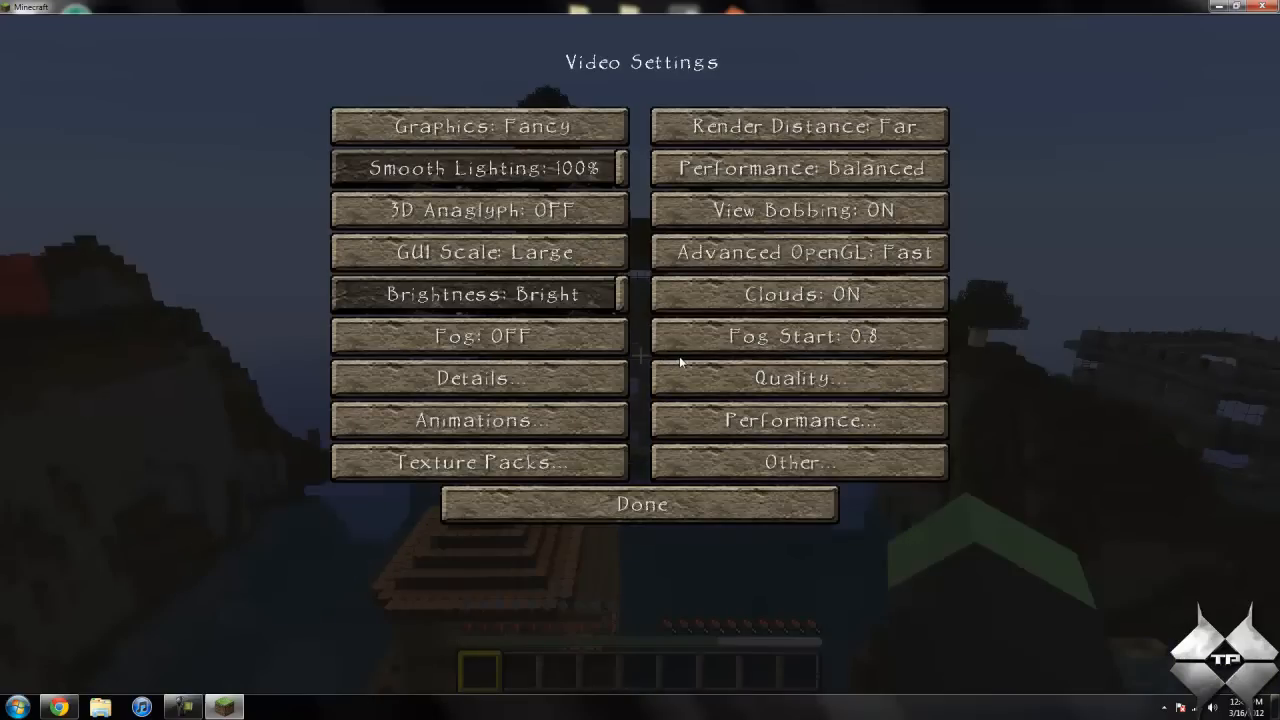
mouse_move(797, 378)
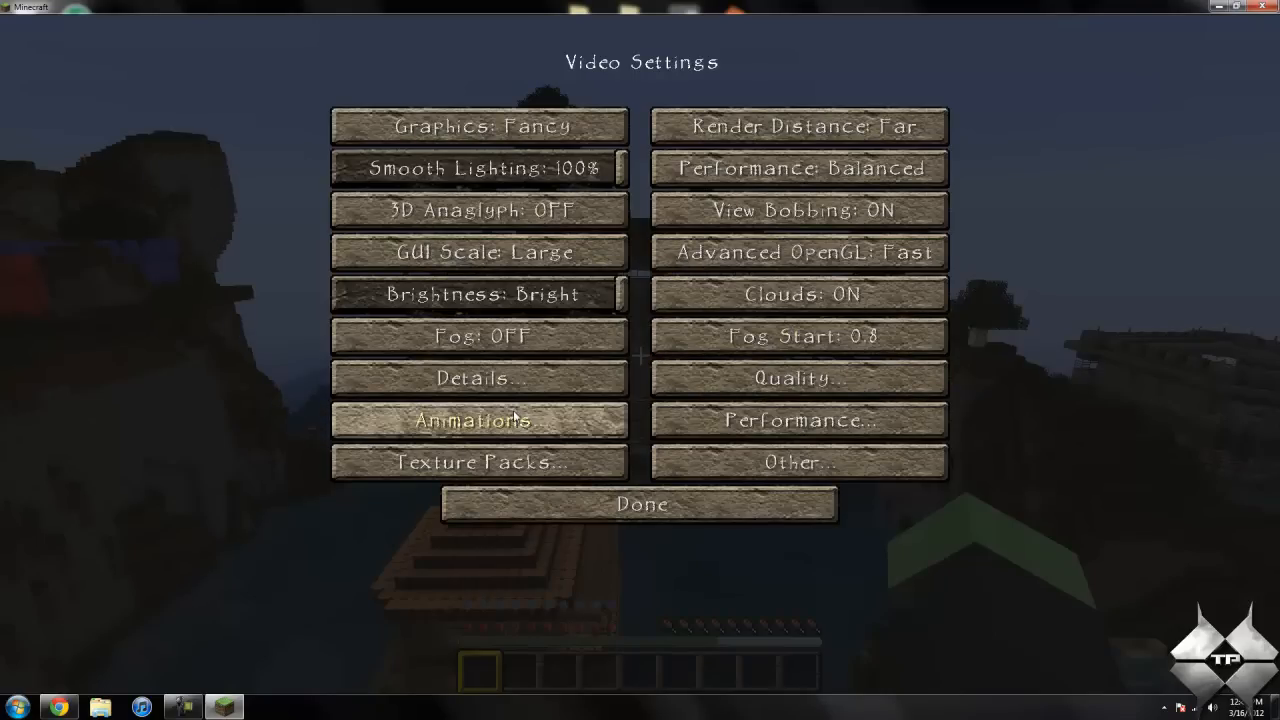
mouse_move(798, 168)
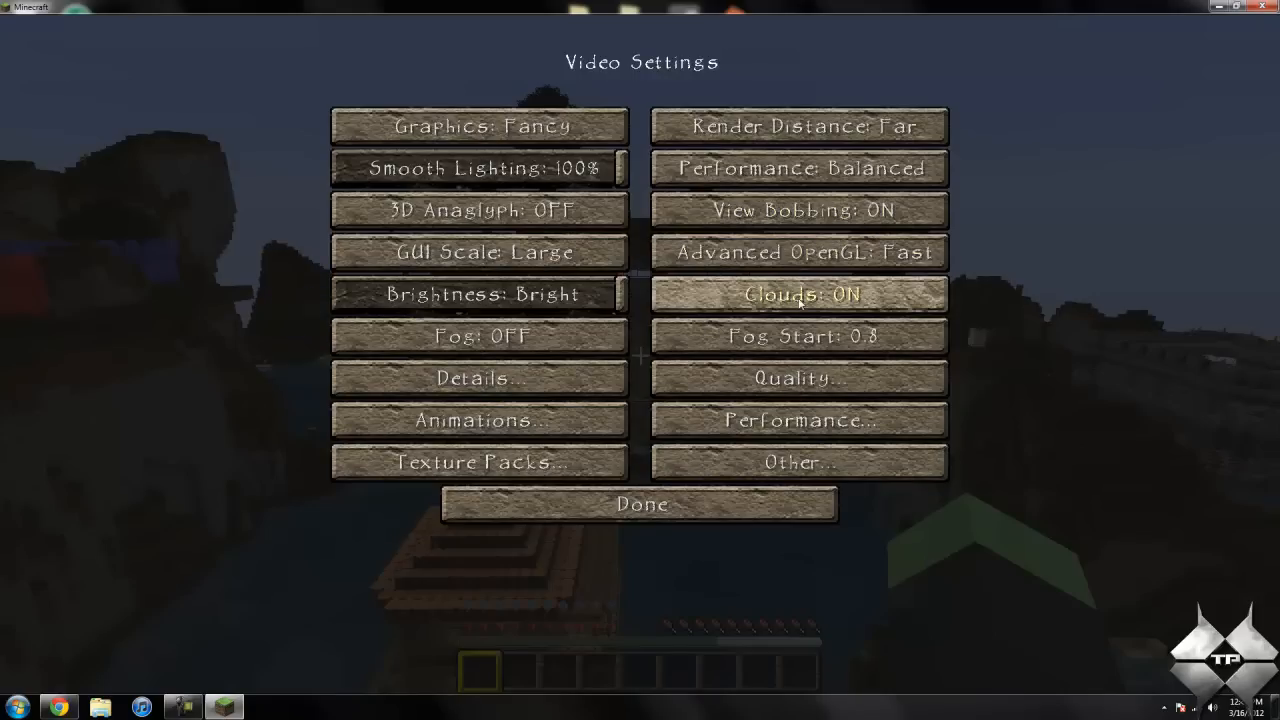
click(800, 294)
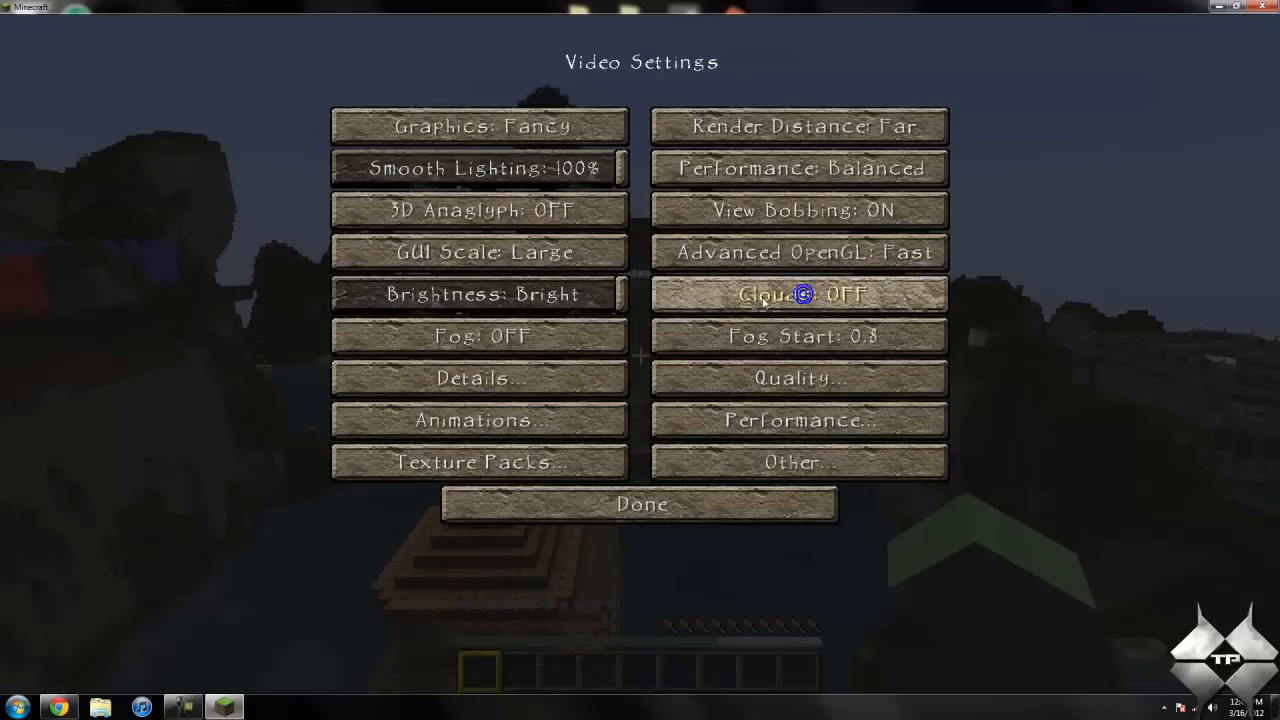
click(798, 294)
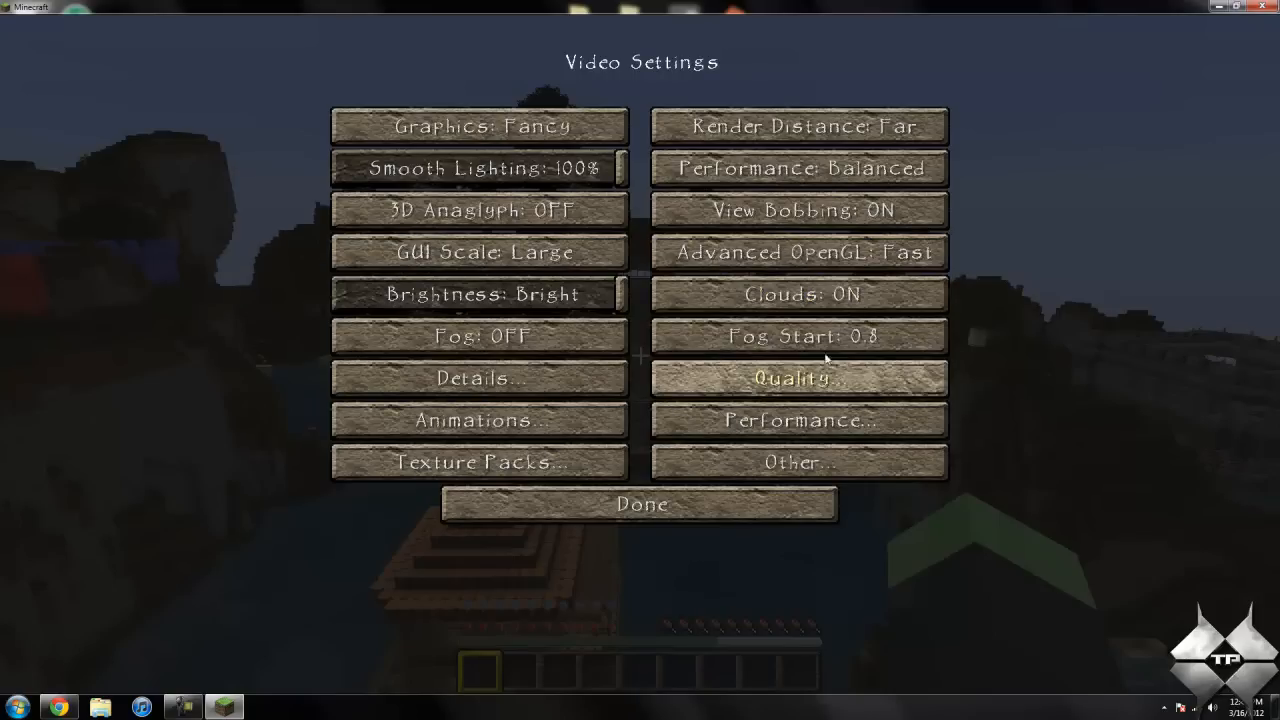
mouse_move(798, 335)
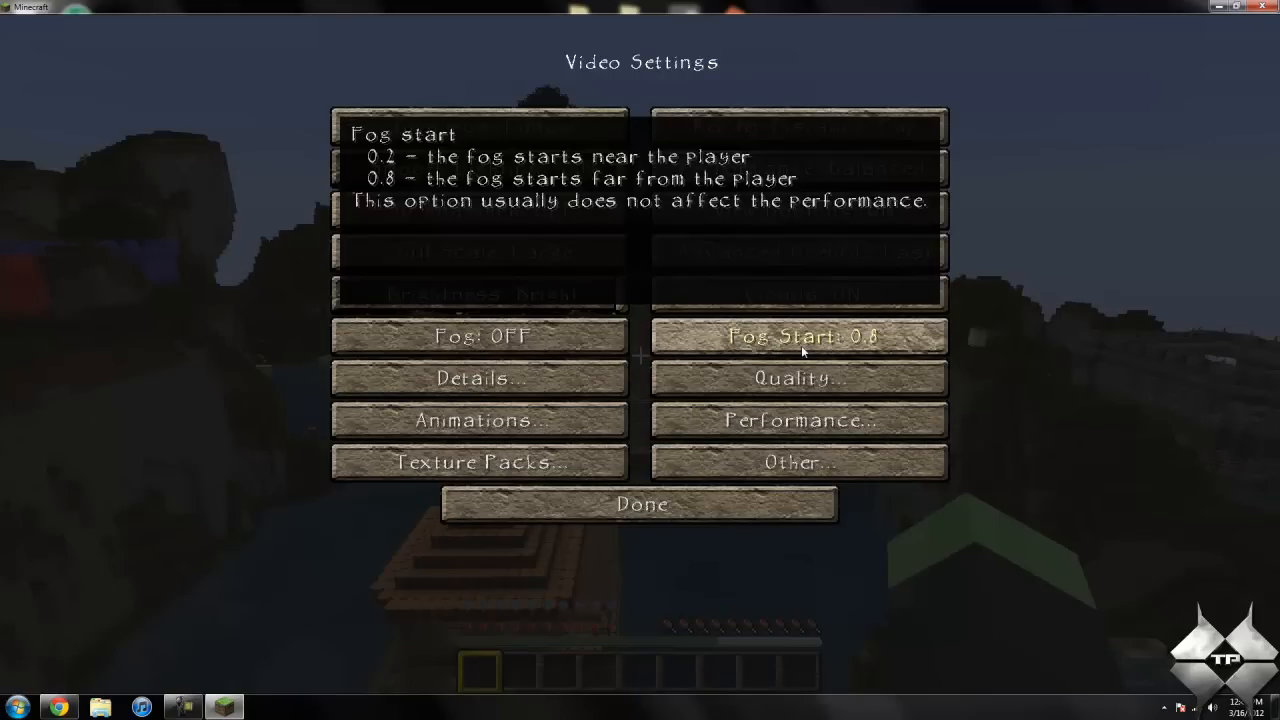
Cycle Better Grass from OFF through Fast to Fancy in Quality Settings.
click(798, 378)
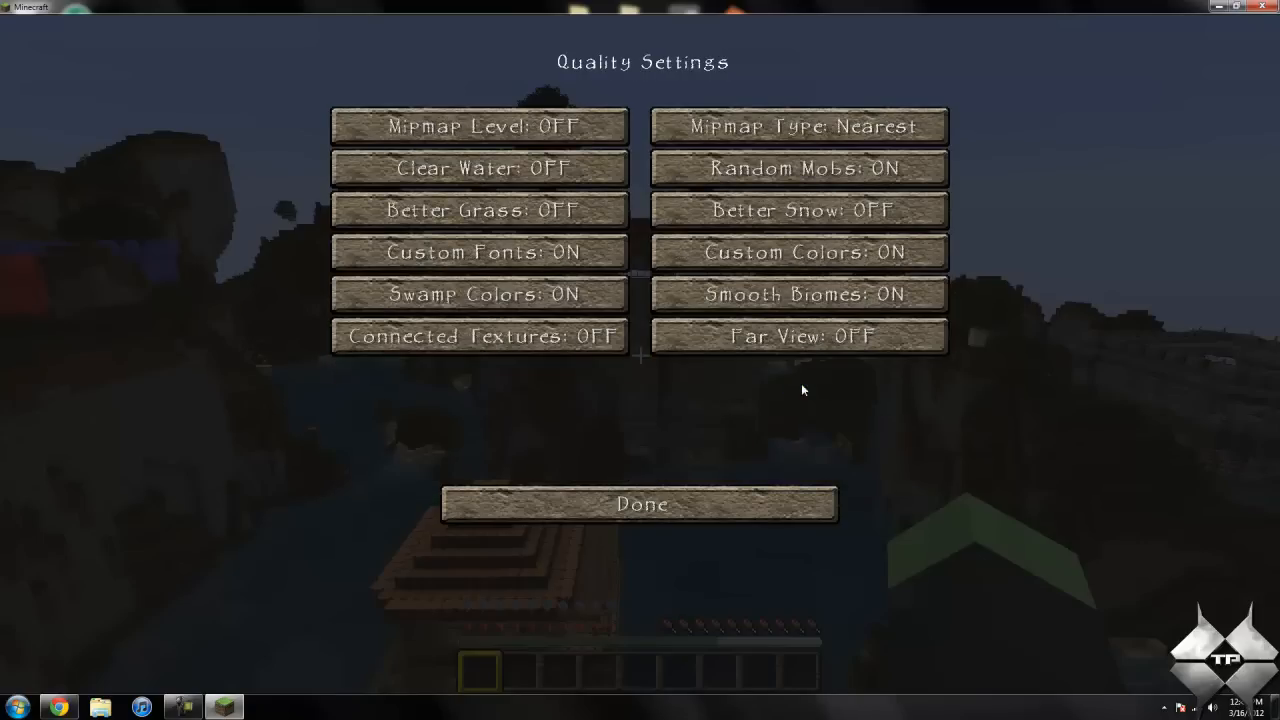
mouse_move(480, 209)
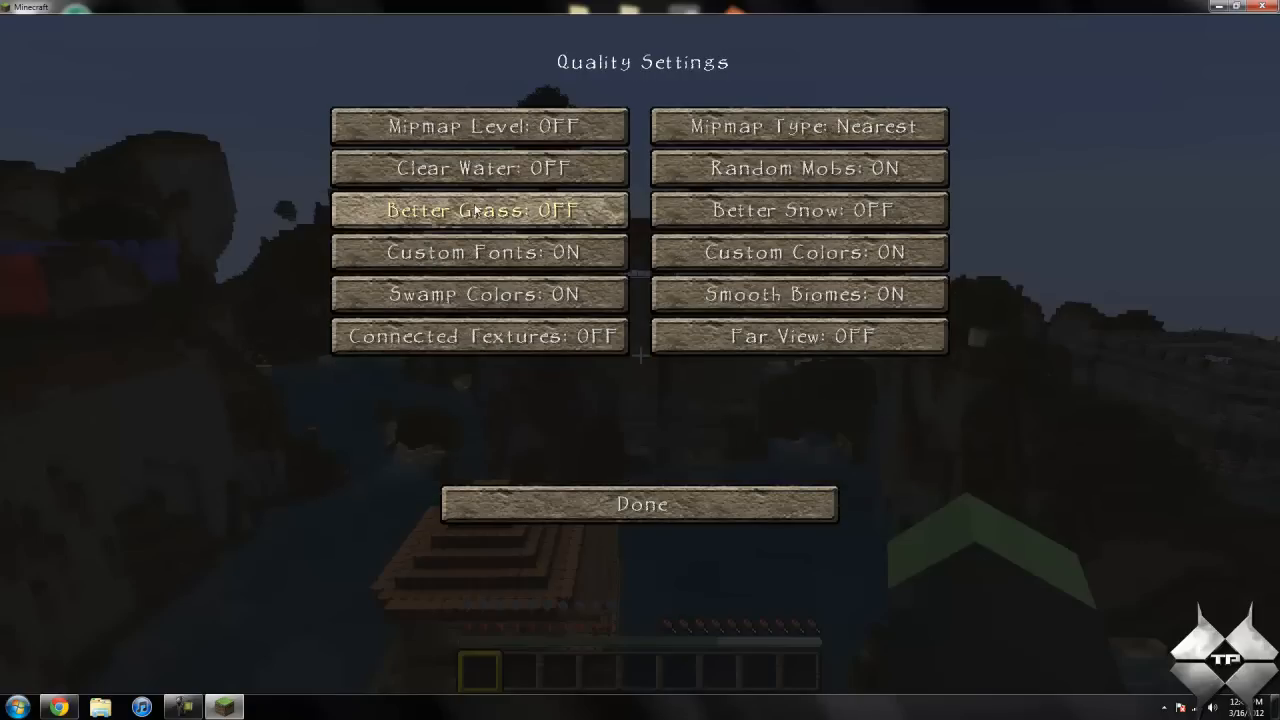
click(480, 210)
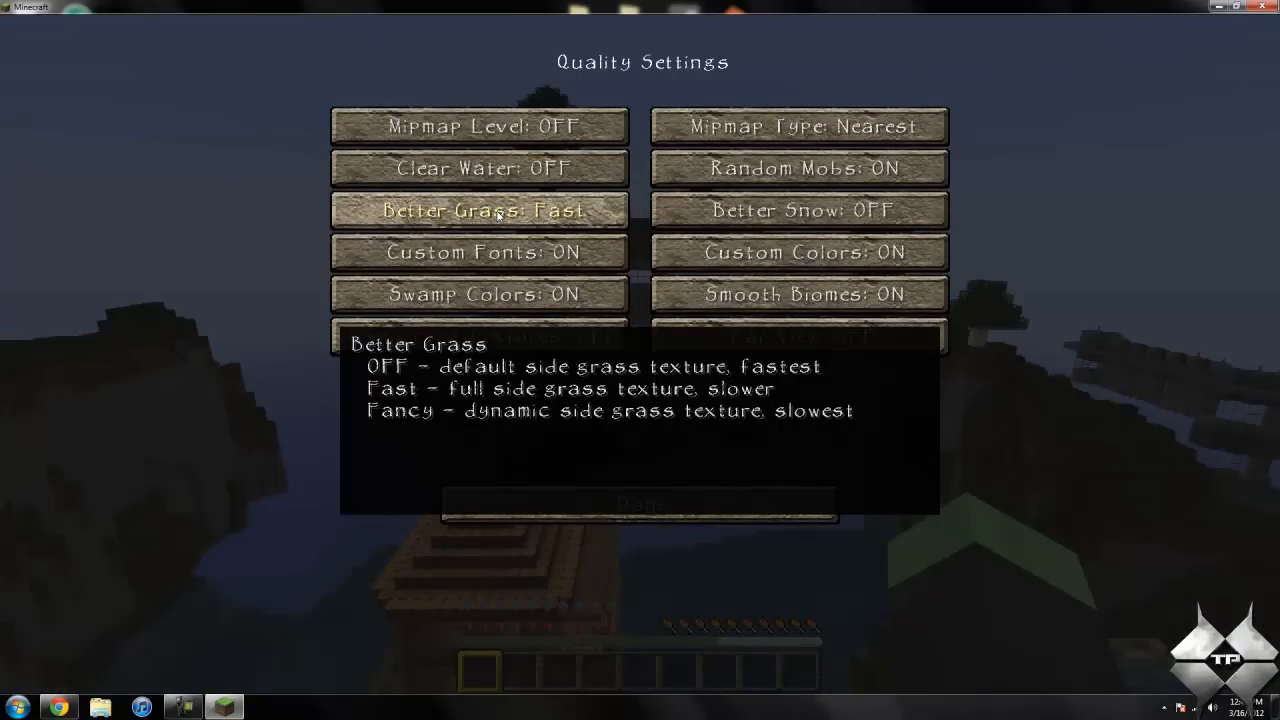
click(480, 210)
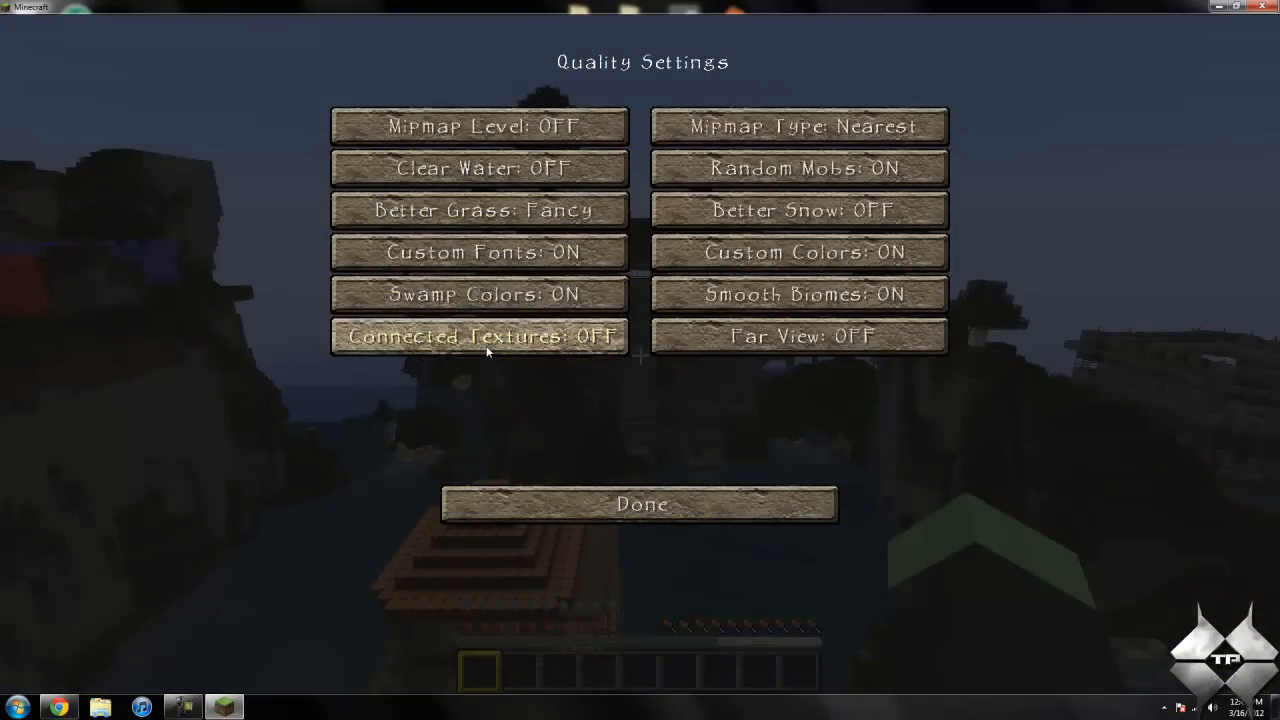
mouse_move(798, 168)
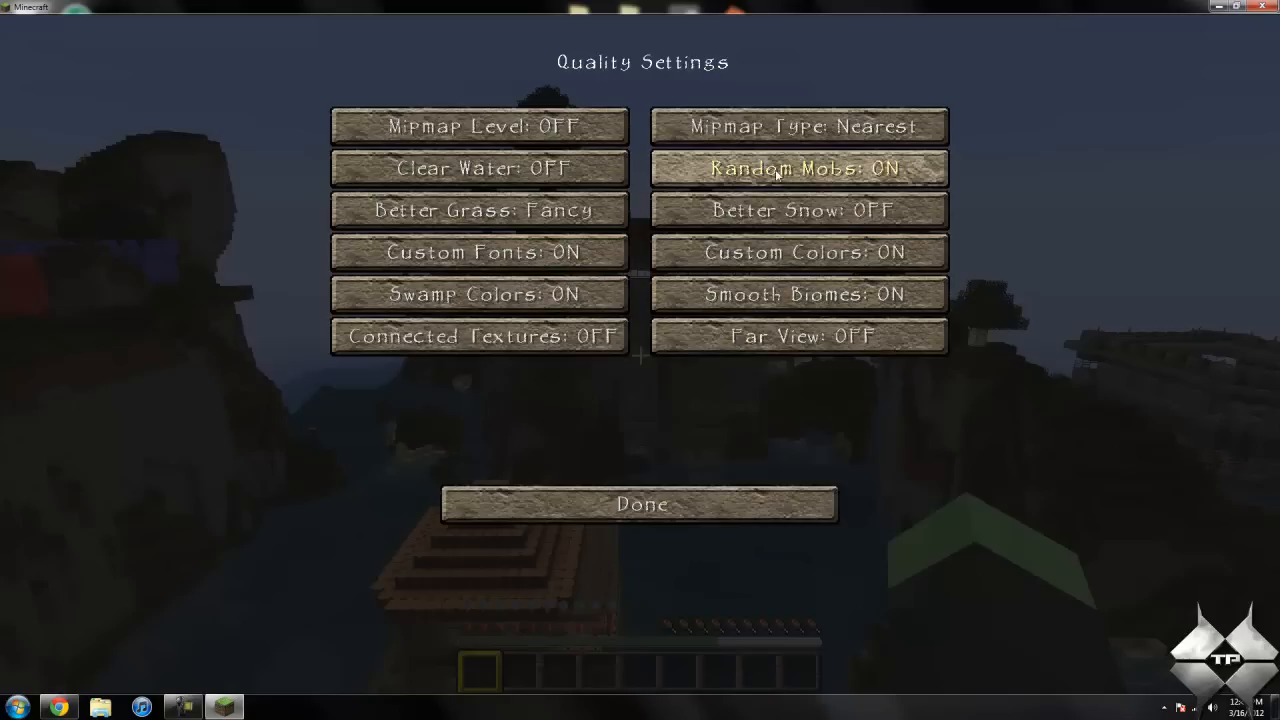
mouse_move(798, 252)
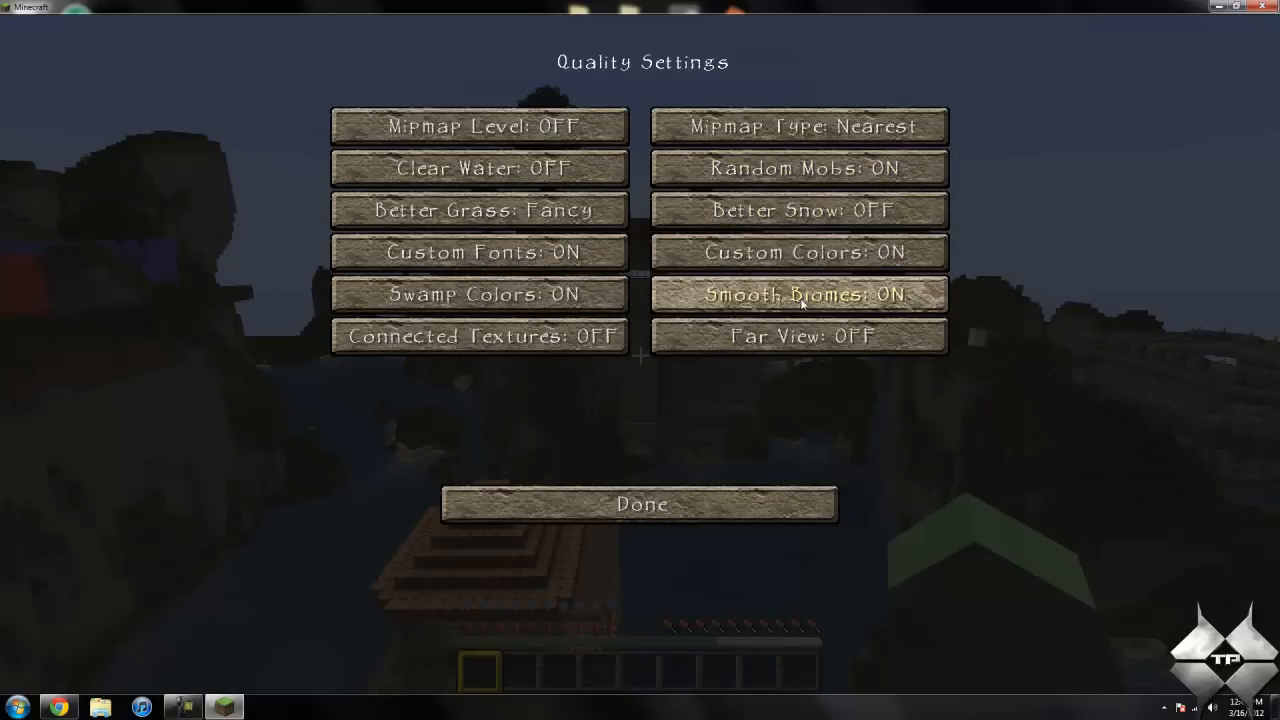
mouse_move(800, 294)
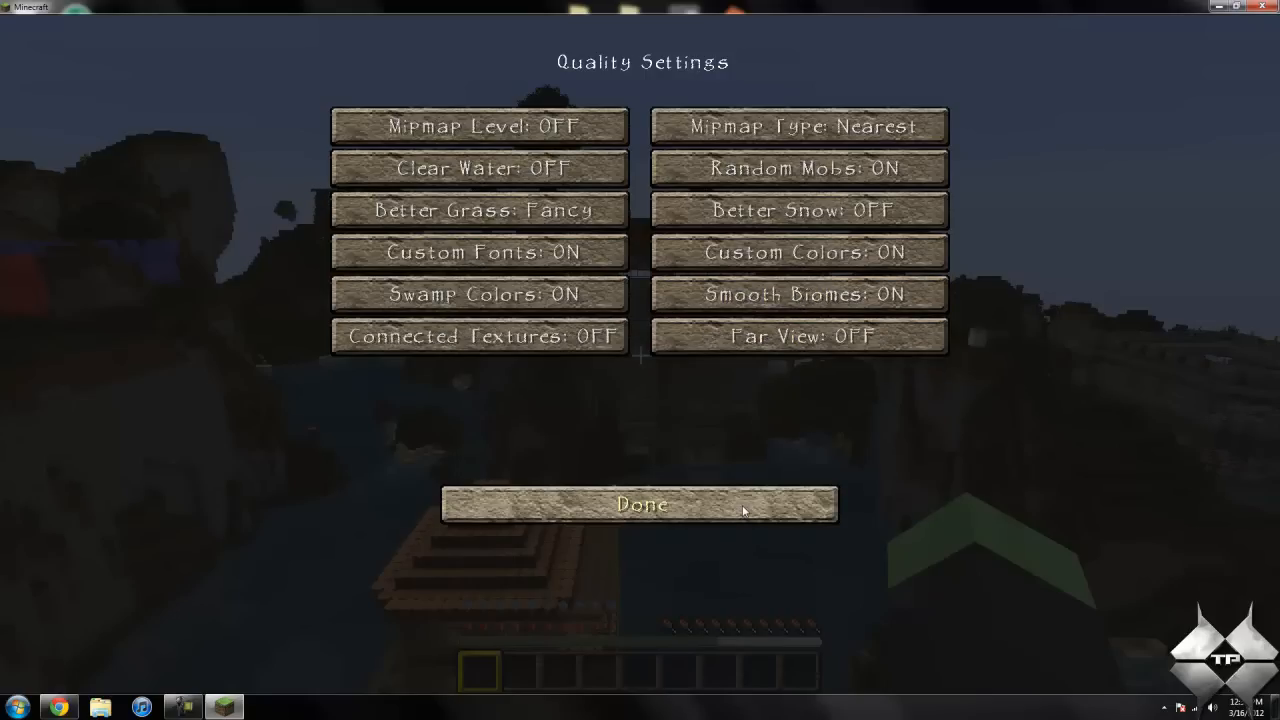
click(640, 504)
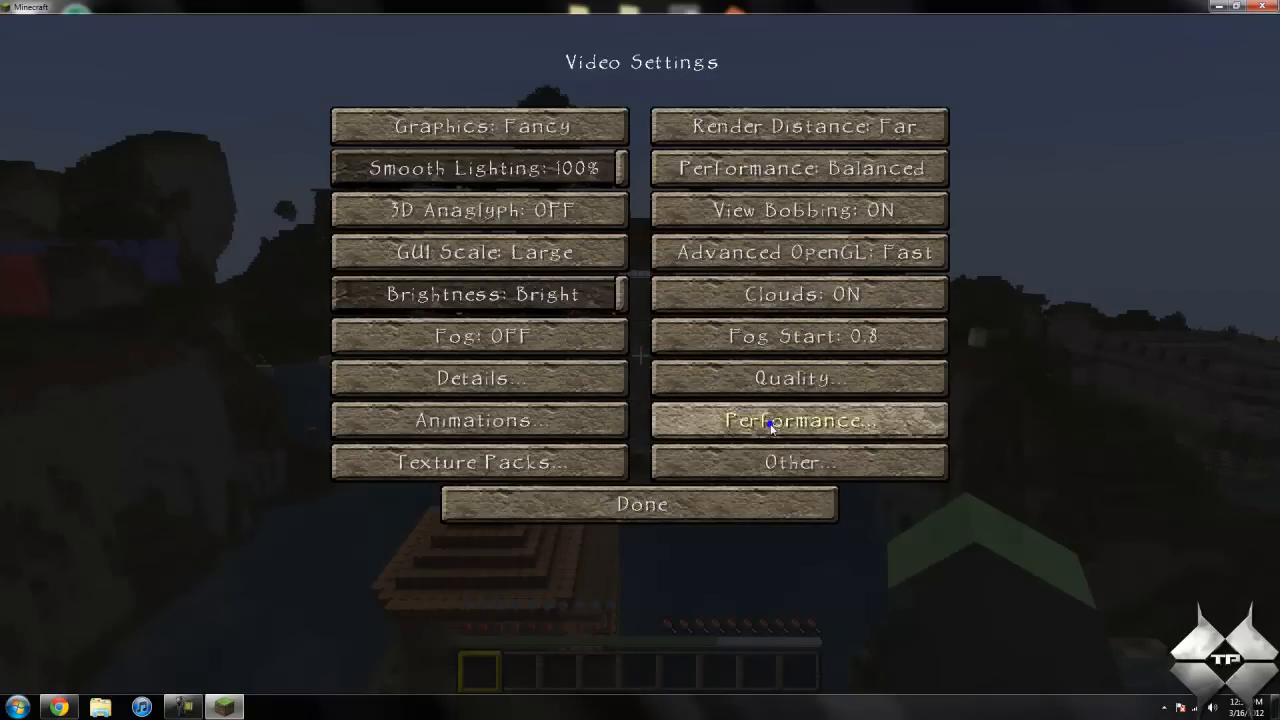
click(798, 420)
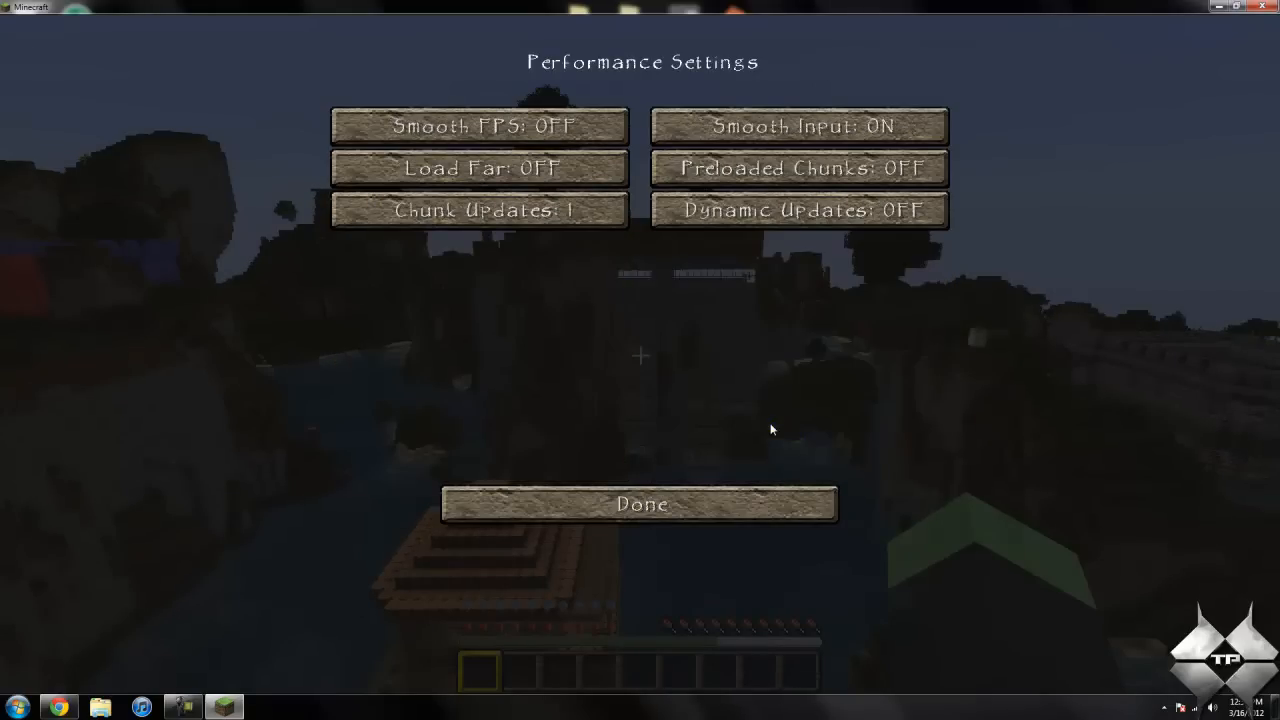
mouse_move(478, 126)
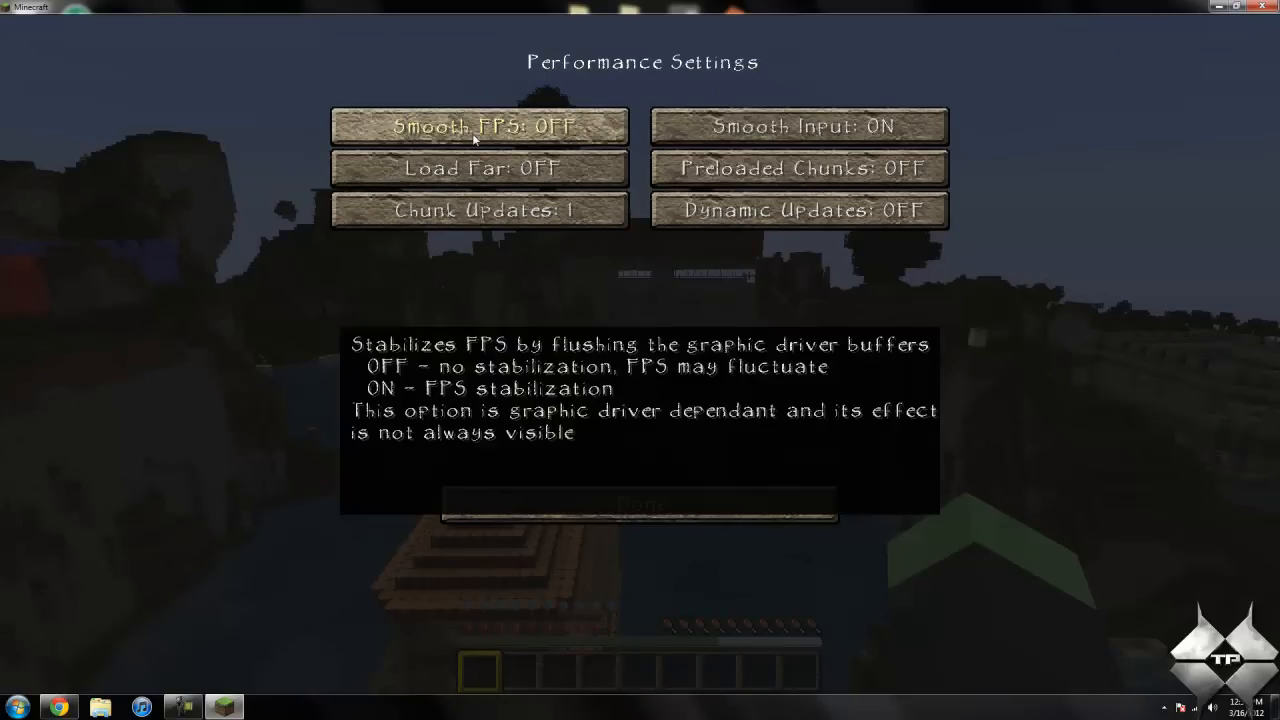
mouse_move(480, 168)
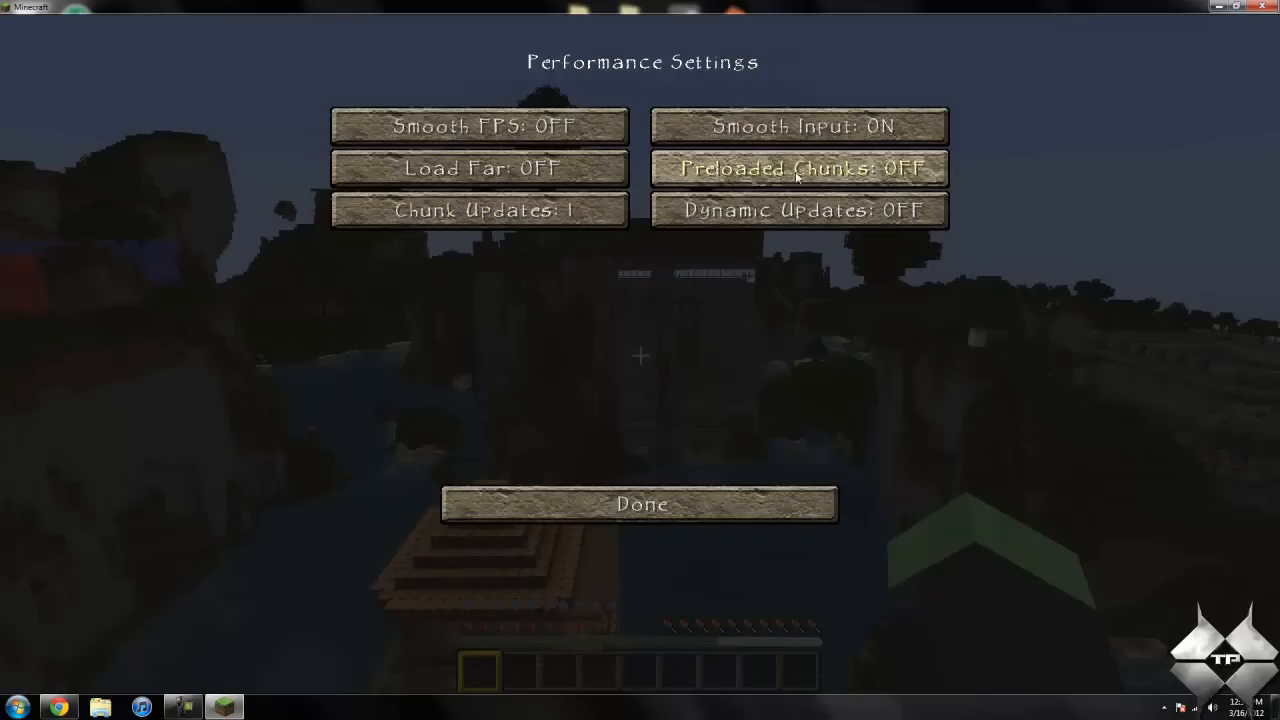
mouse_move(715, 415)
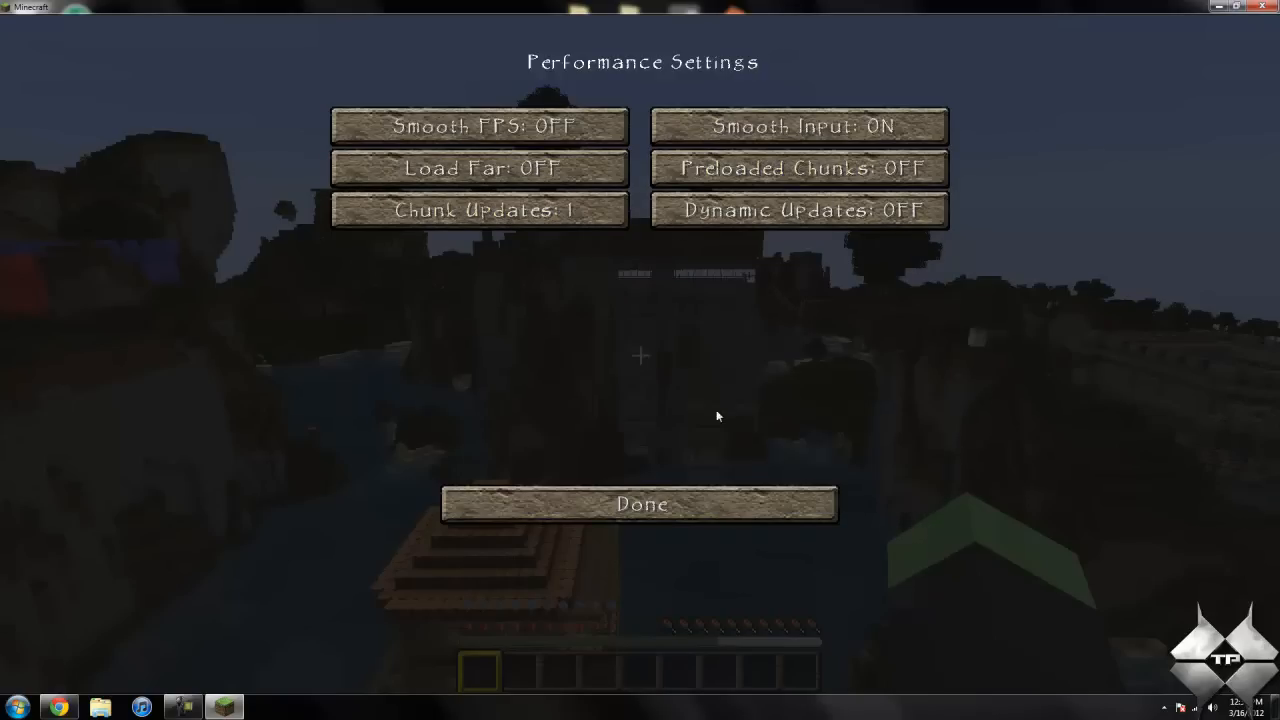
click(639, 503)
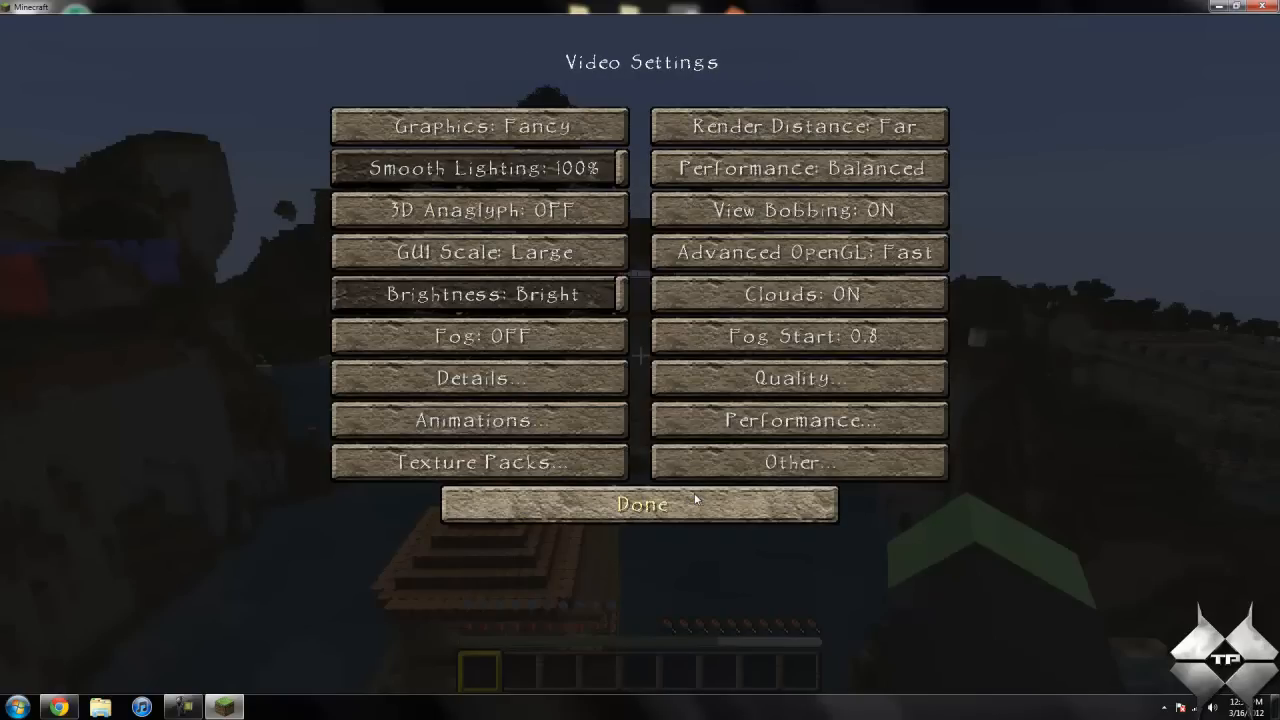
View Other Settings without changes, then close Video Settings to the game menu.
click(797, 462)
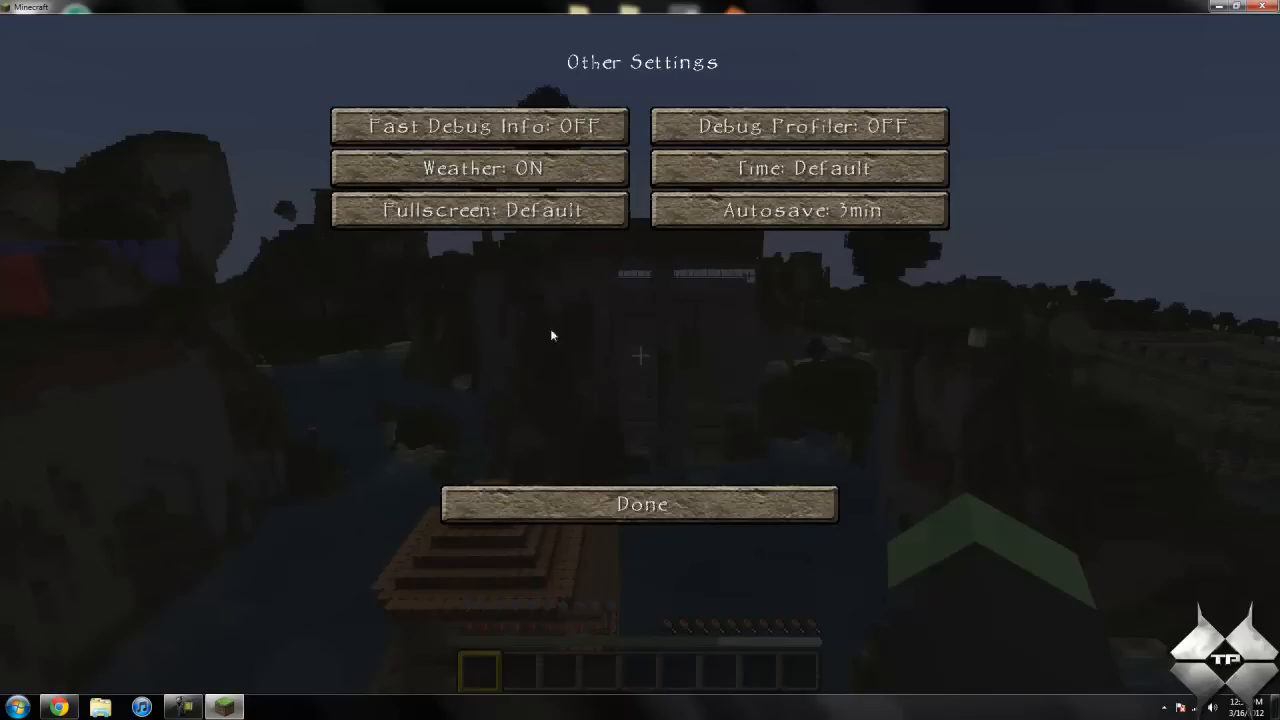
mouse_move(479, 168)
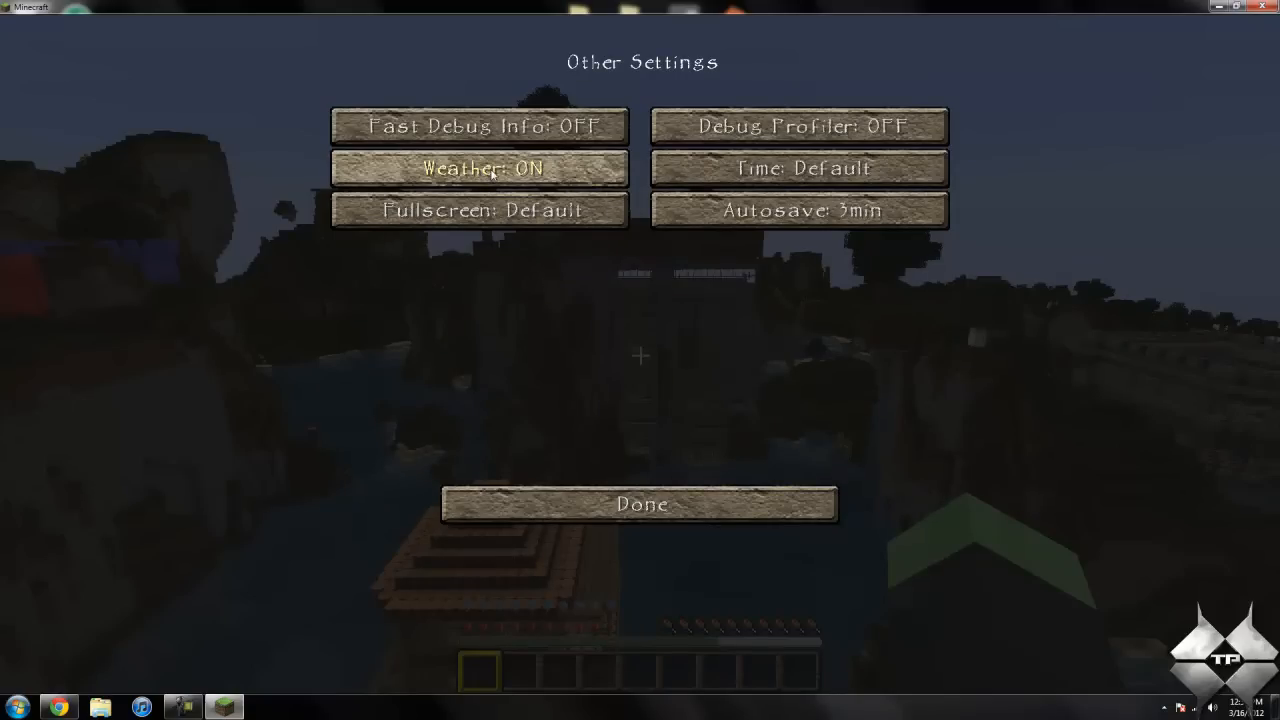
mouse_move(799, 168)
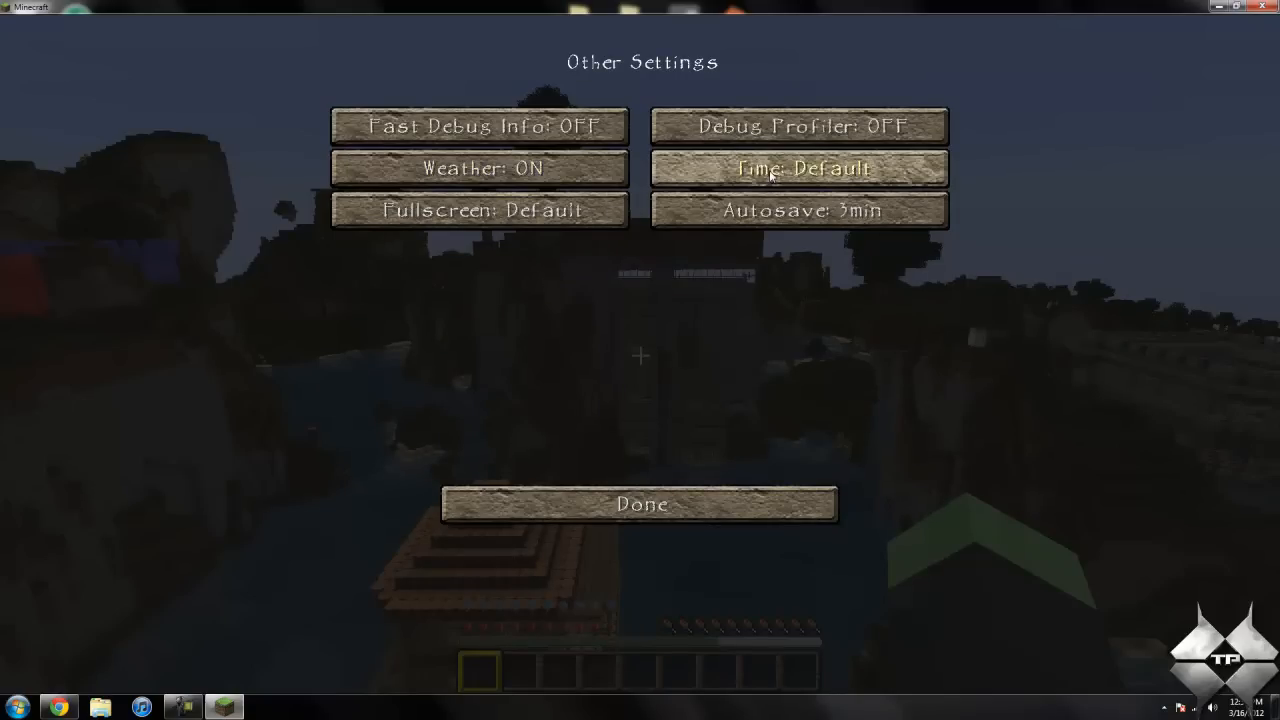
mouse_move(797, 167)
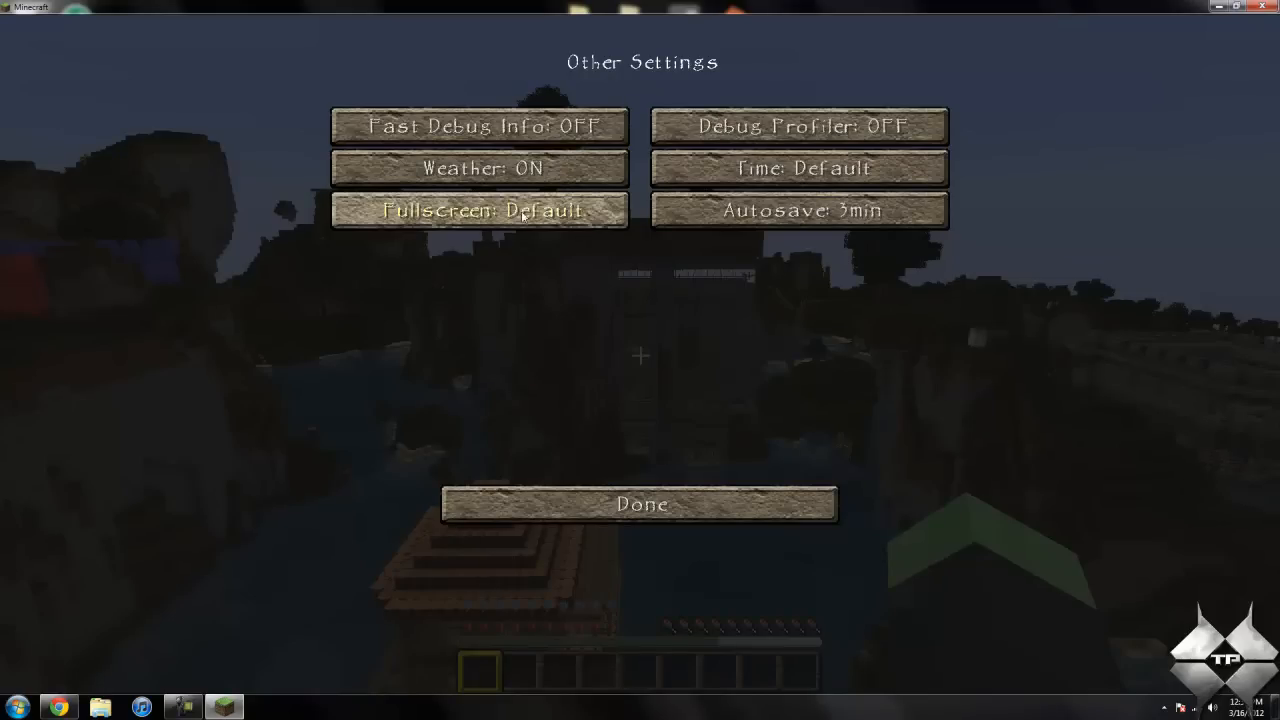
mouse_move(480, 210)
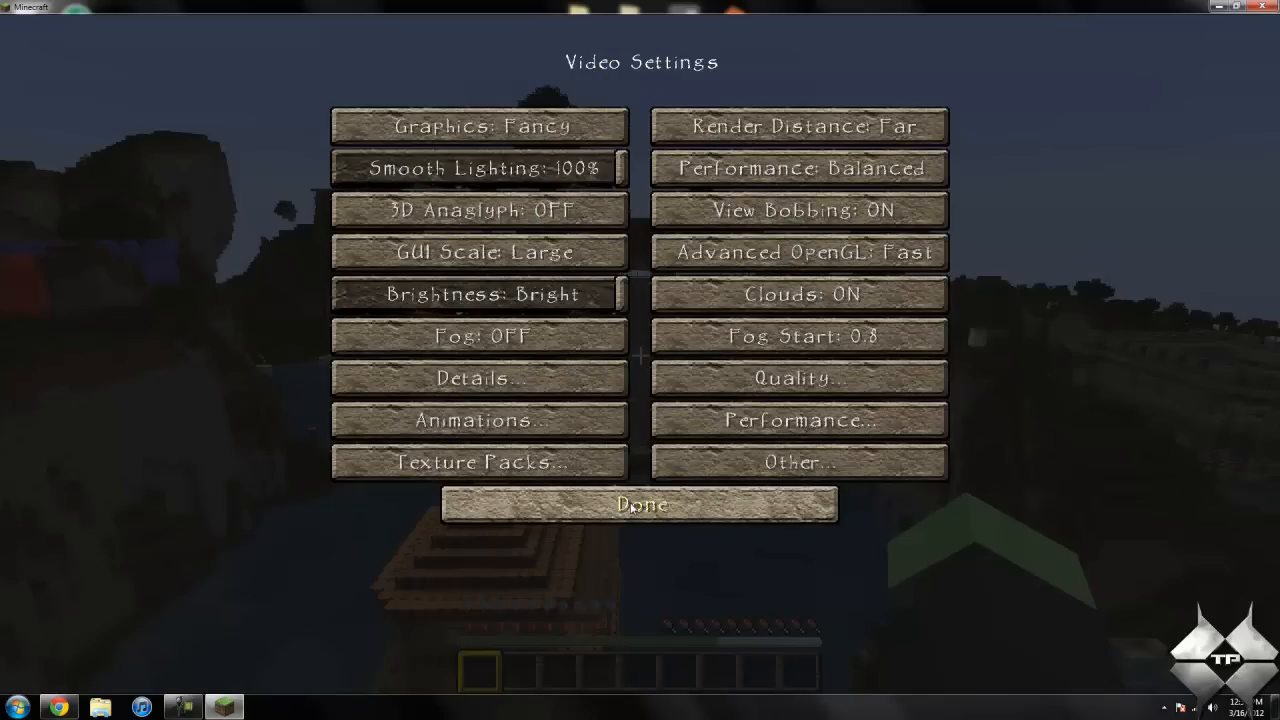
click(640, 503)
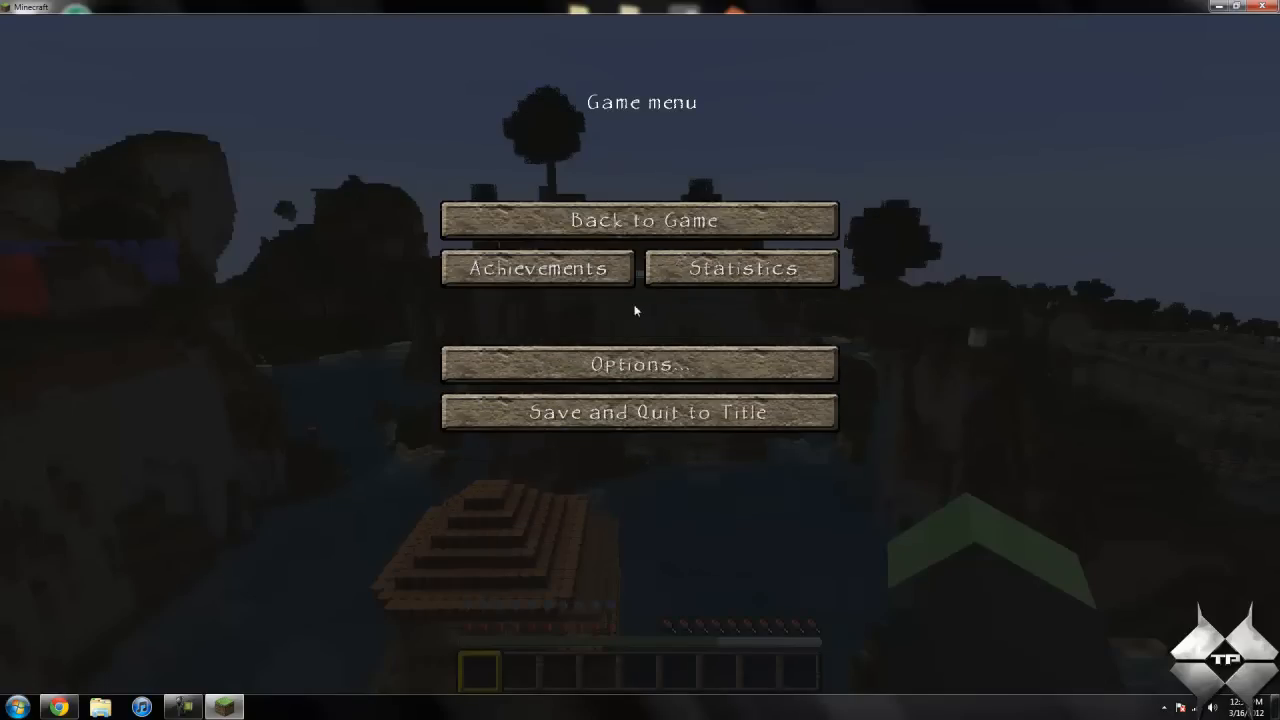
Return to the game to view the new grass and textures.
click(639, 220)
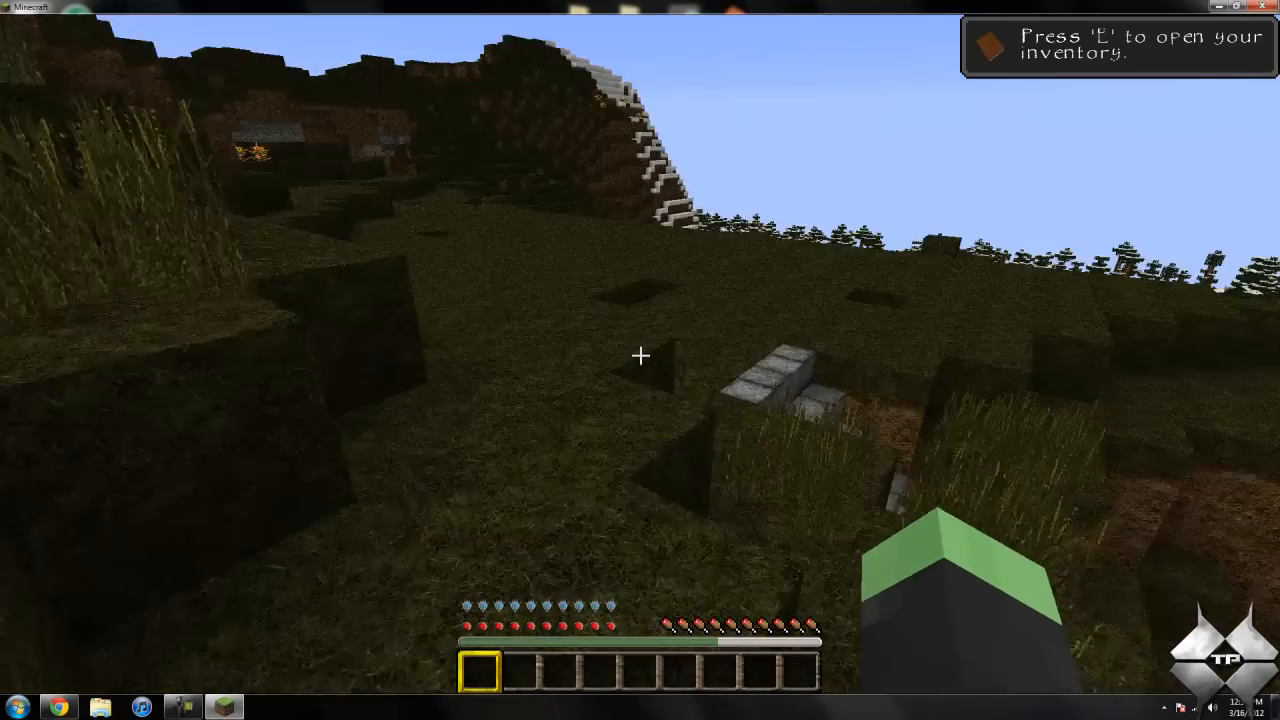
mouse_move(640, 356)
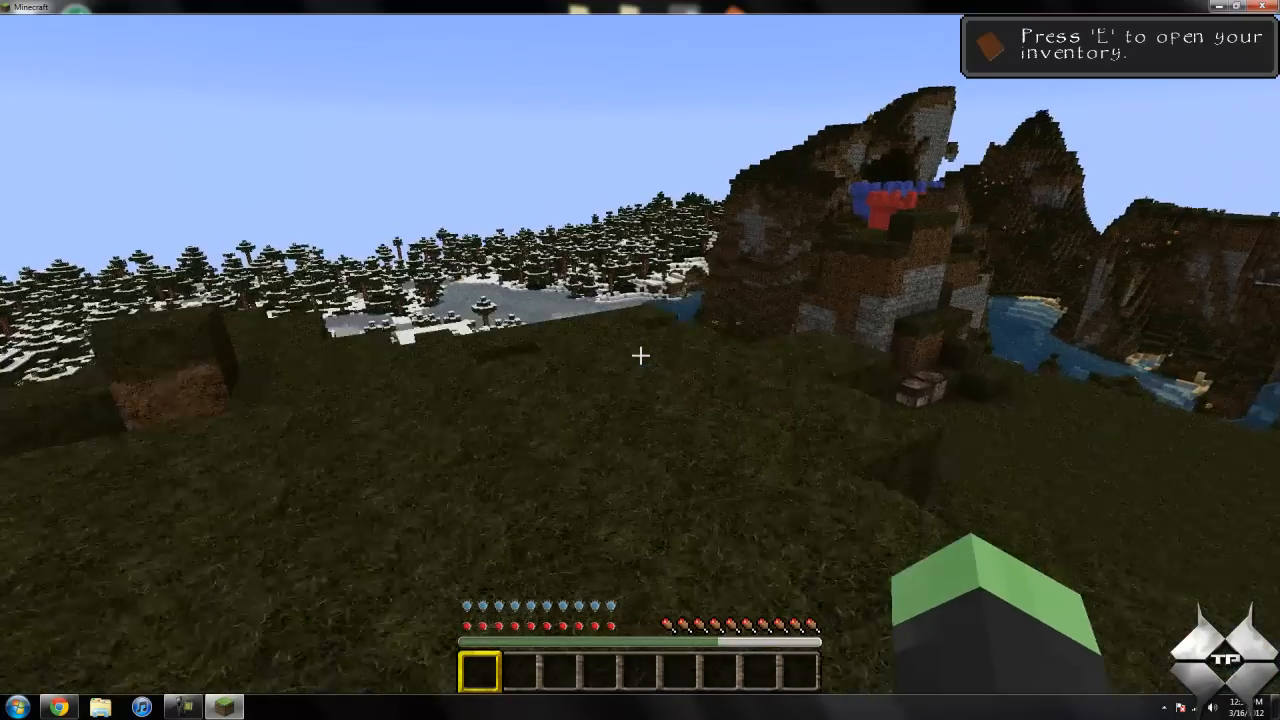
mouse_move(640, 360)
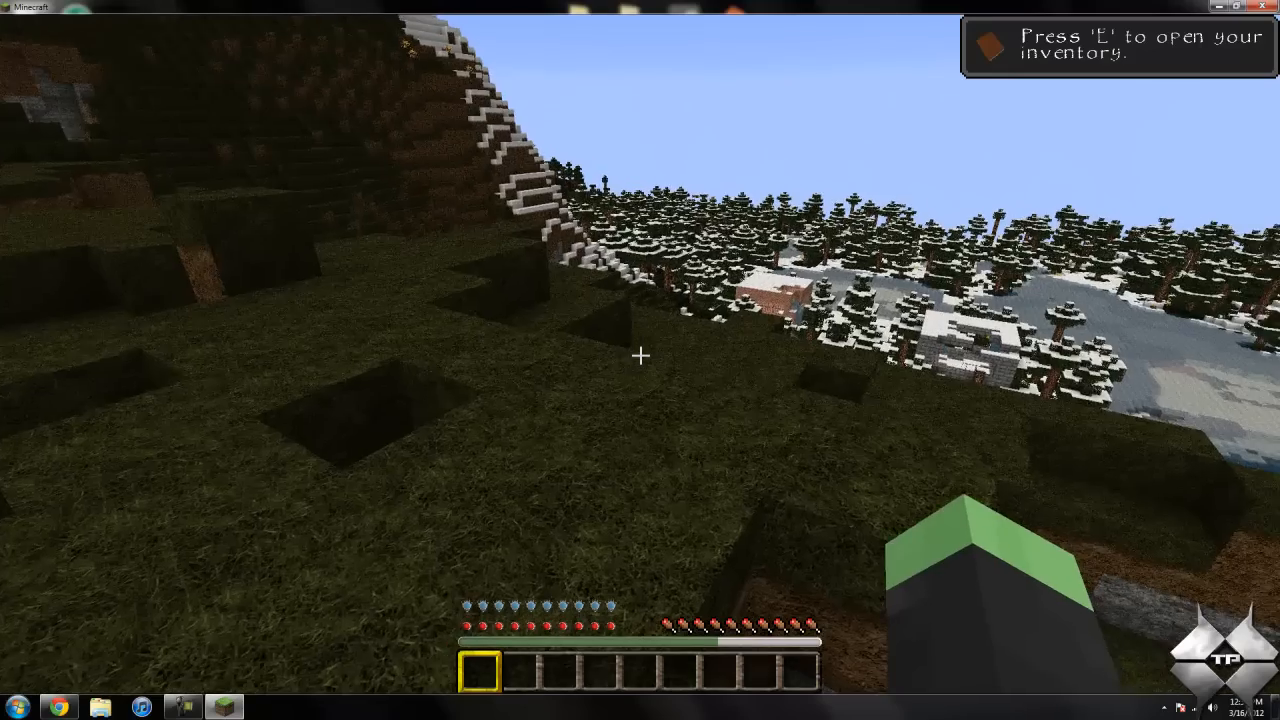
mouse_move(640, 360)
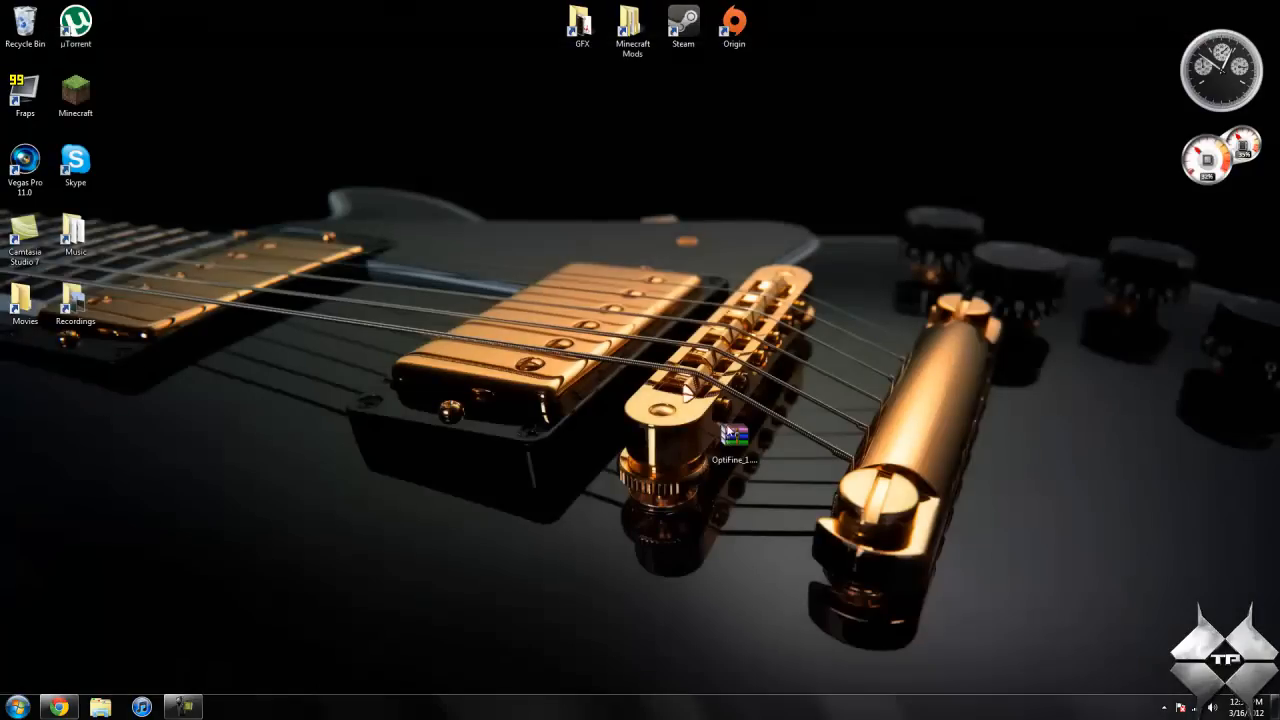
click(182, 707)
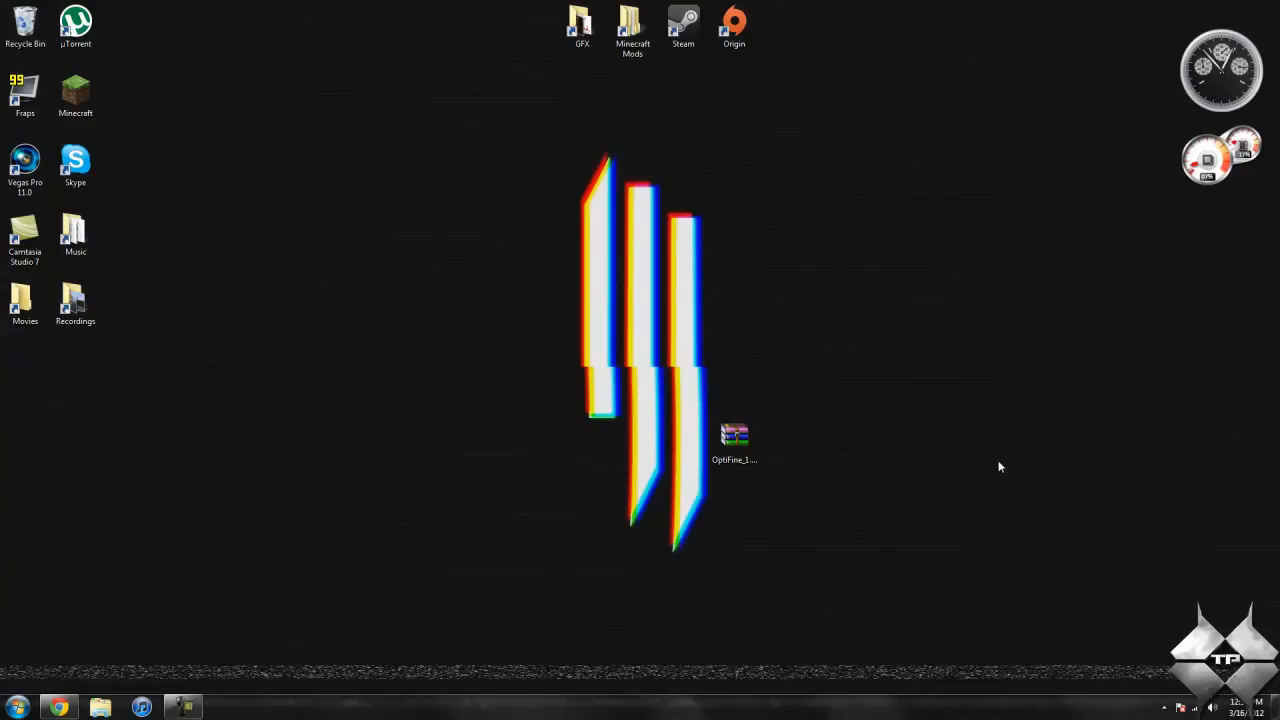
Open the OptiFine HD B forum thread and scroll down to the Editions section.
click(734, 437)
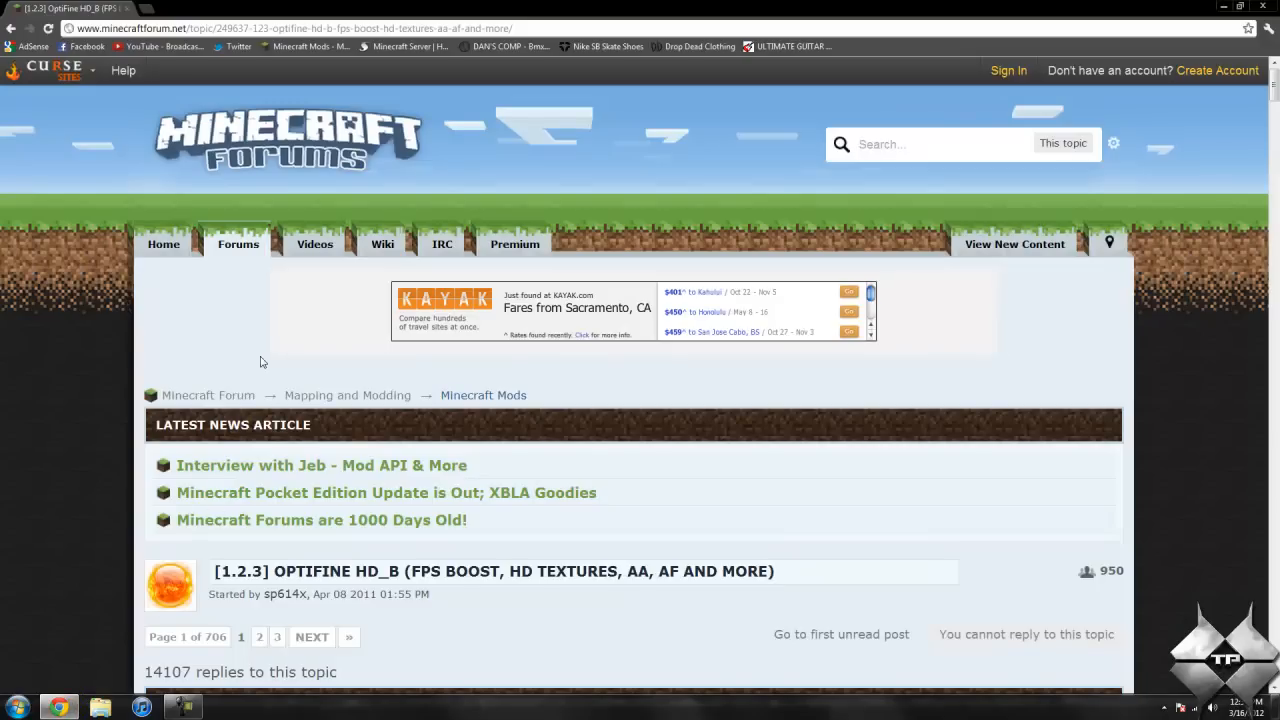
scroll(down, 3)
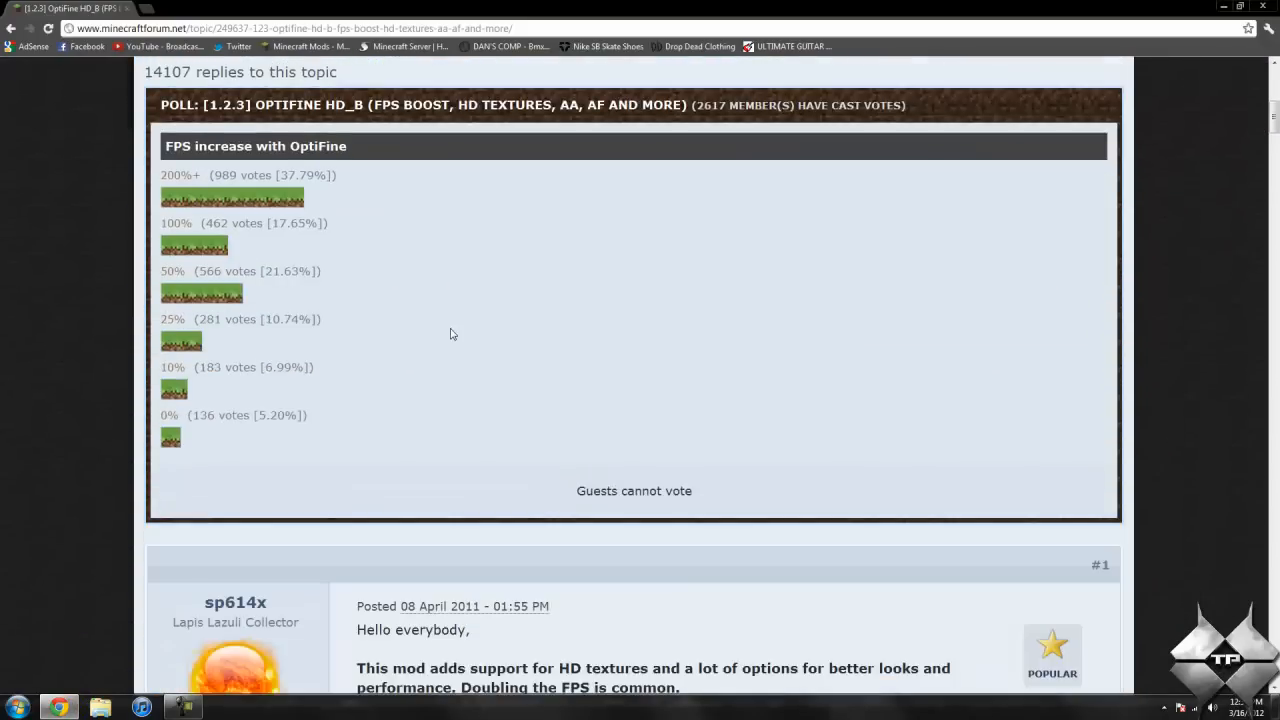
scroll(down, 3)
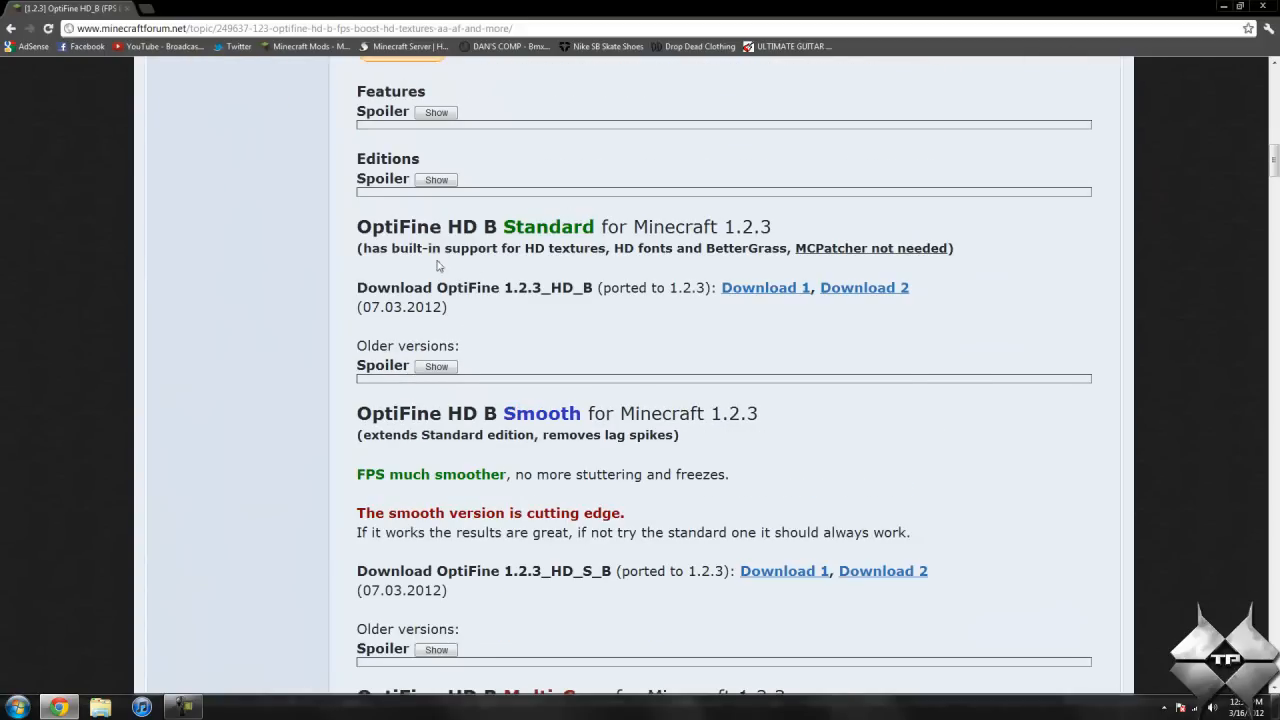
scroll(down, 3)
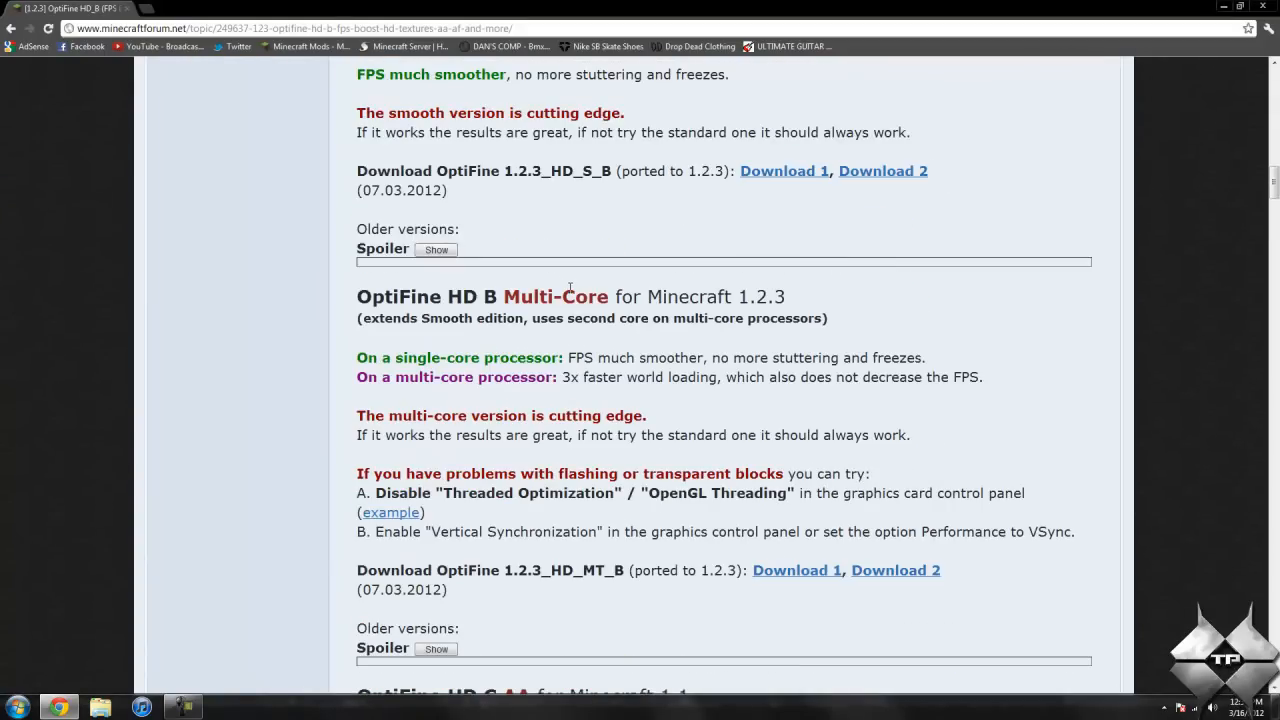
scroll(down, 3)
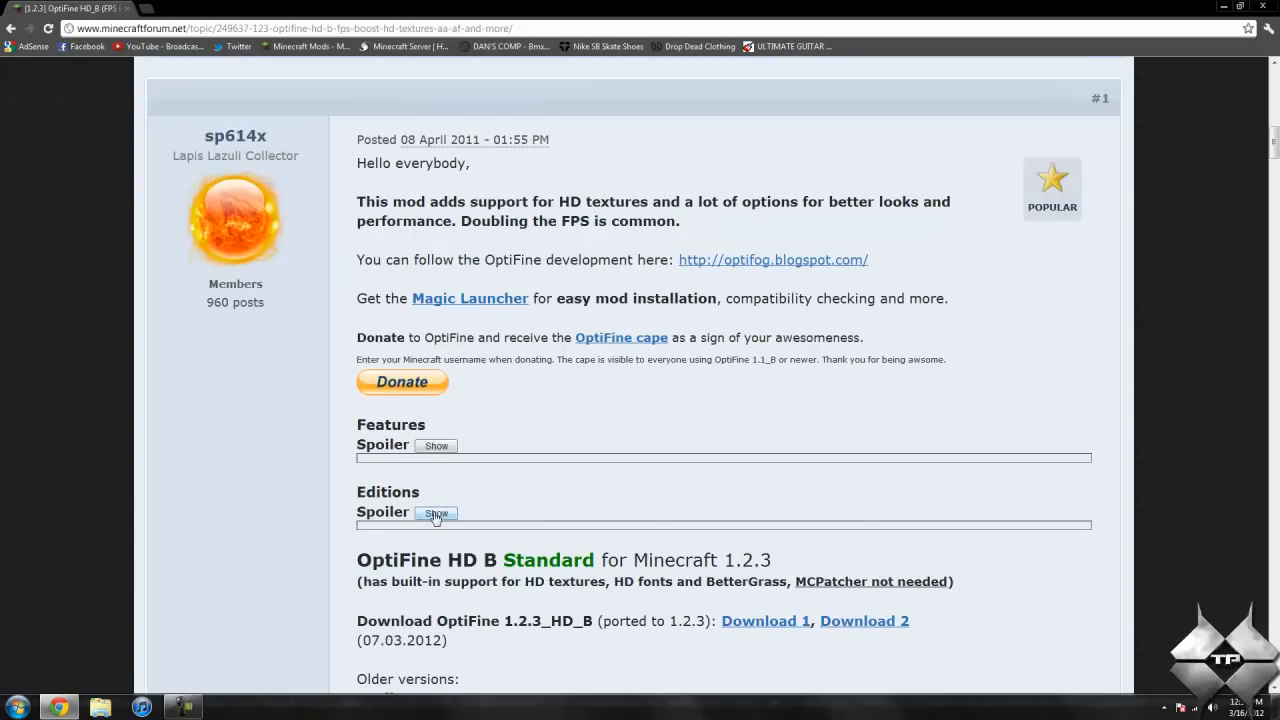
Expand and collapse the editions comparison table, then scroll to the Standard downloads.
click(435, 513)
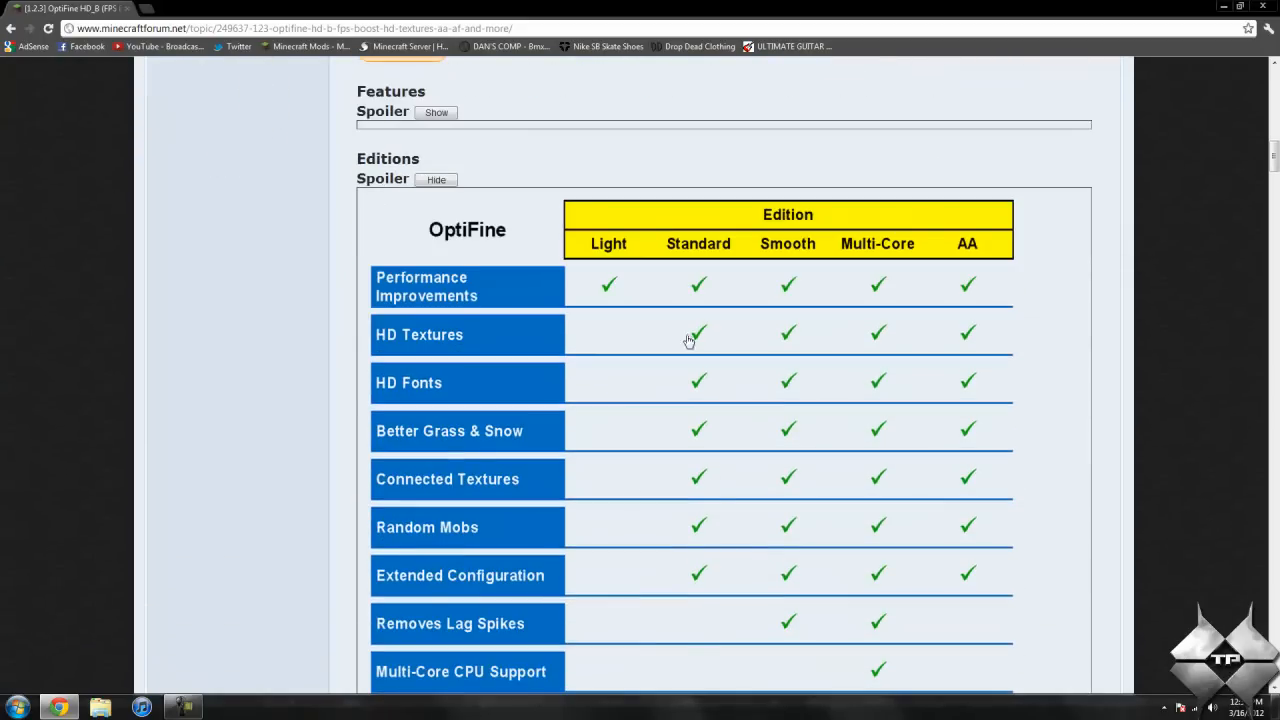
scroll(down, 3)
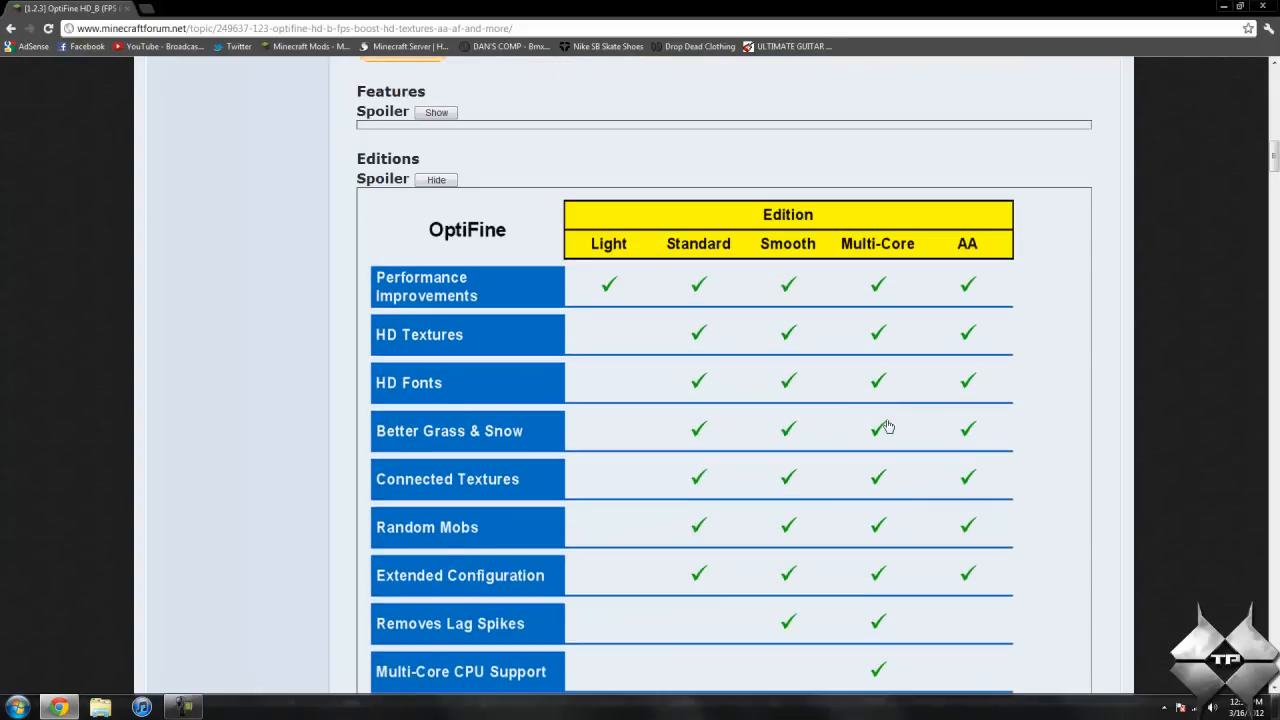
click(436, 179)
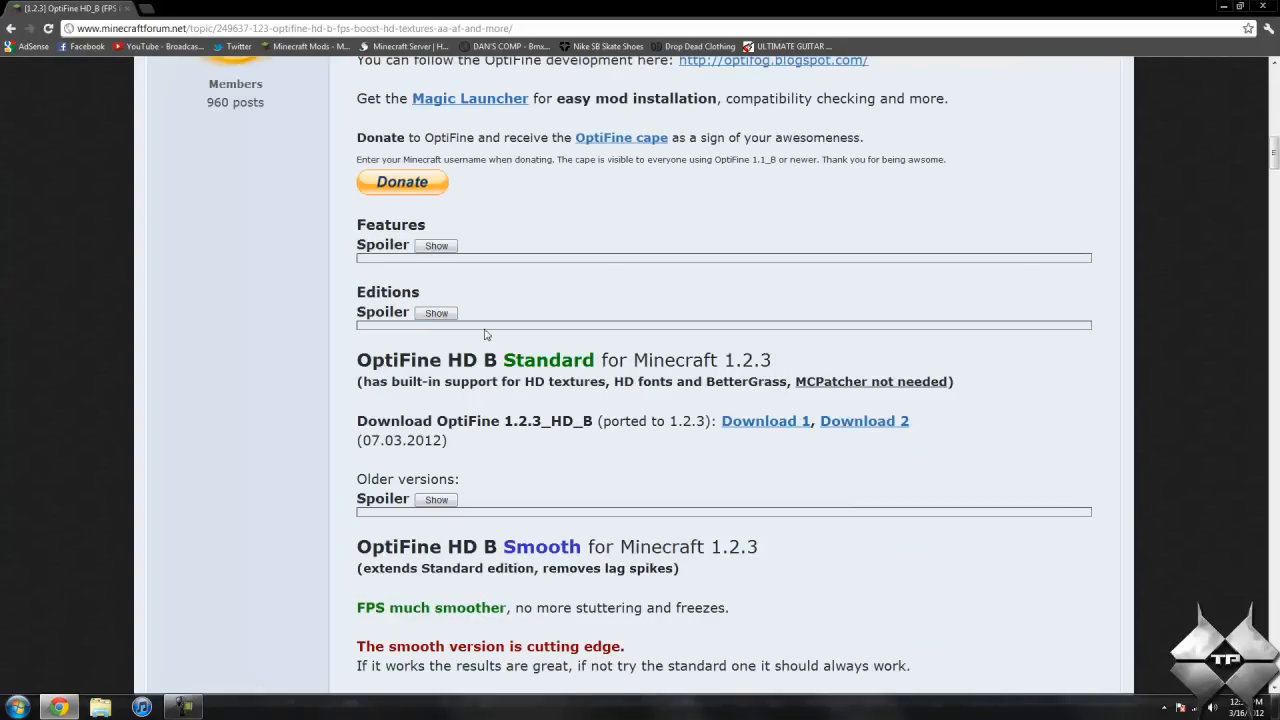
scroll(down, 3)
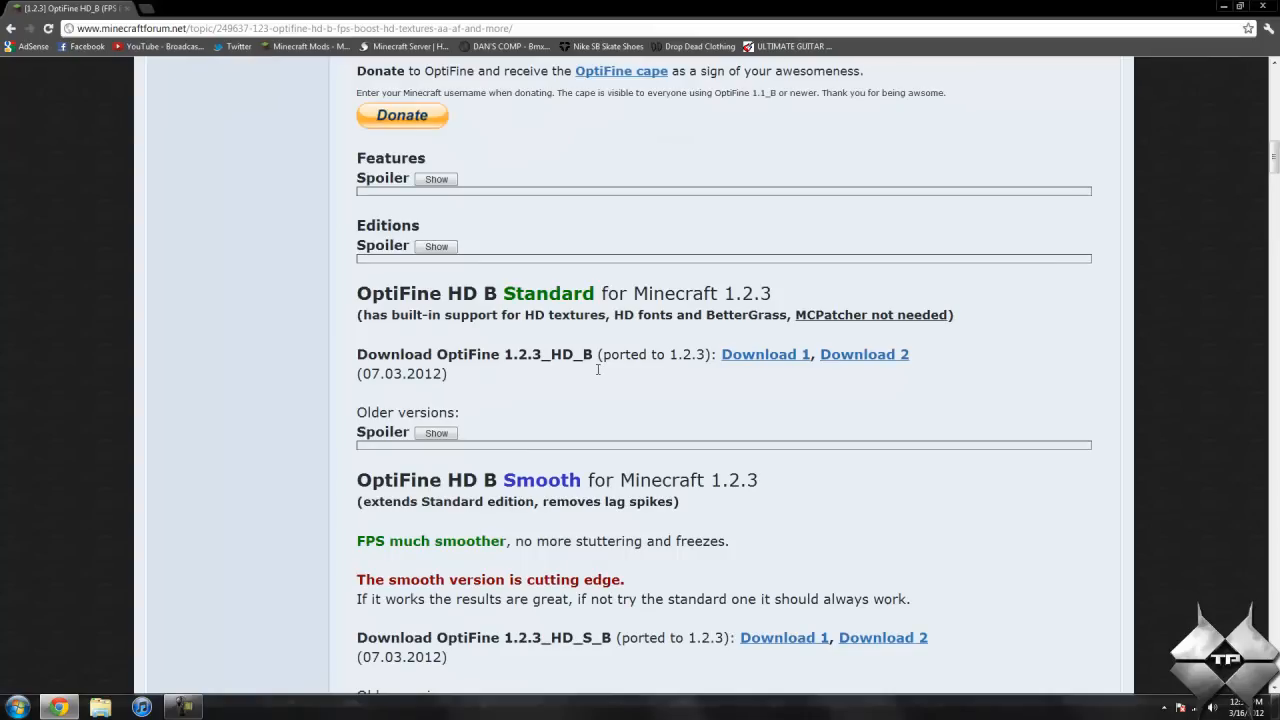
mouse_move(603, 300)
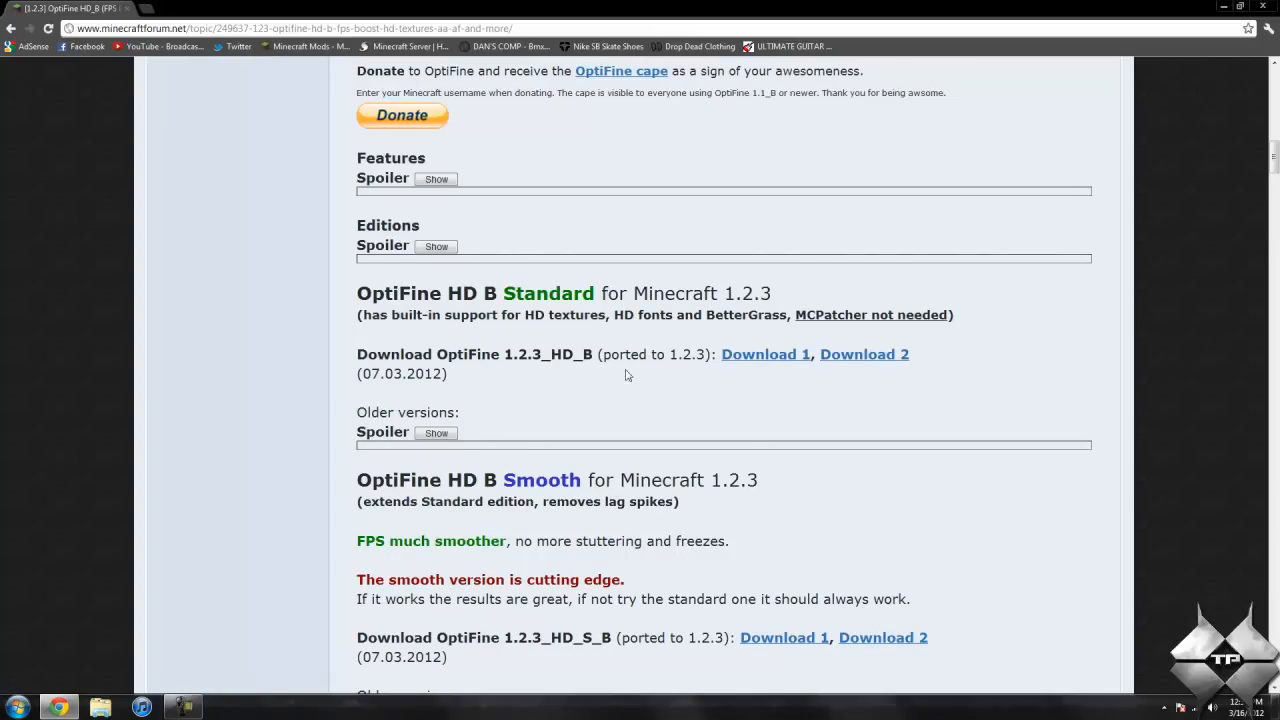
Download the Standard OptiFine_1.2.3_HD_B.zip, skipping the adf.ly ad page.
click(766, 354)
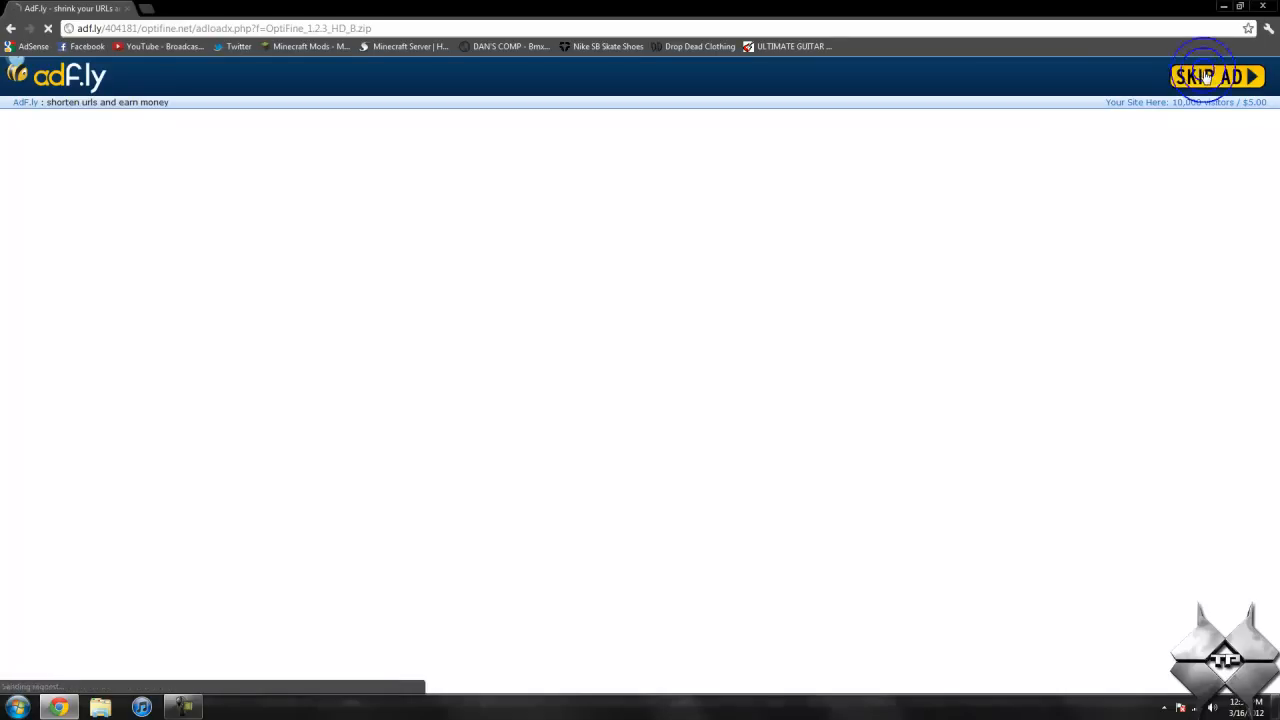
click(1216, 76)
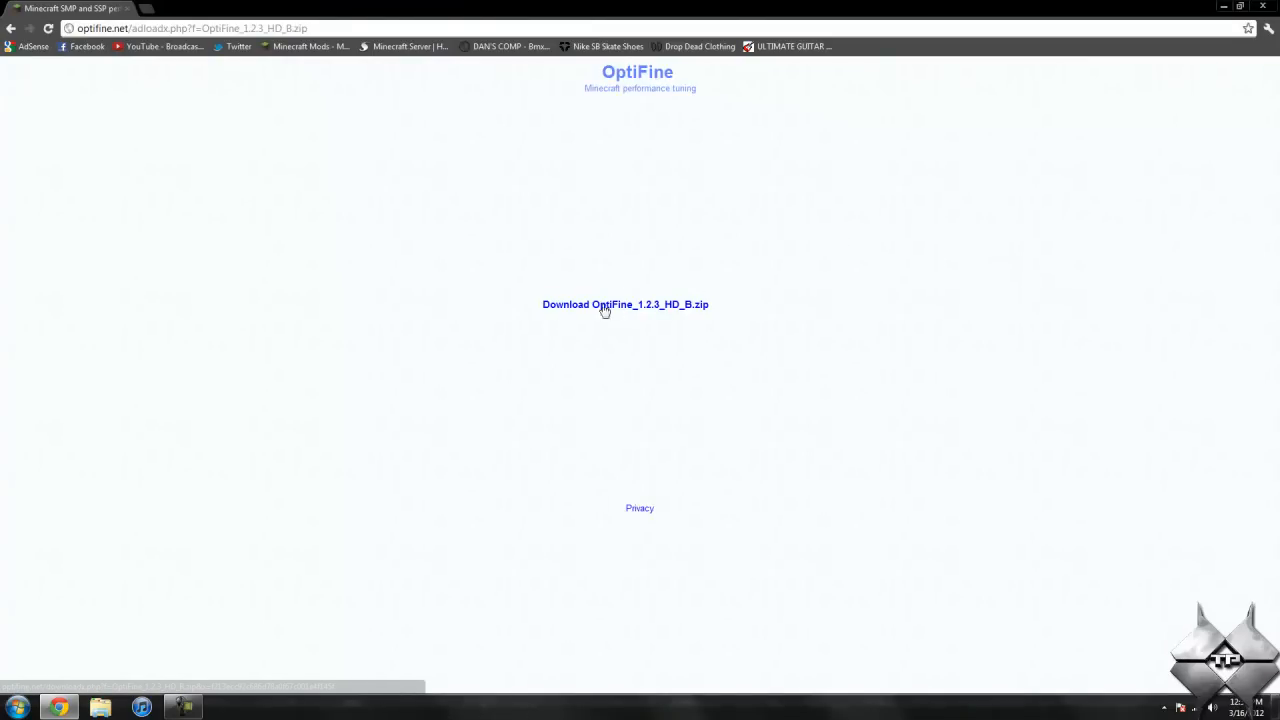
mouse_move(630, 312)
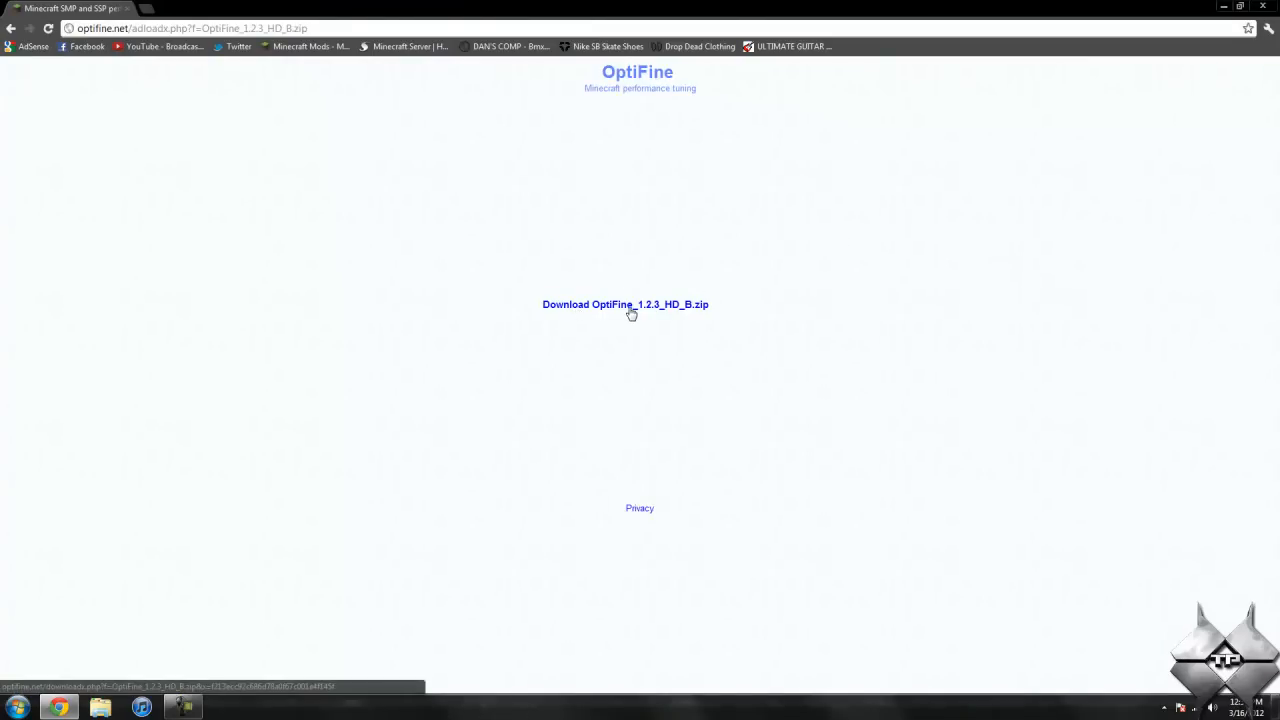
mouse_move(672, 314)
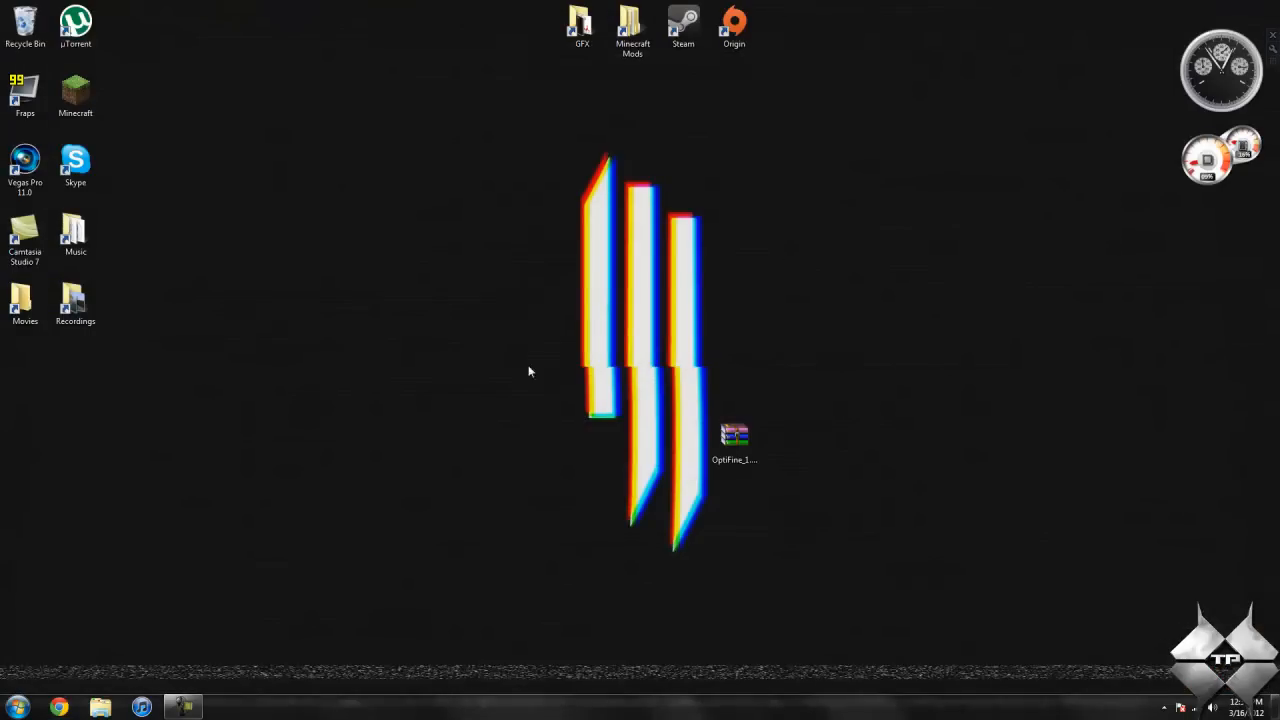
Browse via %appdata to the Roaming .minecraft bin folder.
click(16, 707)
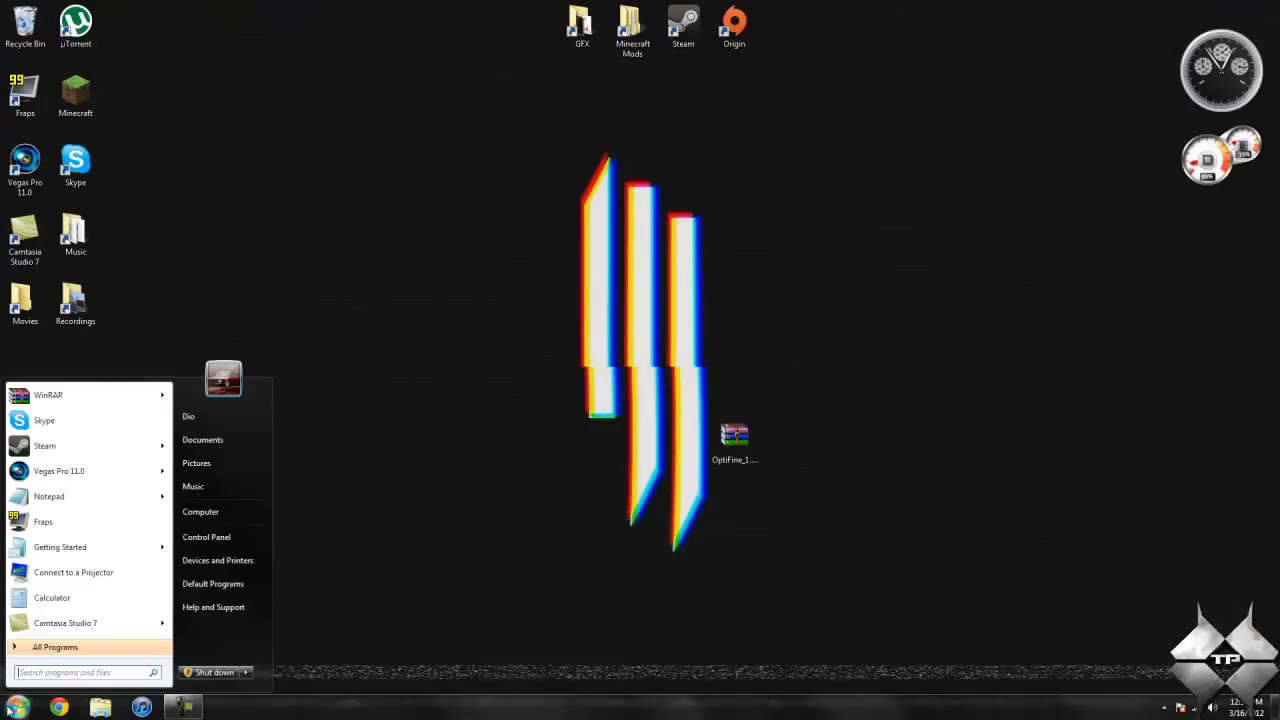
text(%appdata%)
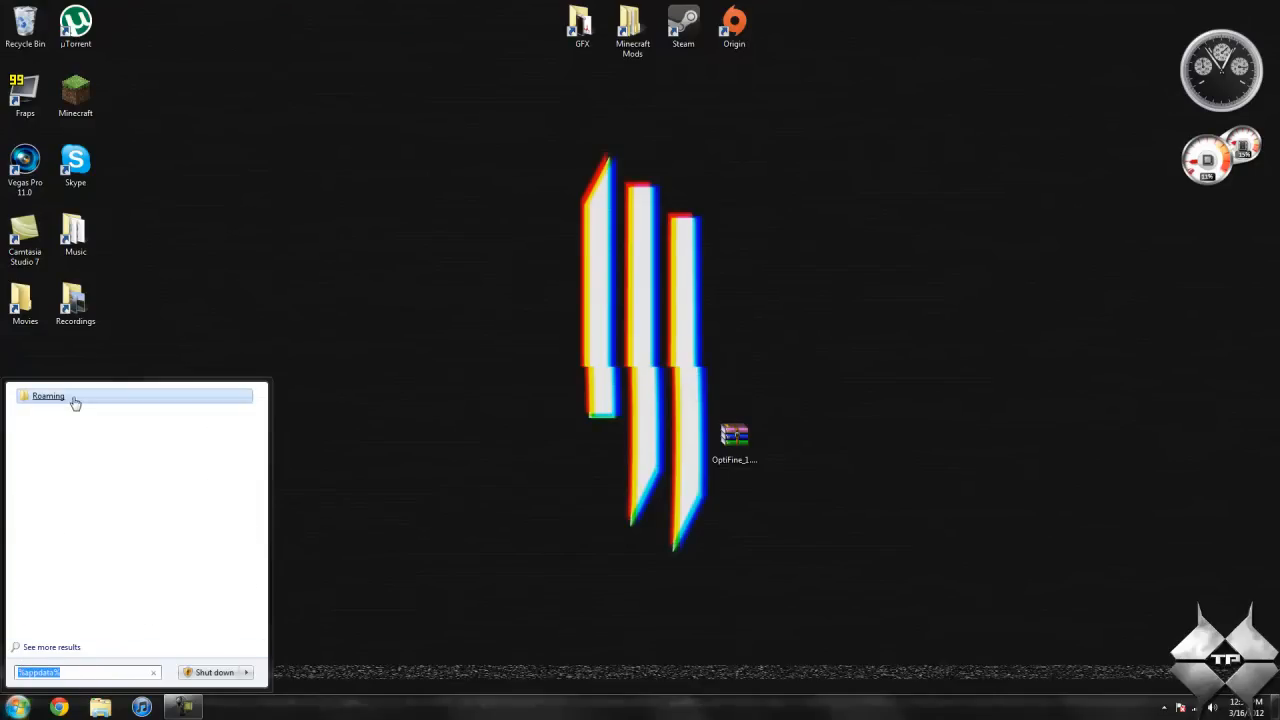
click(48, 396)
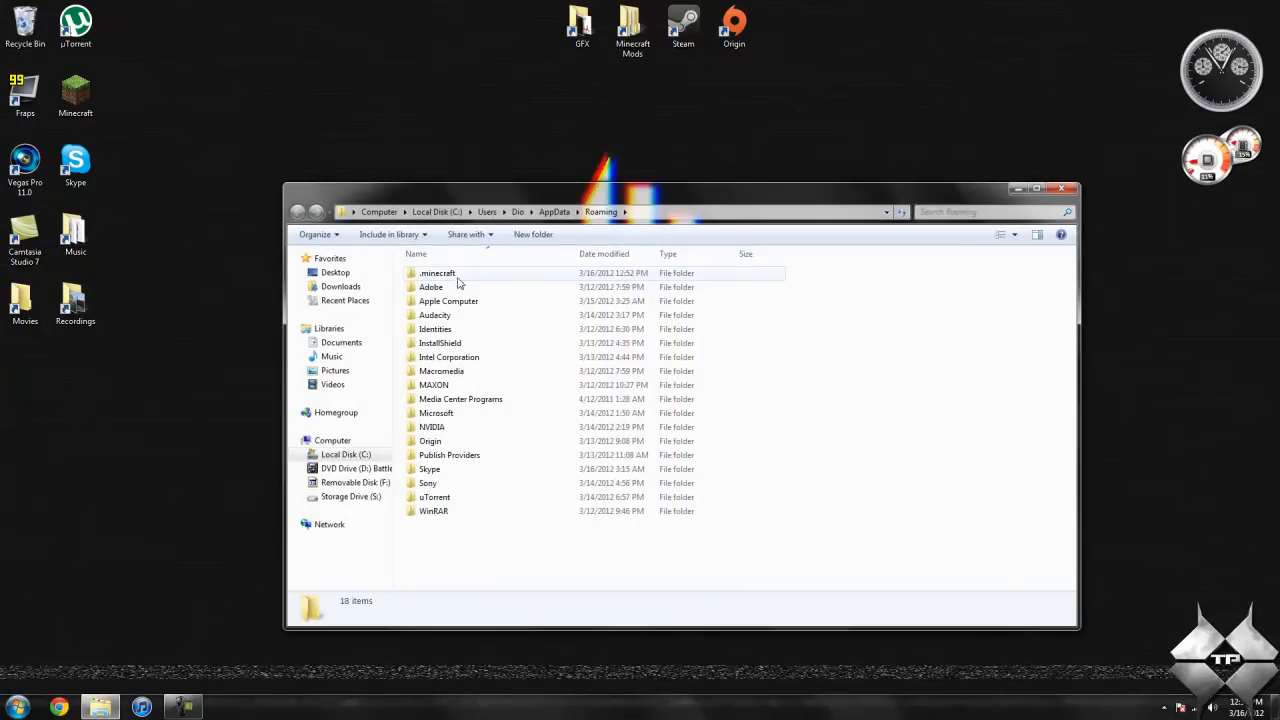
double_click(437, 272)
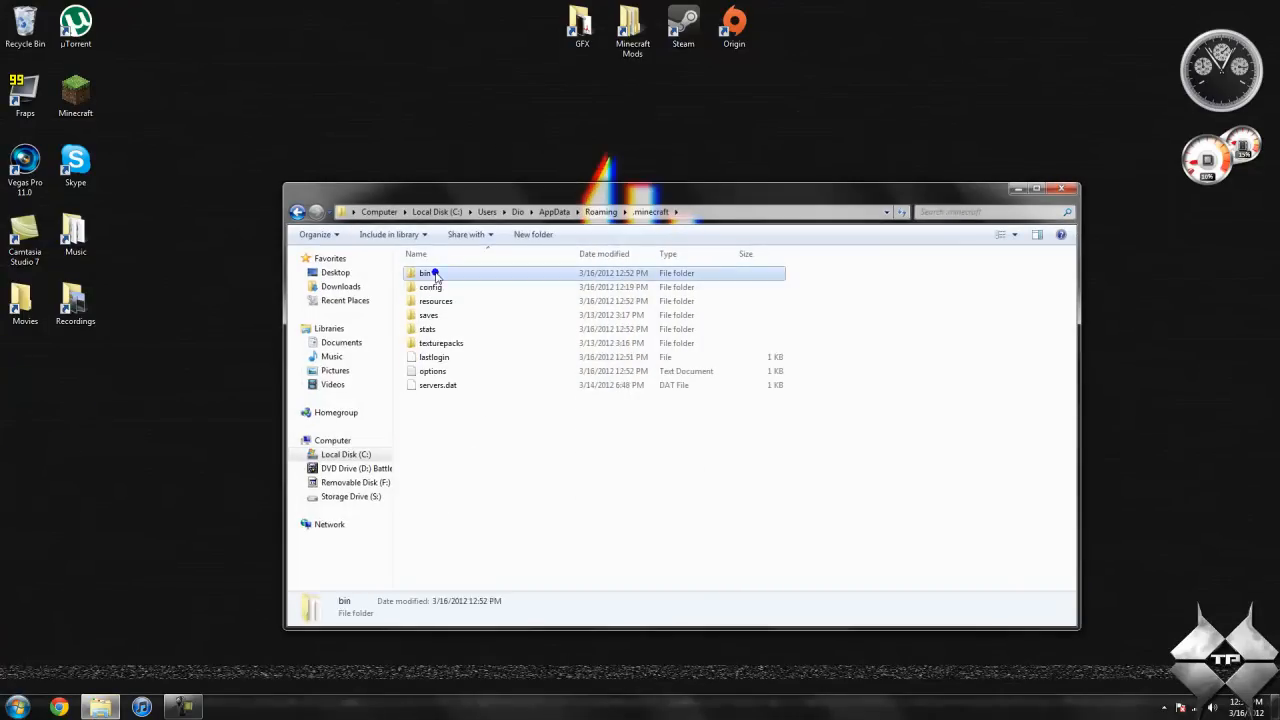
double_click(425, 273)
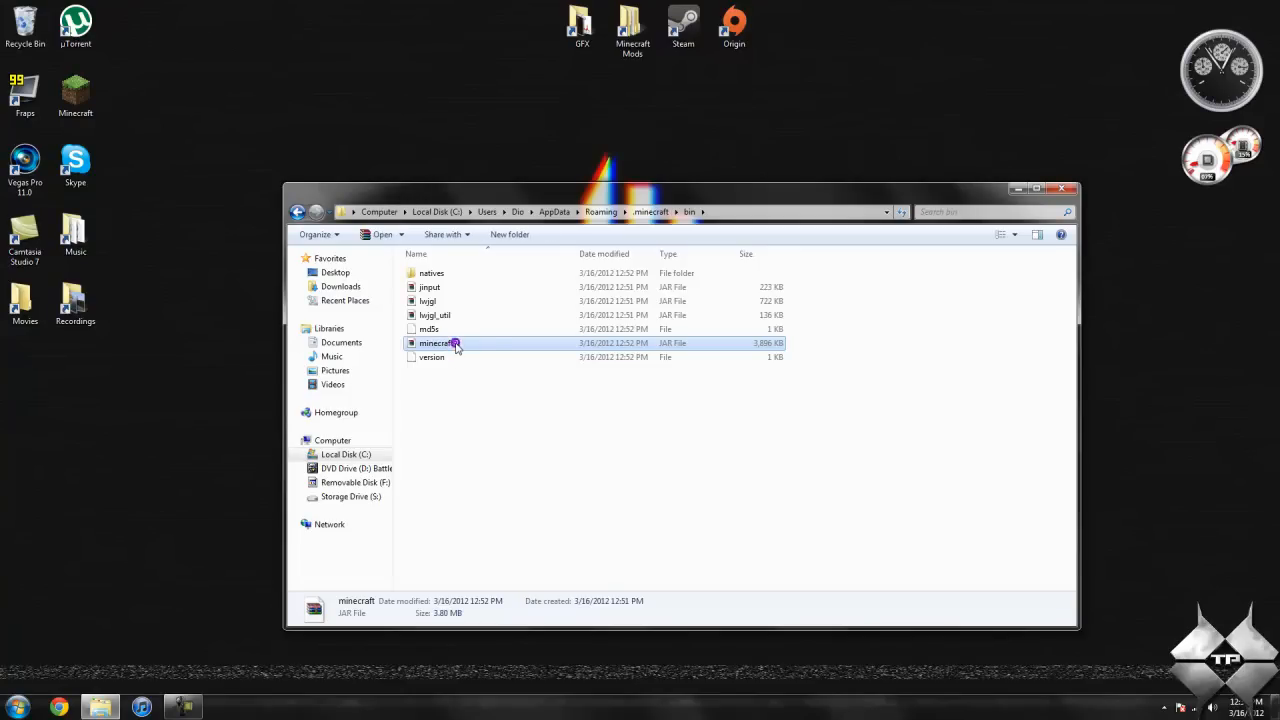
Open minecraft.jar with the WinRAR archiver.
right_click(436, 343)
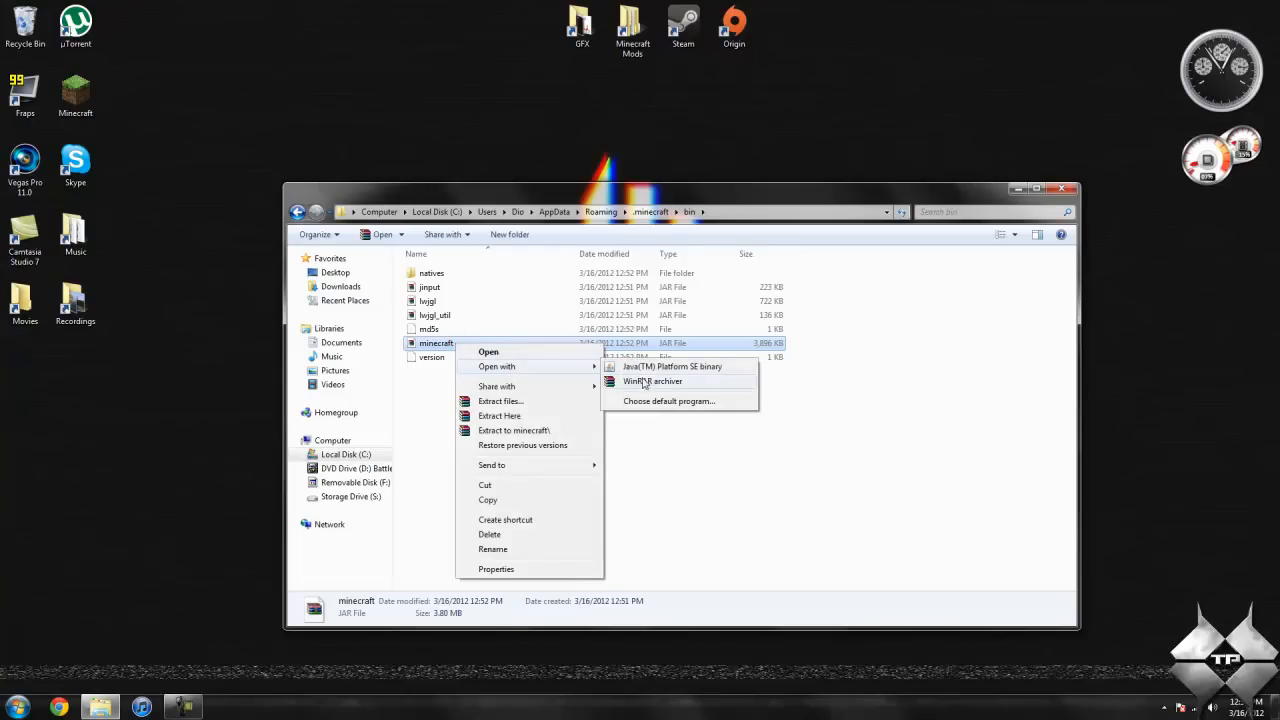
mouse_move(641, 386)
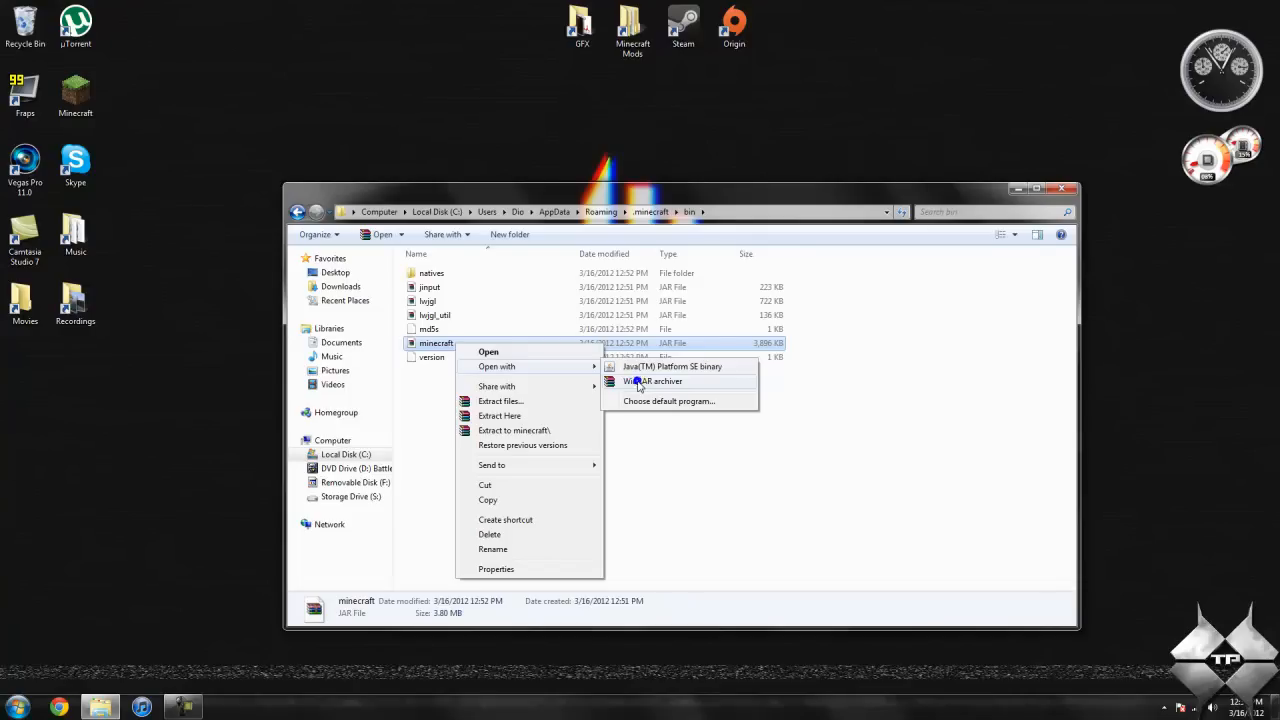
click(655, 381)
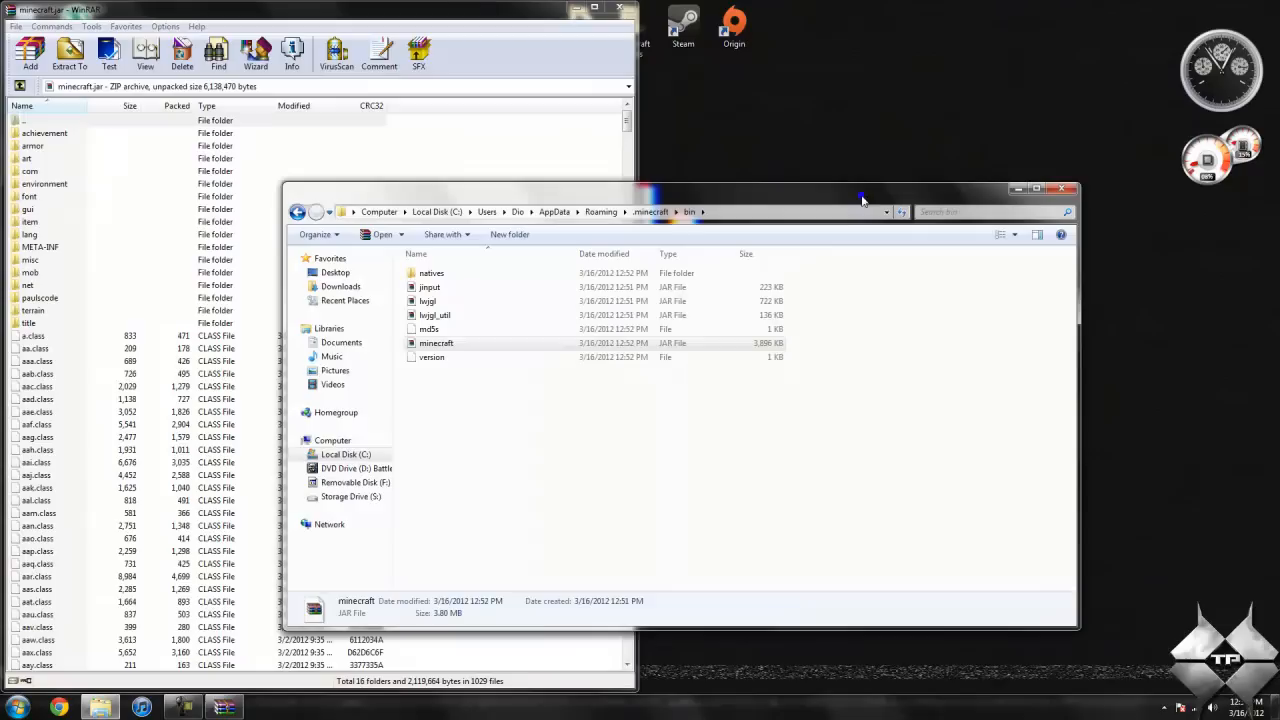
Select the META-INF folder in minecraft.jar and confirm its deletion.
click(435, 343)
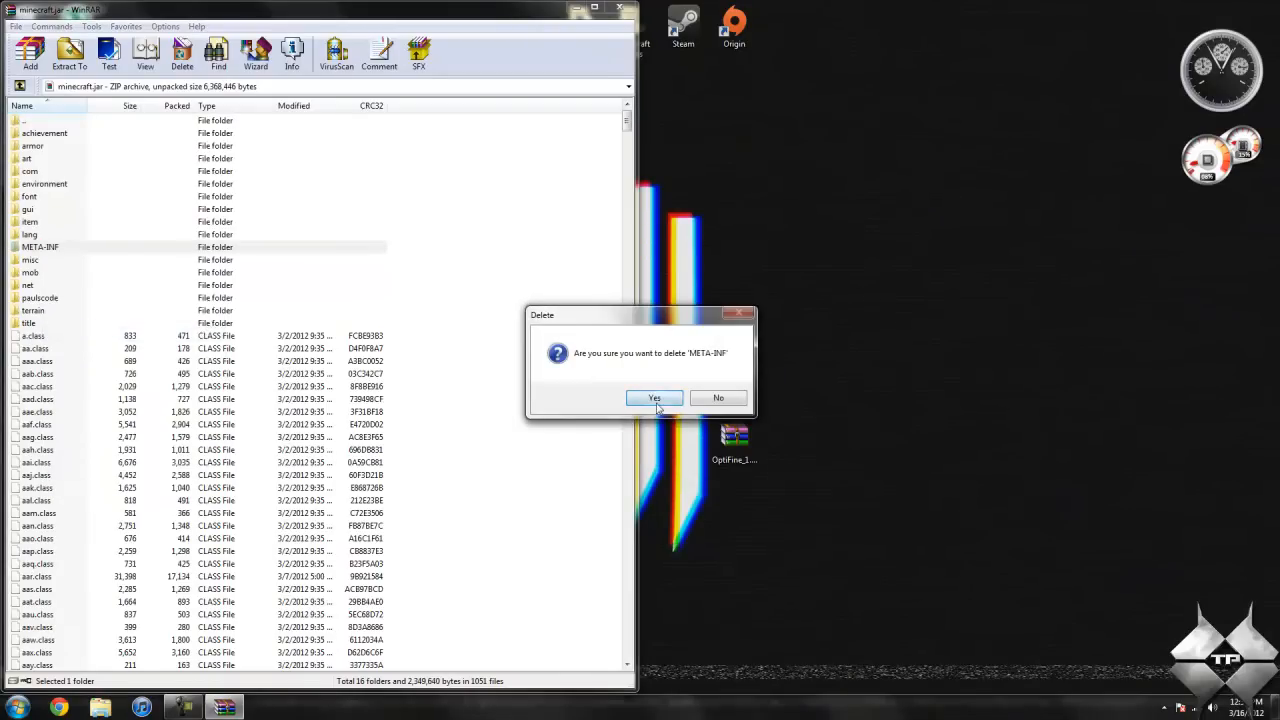
click(654, 397)
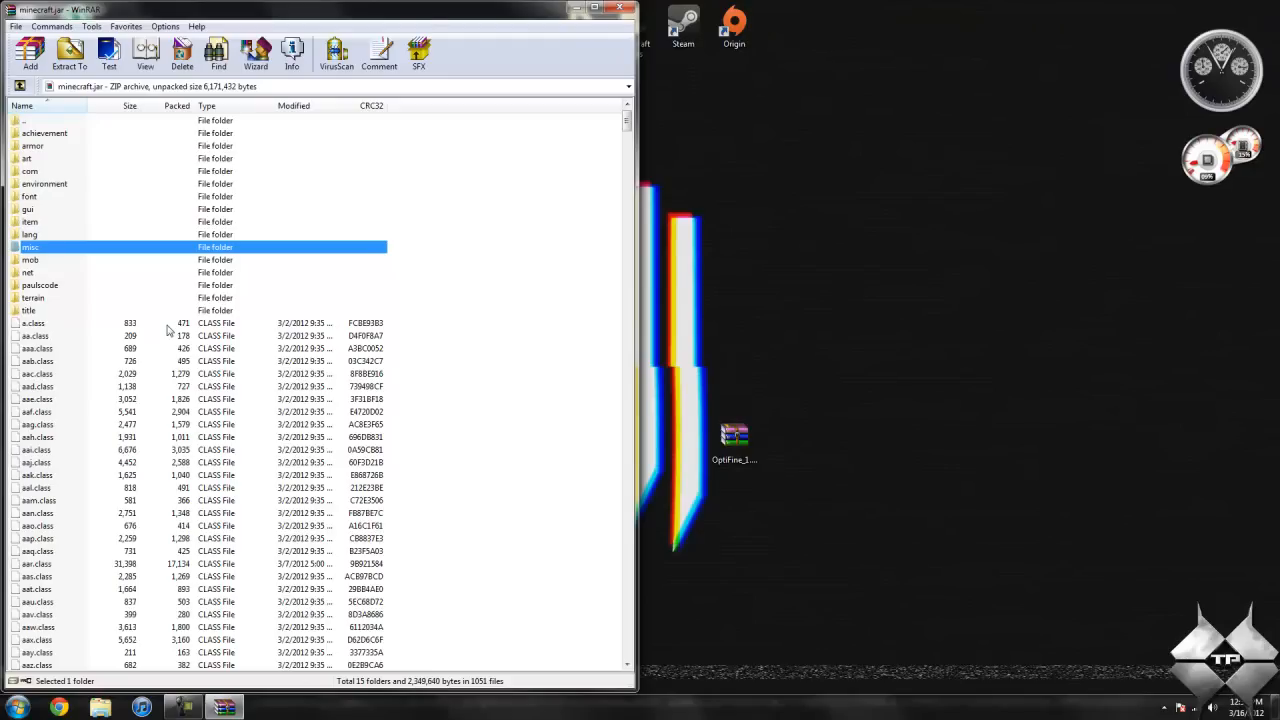
mouse_move(419, 113)
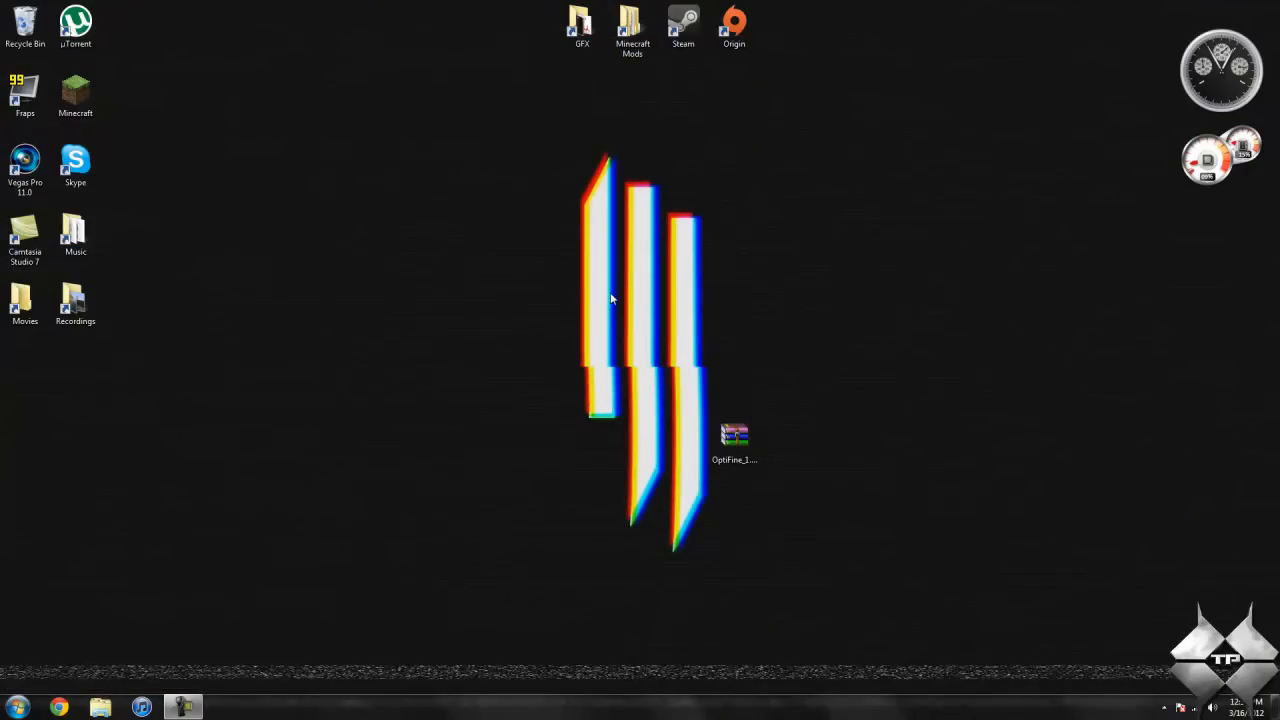
mouse_move(285, 613)
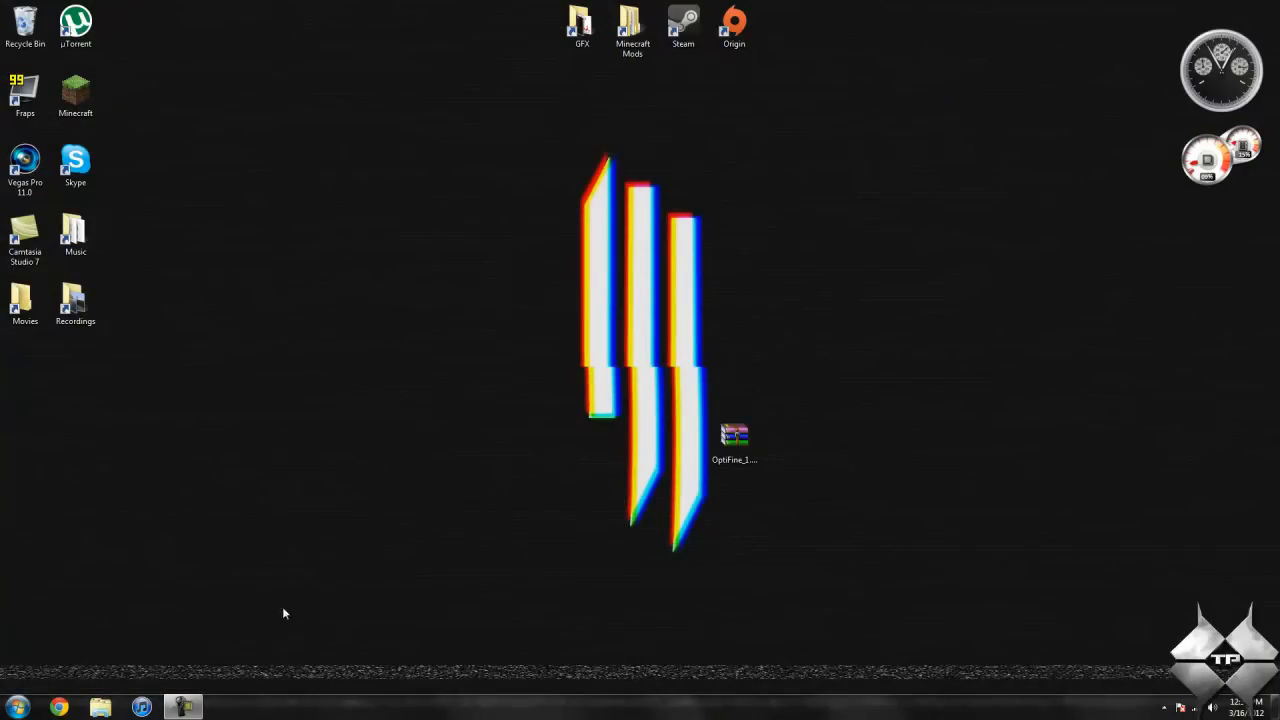